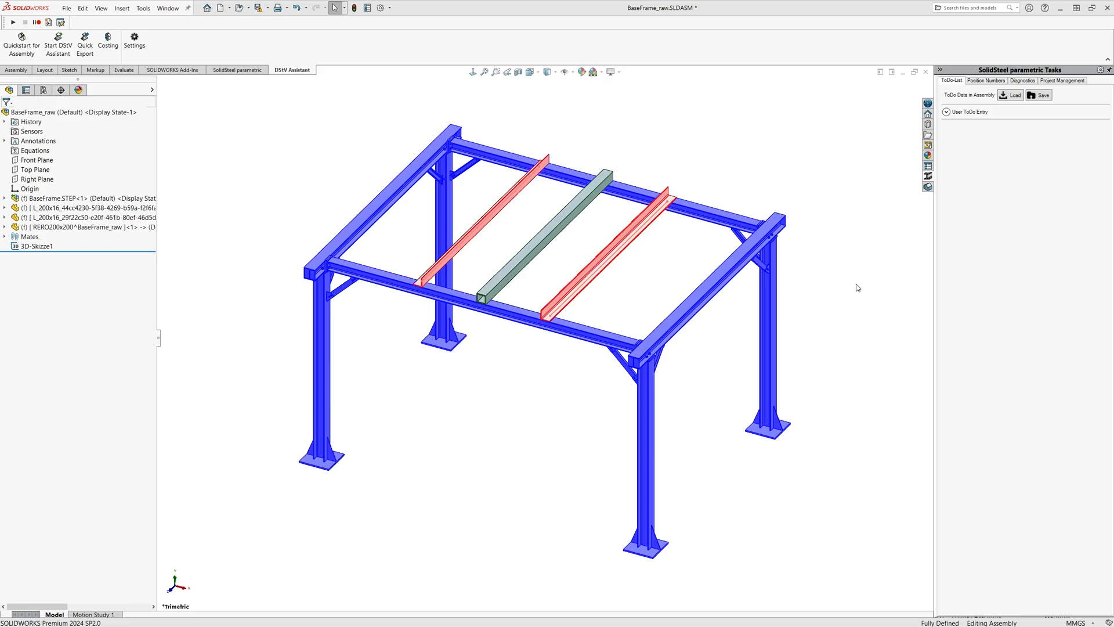
Show the frame in plain grey without colour coding and start the DSTV Assistant
{"action": "left_click", "coordinate": [544, 234]}
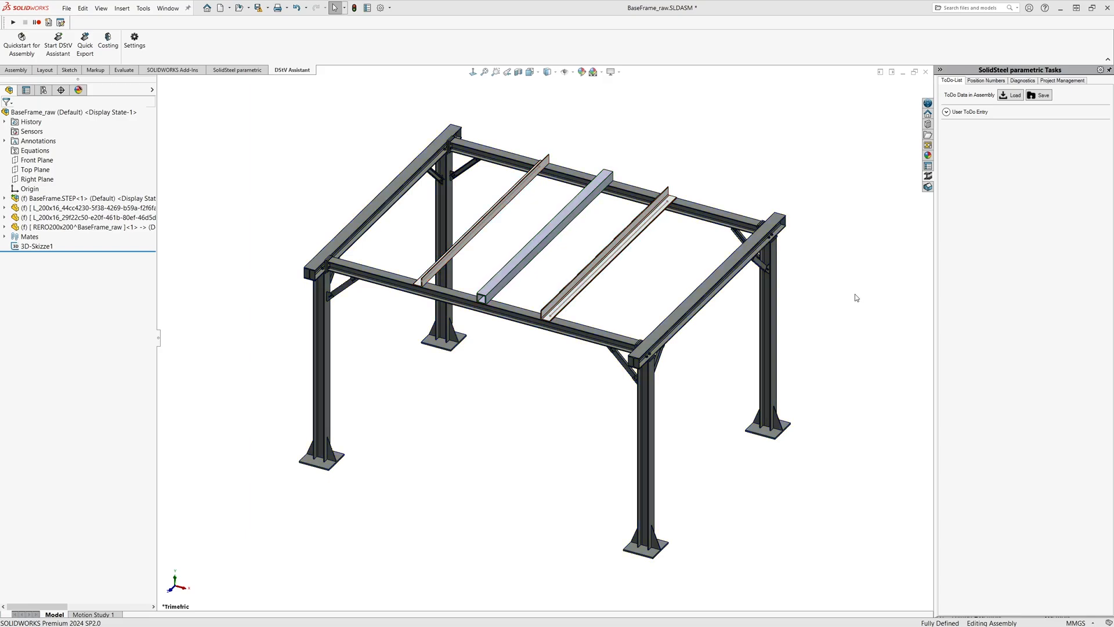
{"action": "left_click", "coordinate": [58, 44]}
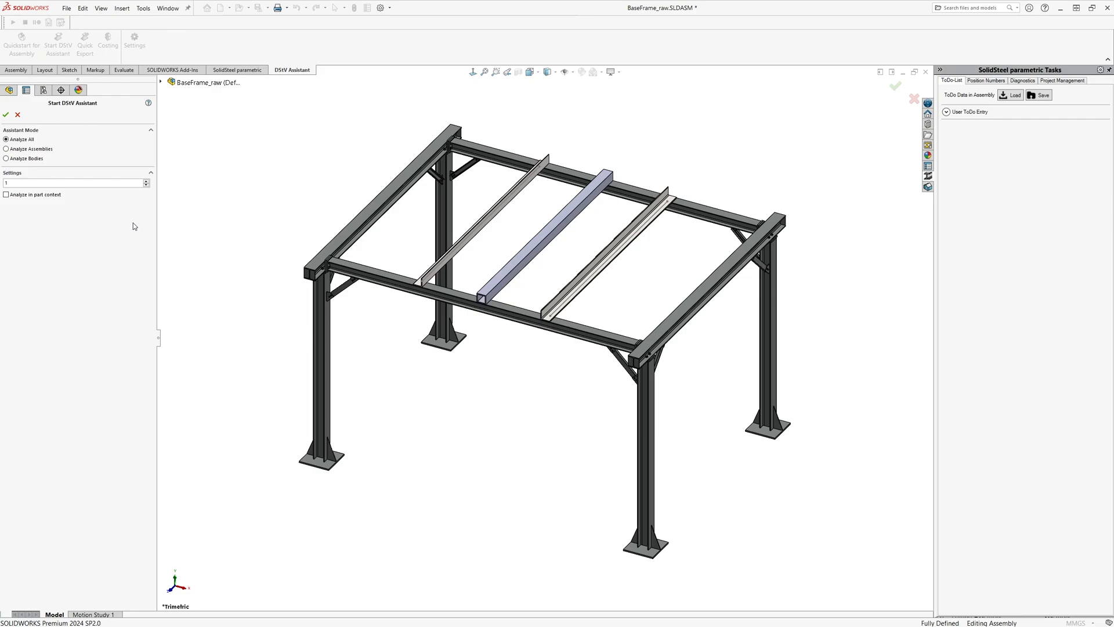
{"action": "left_click", "coordinate": [21, 138]}
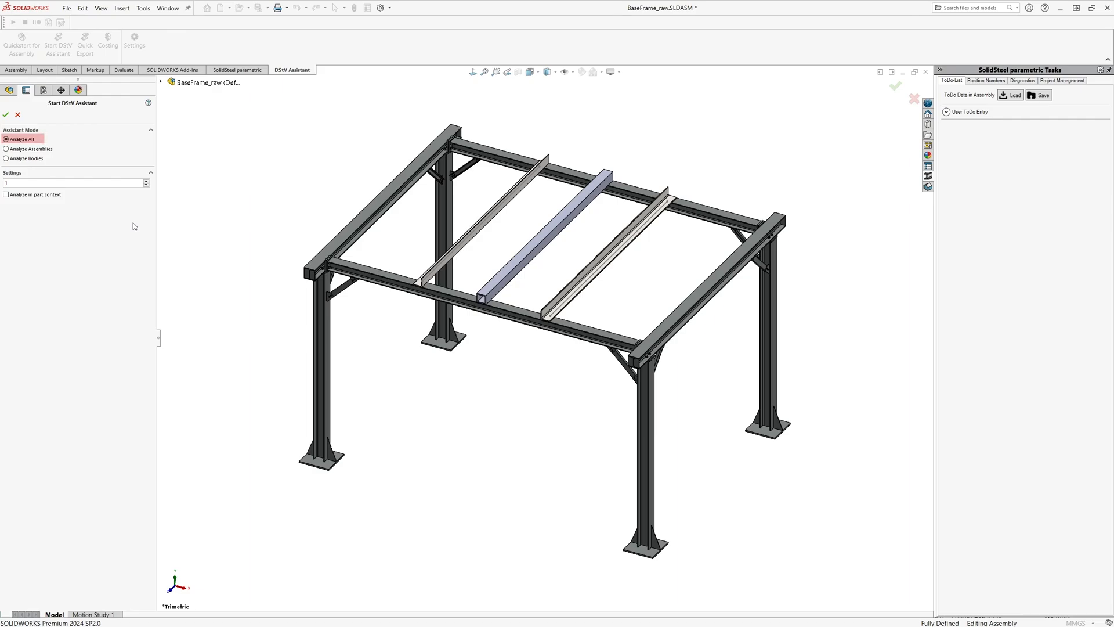
{"action": "left_click", "coordinate": [7, 149]}
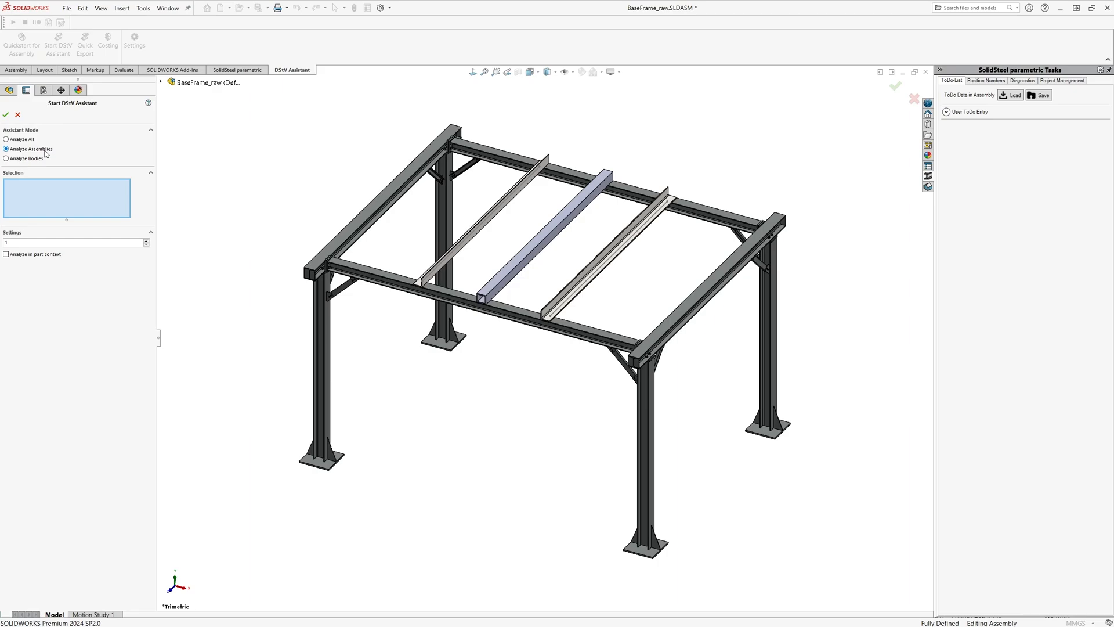
{"action": "left_click", "coordinate": [6, 158]}
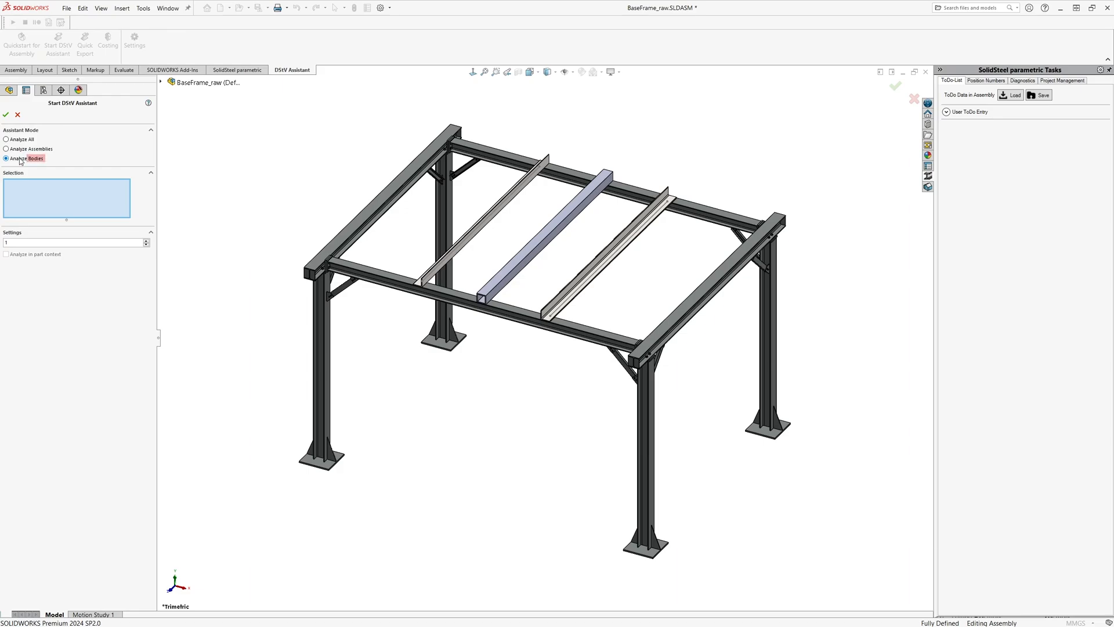
{"action": "mouse_move", "coordinate": [26, 157]}
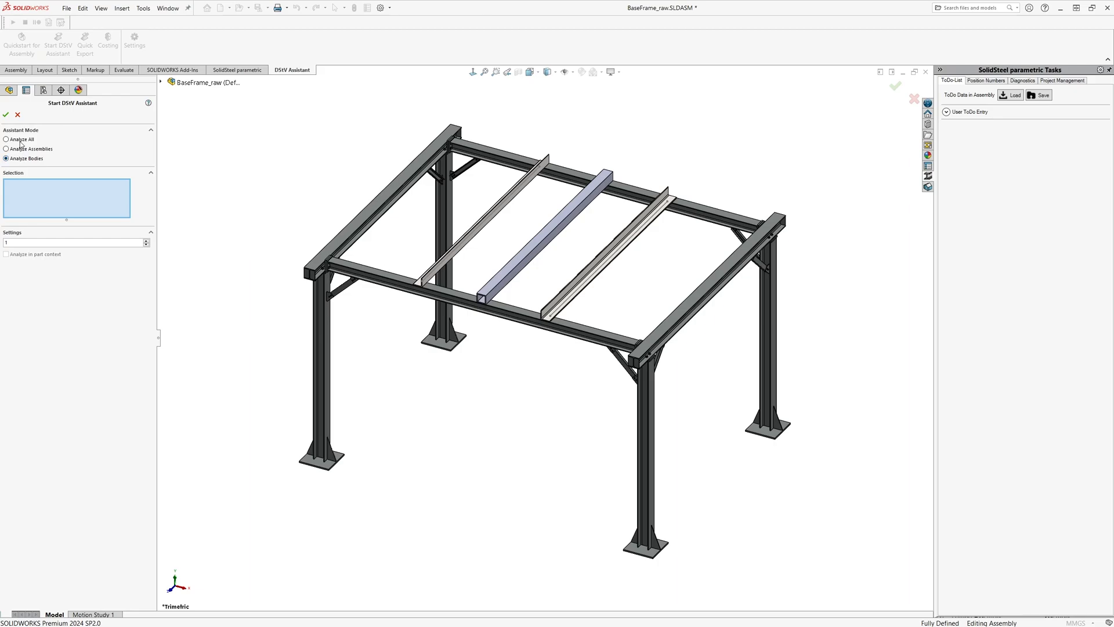
{"action": "left_click", "coordinate": [7, 138]}
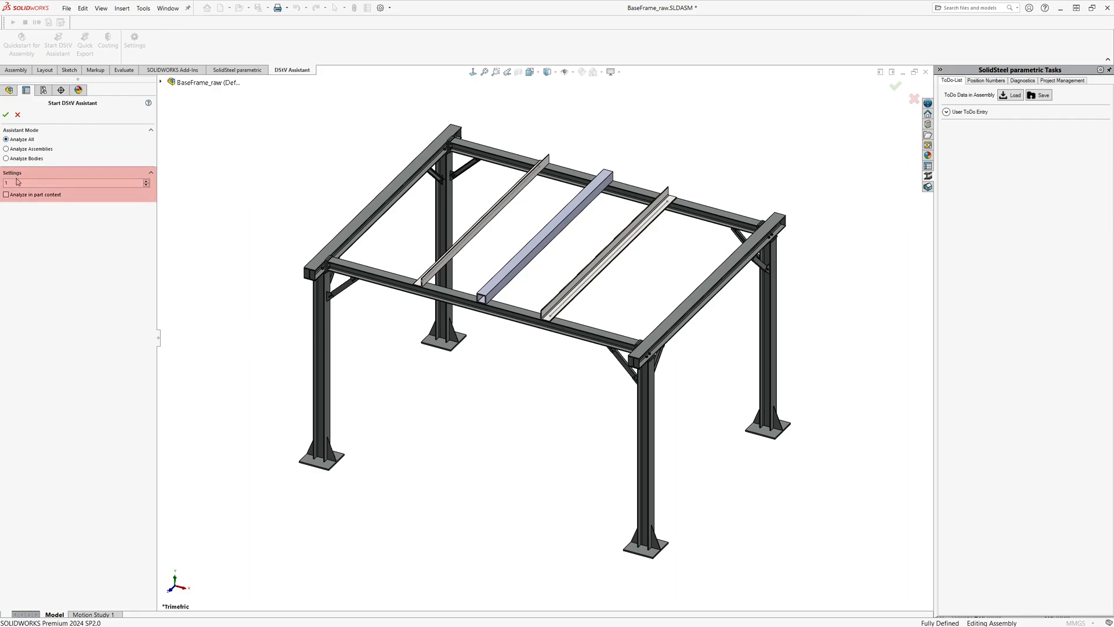
{"action": "mouse_move", "coordinate": [7, 184]}
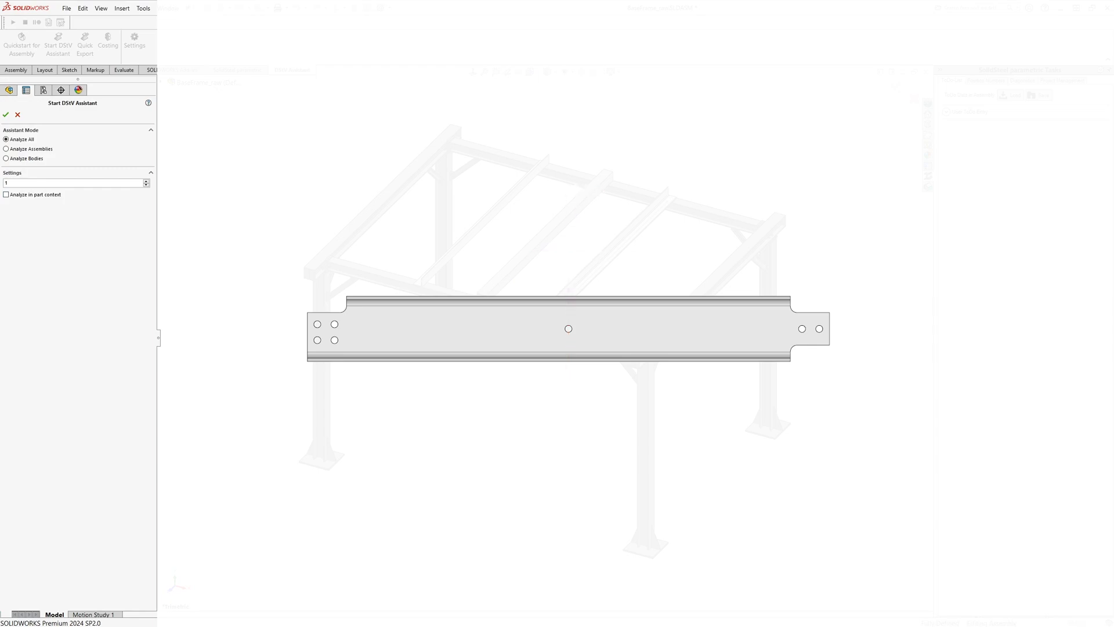
{"action": "left_click", "coordinate": [146, 180]}
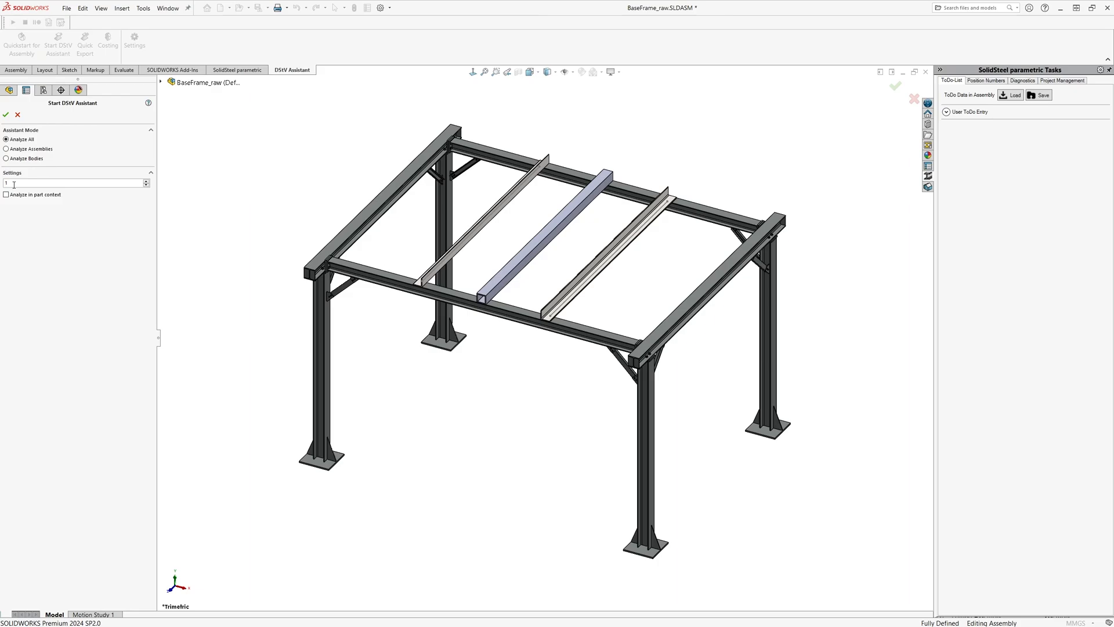
{"action": "left_click", "coordinate": [70, 183]}
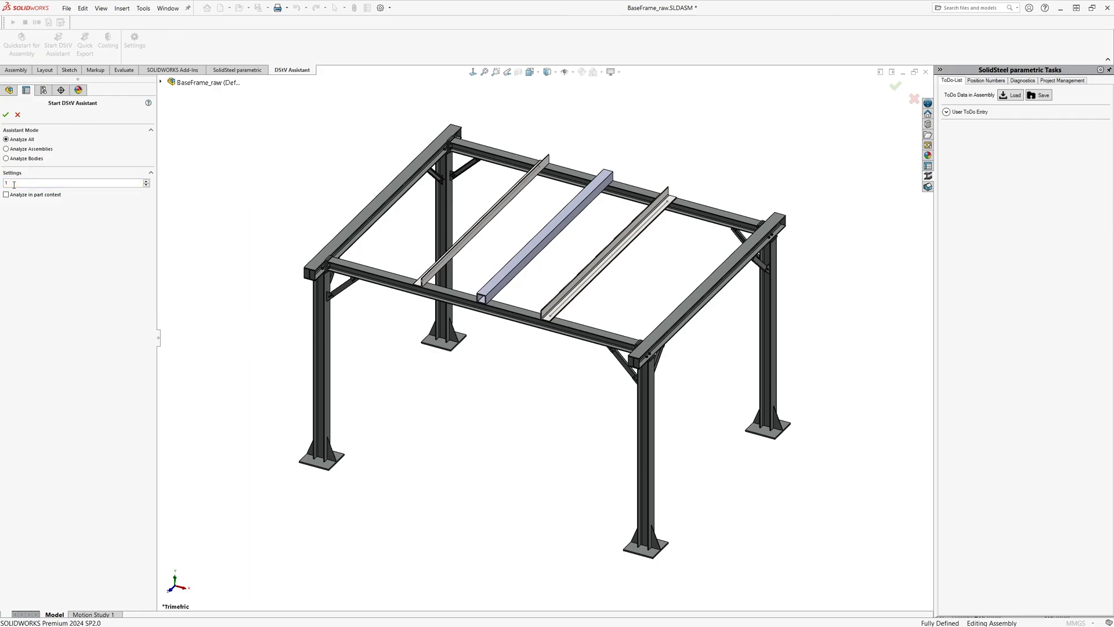
{"action": "mouse_move", "coordinate": [34, 195]}
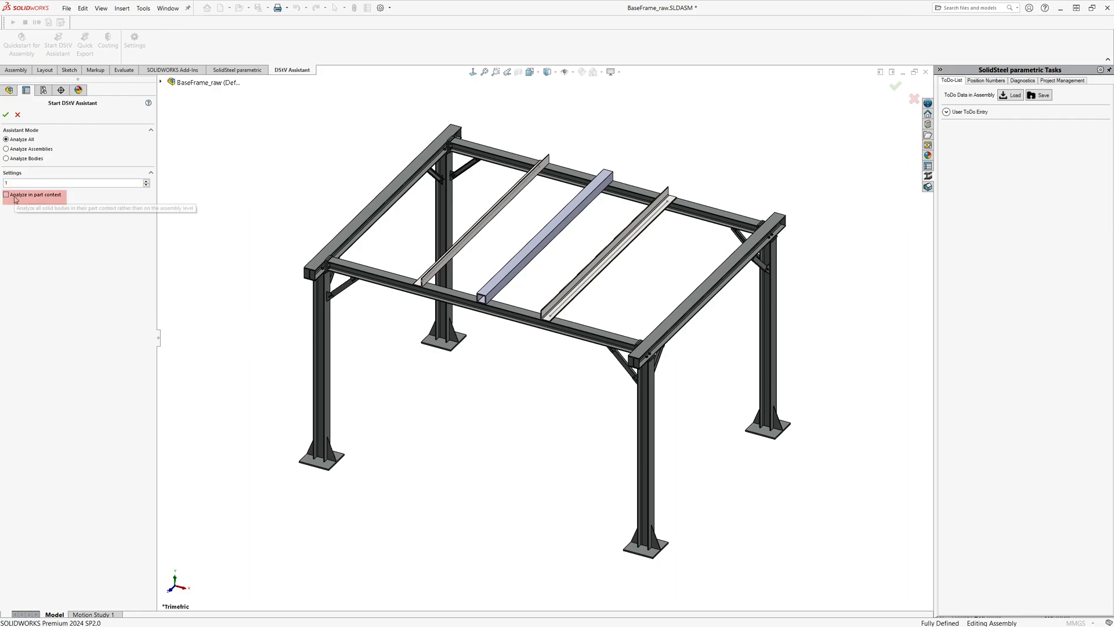
{"action": "mouse_move", "coordinate": [34, 195]}
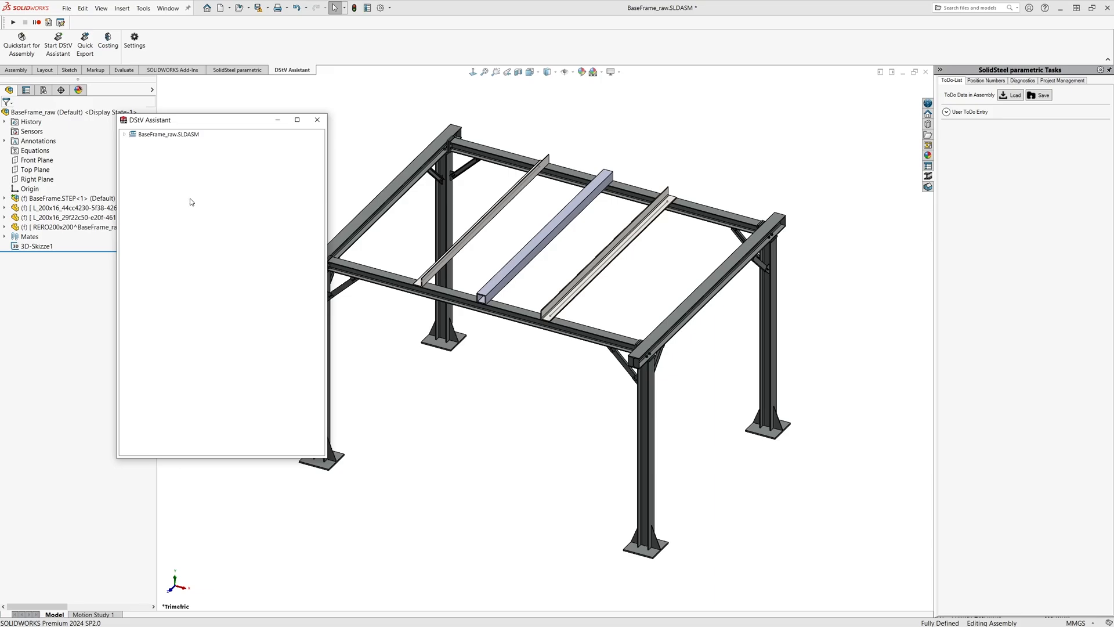
{"action": "mouse_move", "coordinate": [126, 142]}
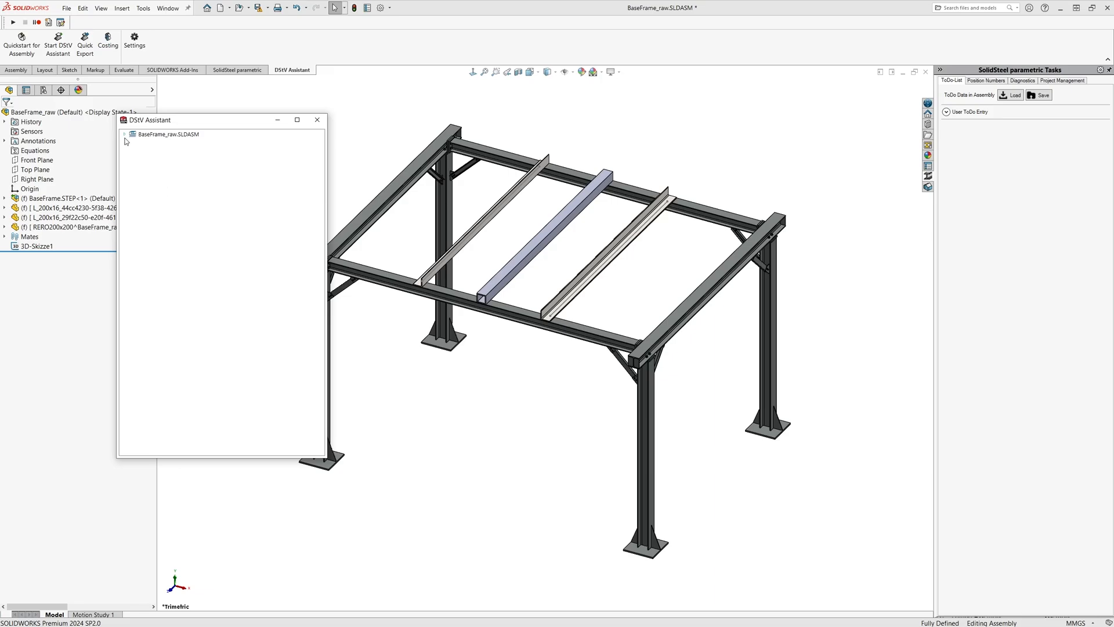
Expand the BaseFrame_raw.SLDASM results and the parametric profiles down to the L-profile parts
{"action": "left_click", "coordinate": [125, 134]}
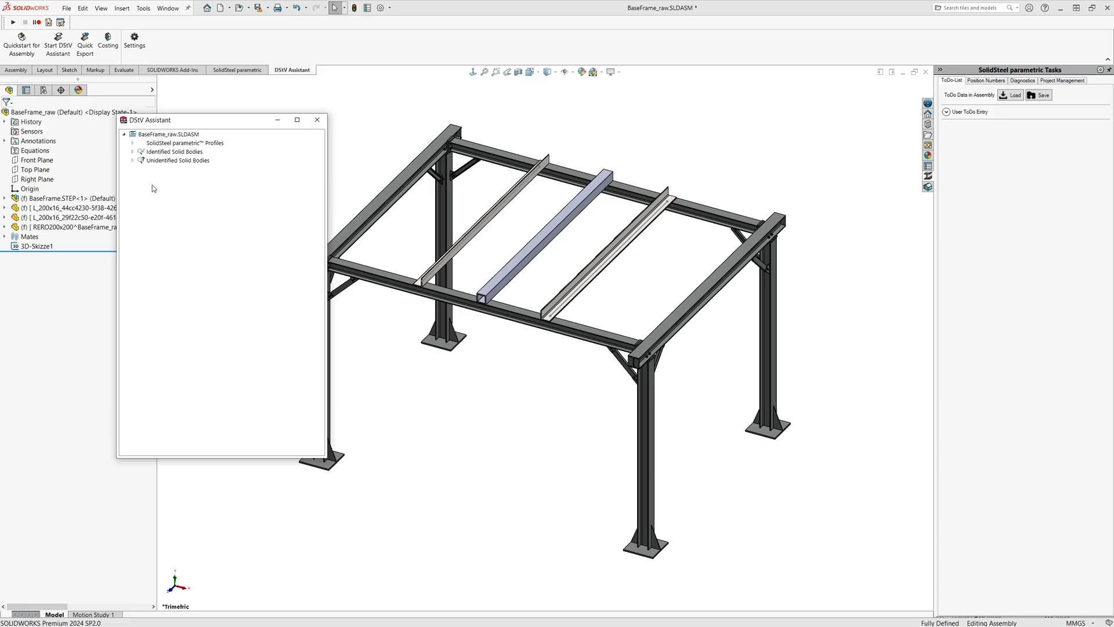
{"action": "left_click", "coordinate": [185, 143]}
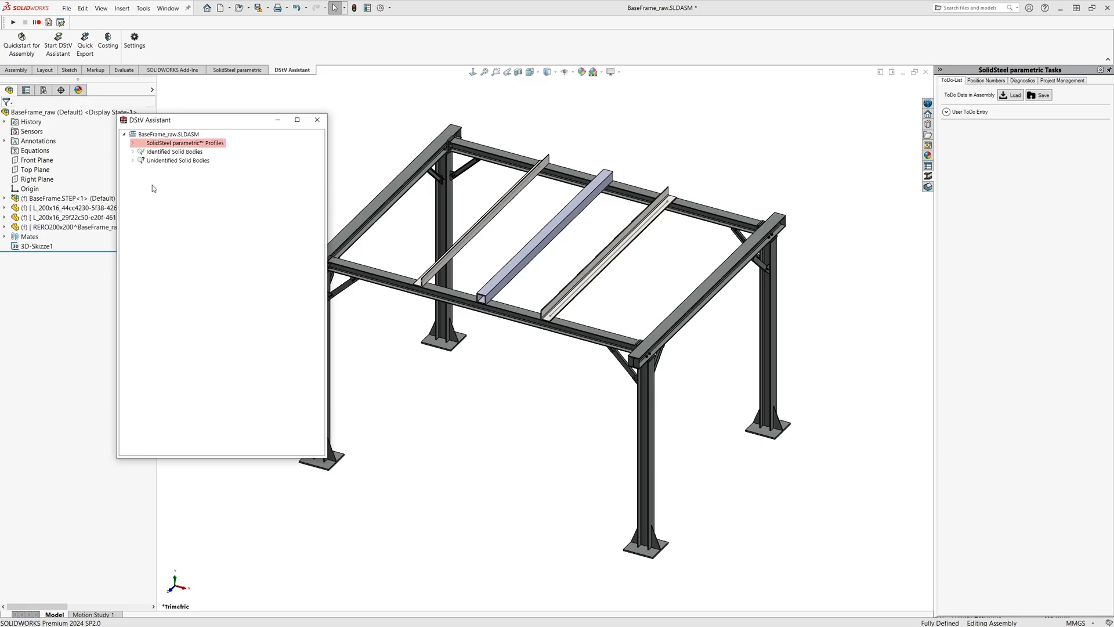
{"action": "left_click", "coordinate": [174, 151]}
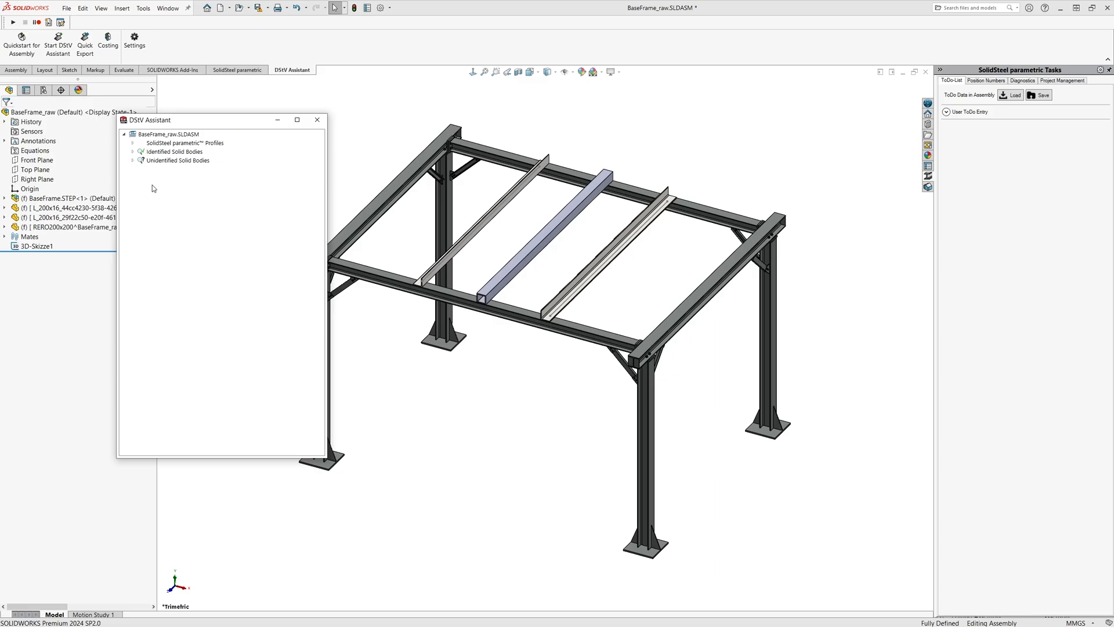
{"action": "mouse_move", "coordinate": [145, 171]}
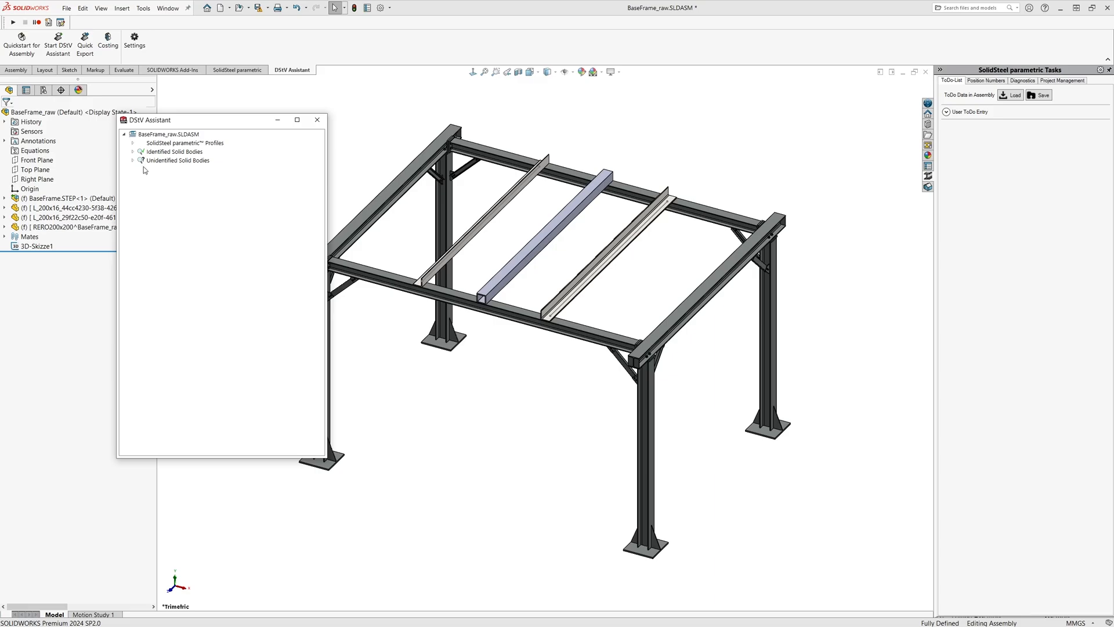
{"action": "left_click", "coordinate": [132, 143]}
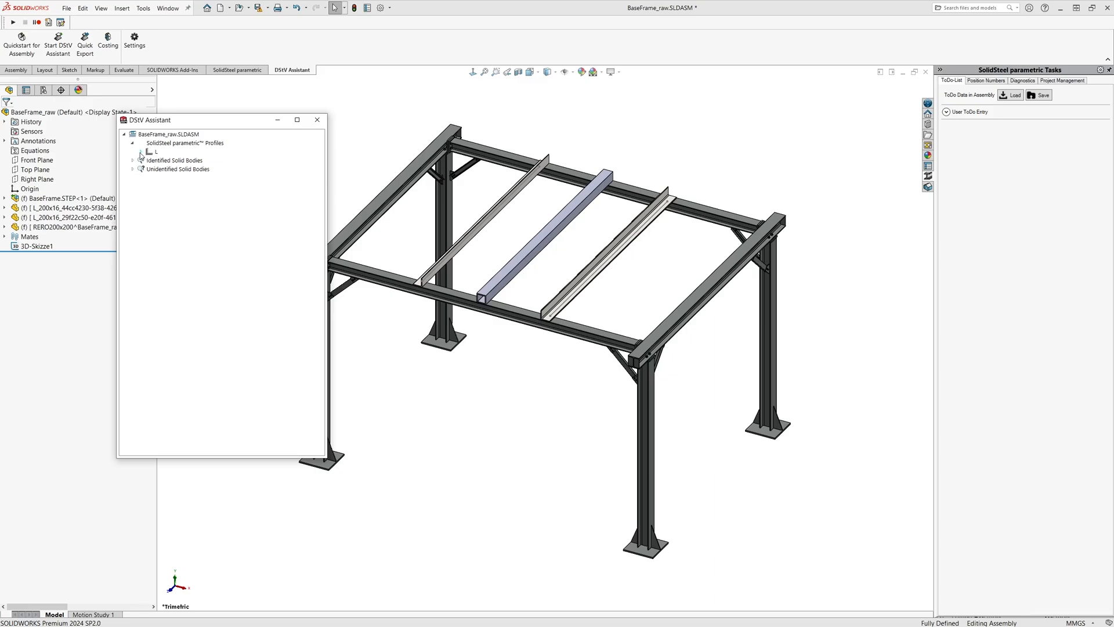
{"action": "left_click", "coordinate": [133, 151]}
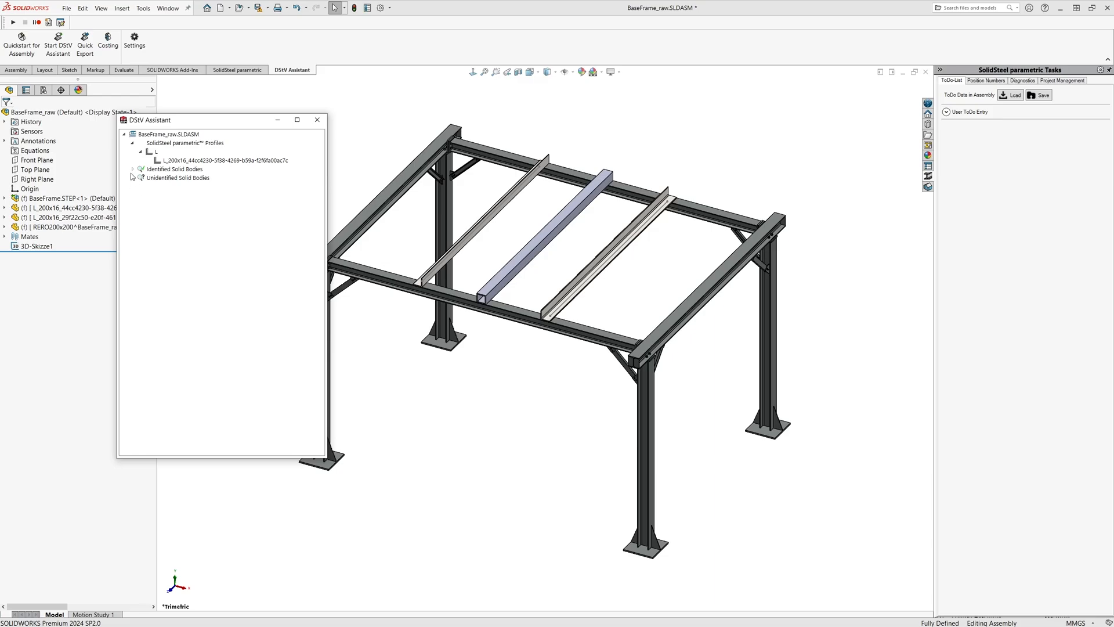
Expand the identified I-beam, U-channel and plate bodies and the unidentified bodies containing the haunch plate
{"action": "left_click", "coordinate": [133, 169]}
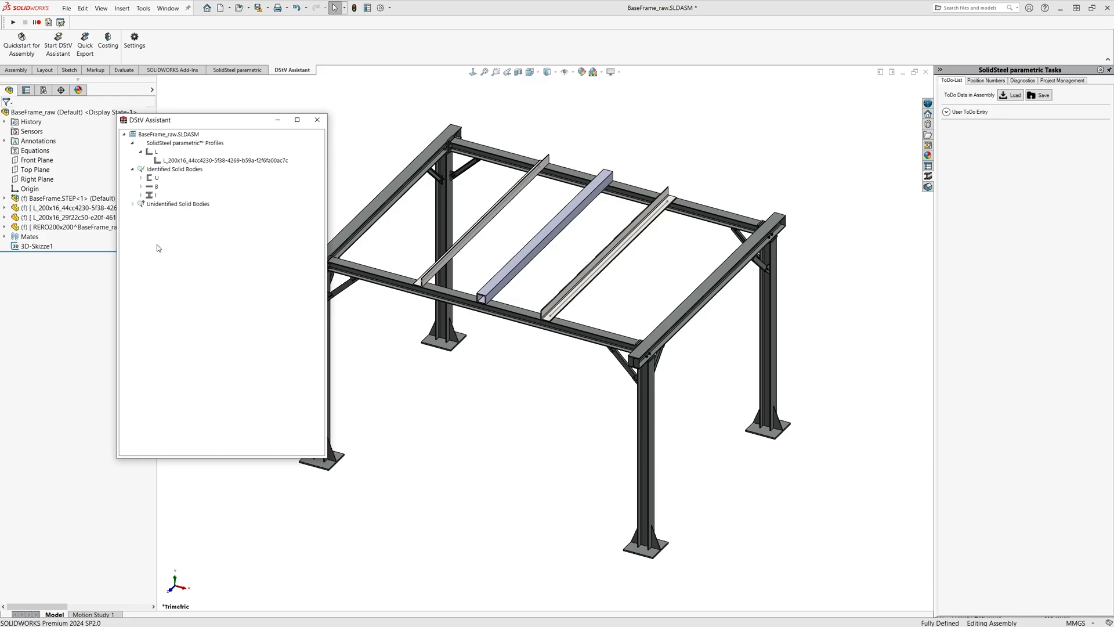
{"action": "left_click", "coordinate": [141, 195]}
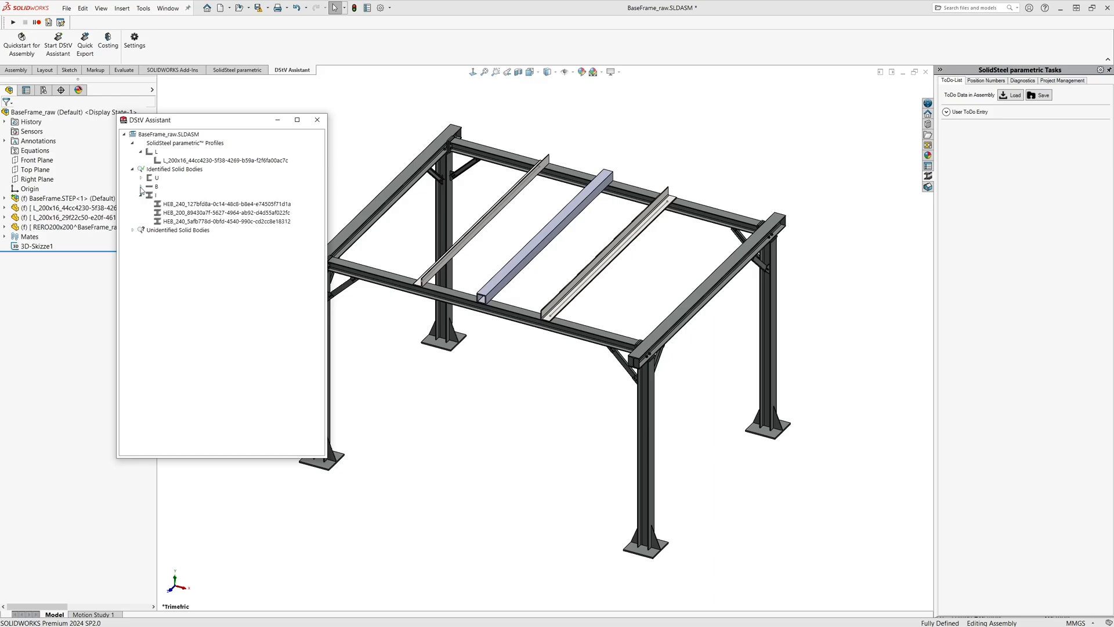
{"action": "left_click", "coordinate": [140, 177]}
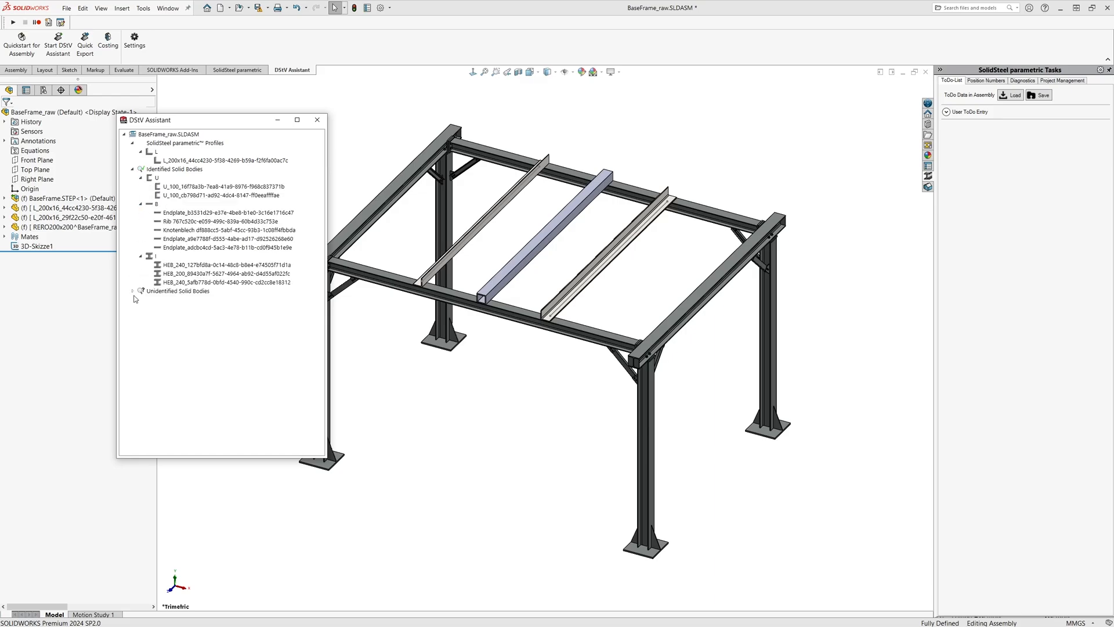
{"action": "left_click", "coordinate": [132, 290]}
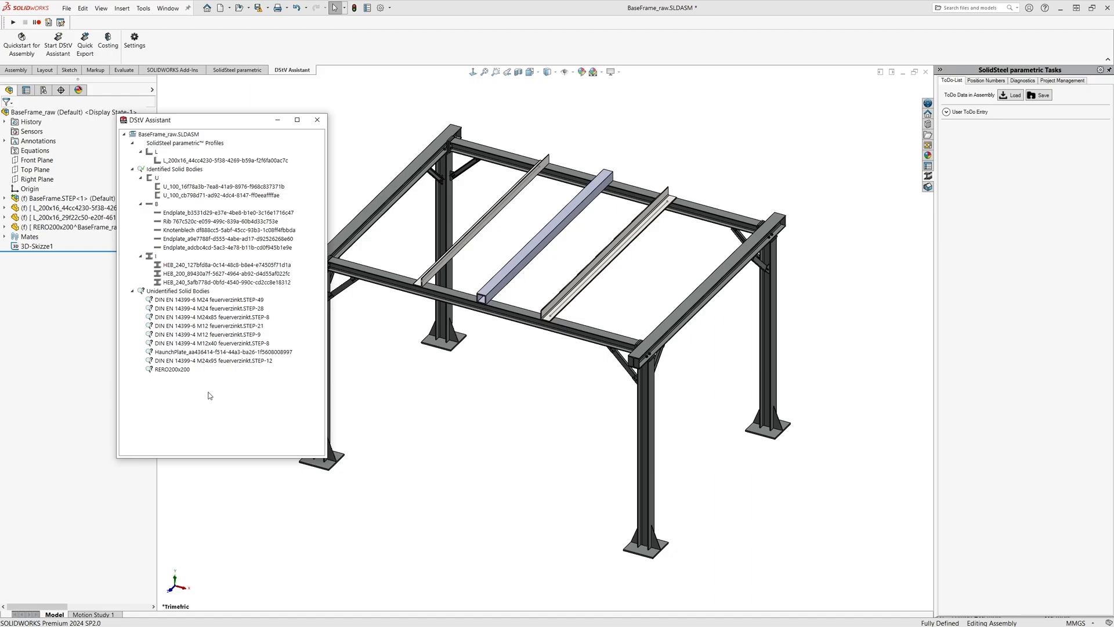
{"action": "left_click", "coordinate": [213, 351]}
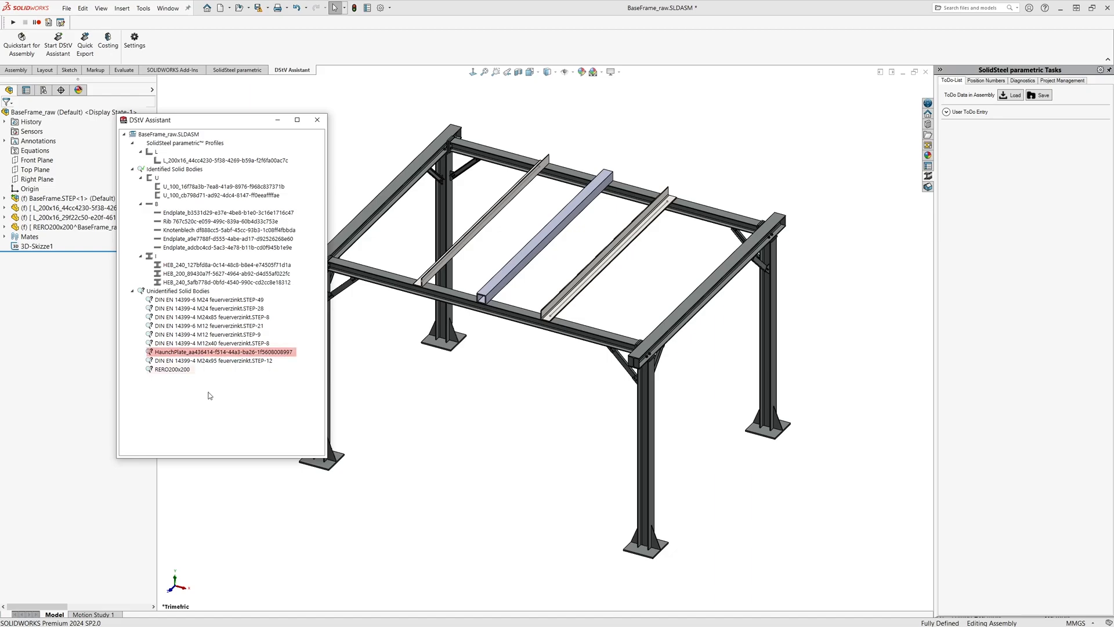
{"action": "left_click", "coordinate": [171, 369]}
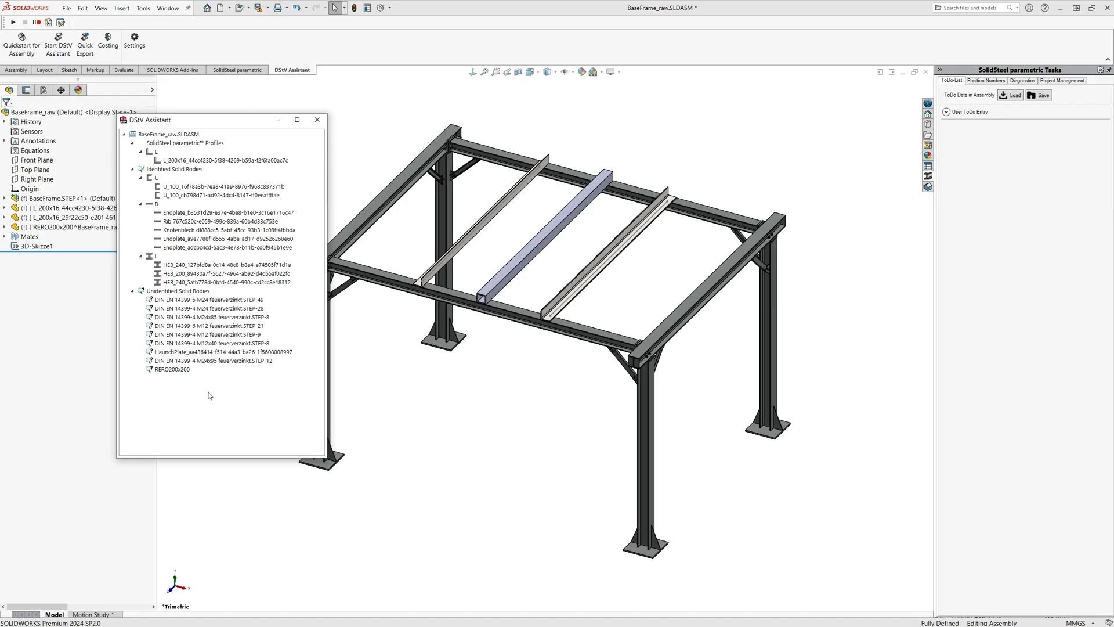
{"action": "mouse_move", "coordinate": [203, 355]}
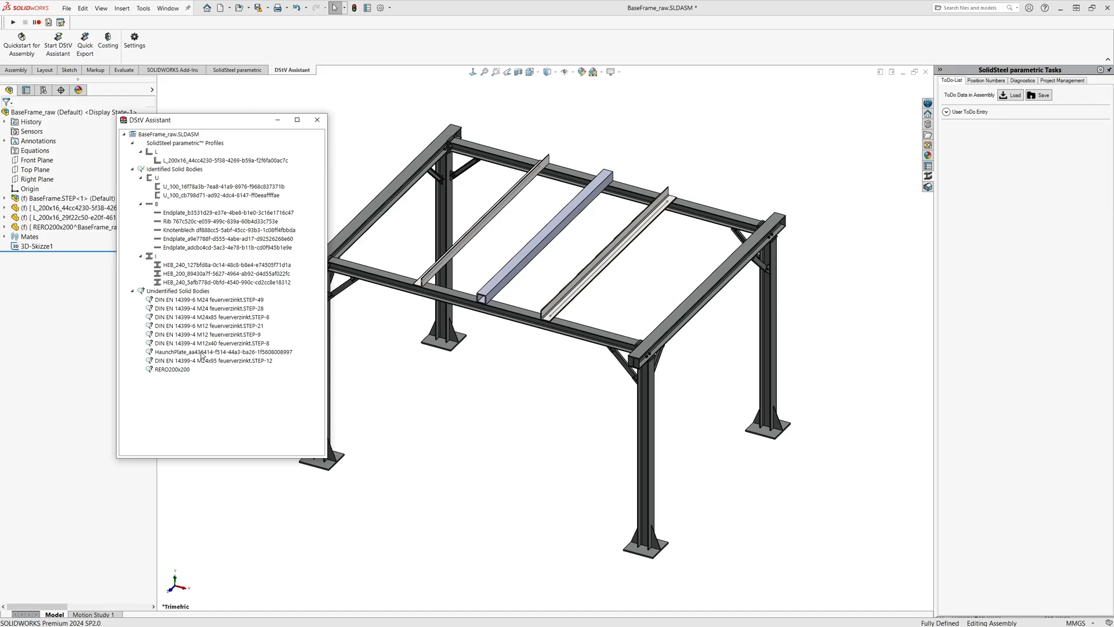
Choose Provide Information for the unidentified HaunchPlate, move the assistant aside and list the profile types
{"action": "right_click", "coordinate": [211, 352]}
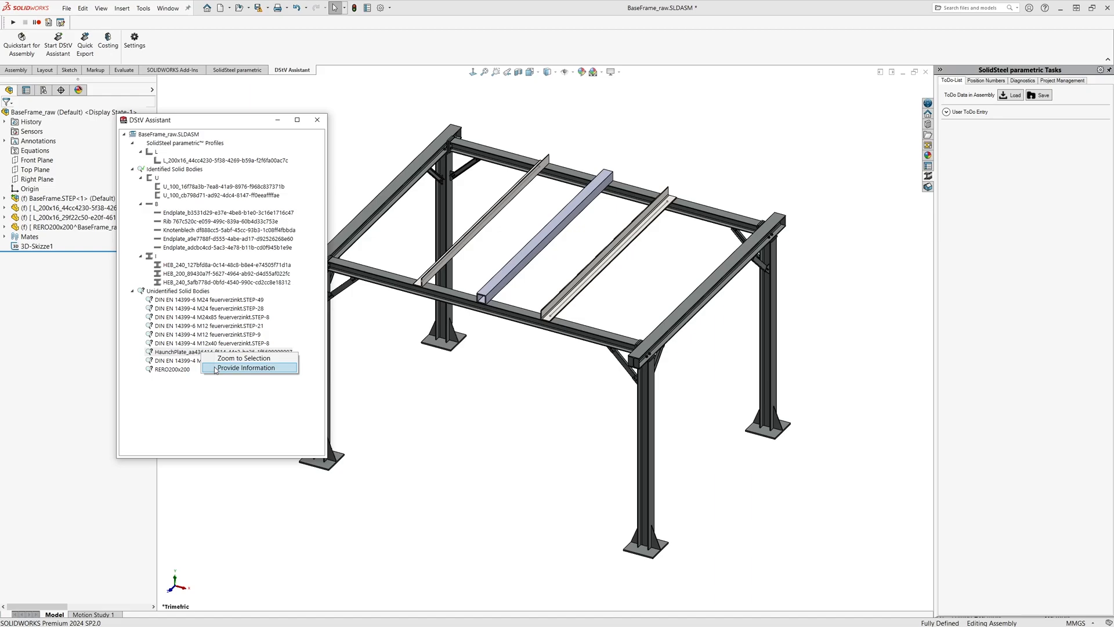
{"action": "left_click", "coordinate": [246, 367]}
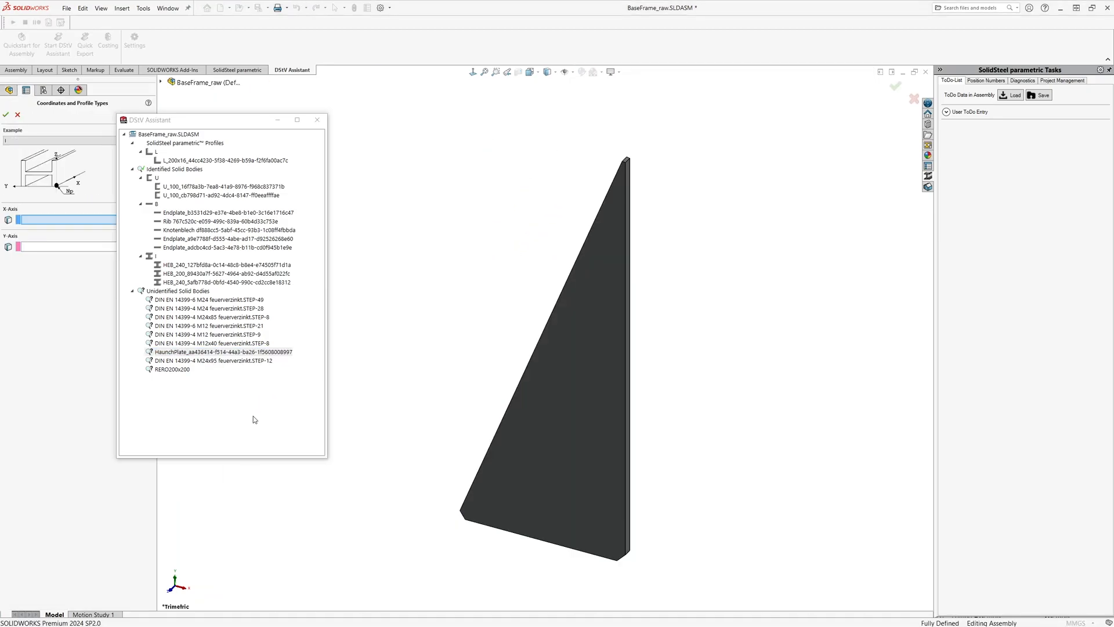
{"action": "left_click_drag", "start_coordinate": [148, 119], "coordinate": [610, 140]}
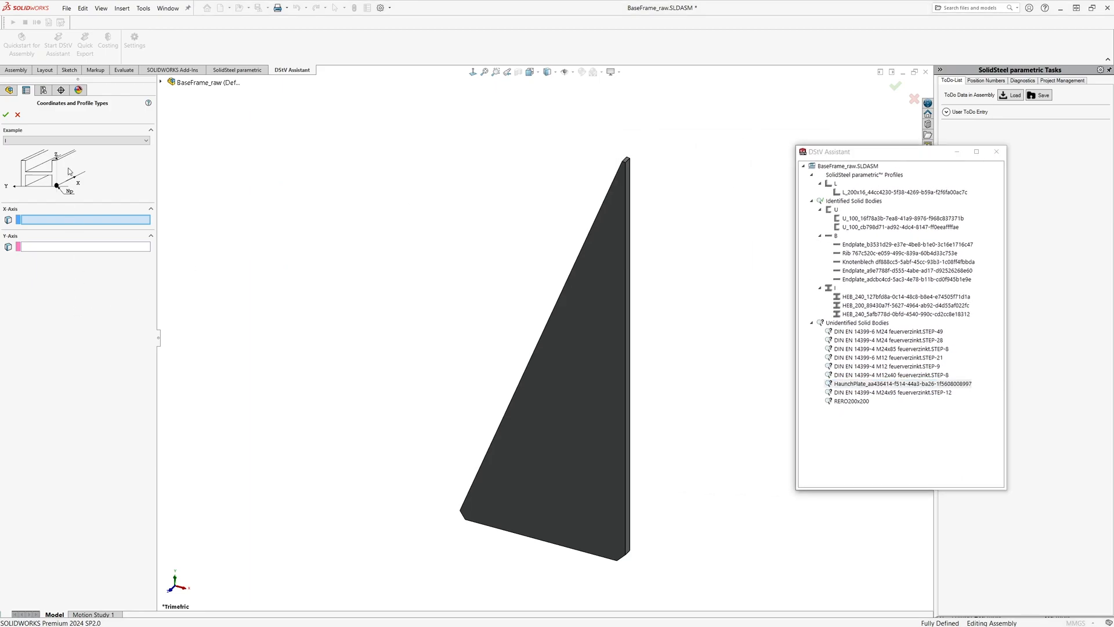
{"action": "left_click", "coordinate": [146, 141]}
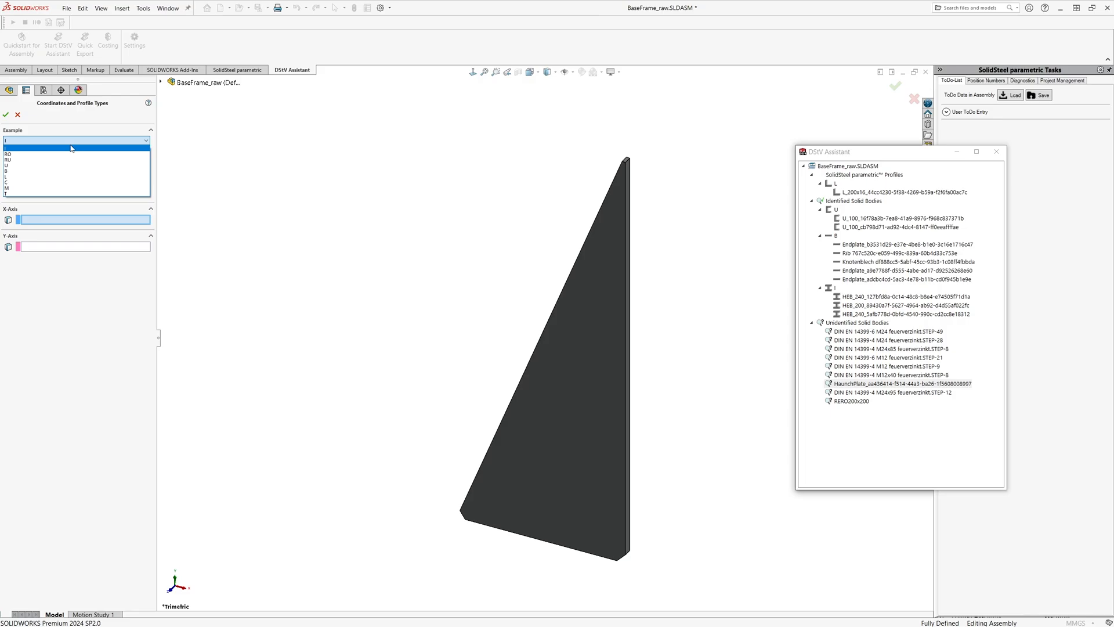
{"action": "left_click", "coordinate": [8, 159]}
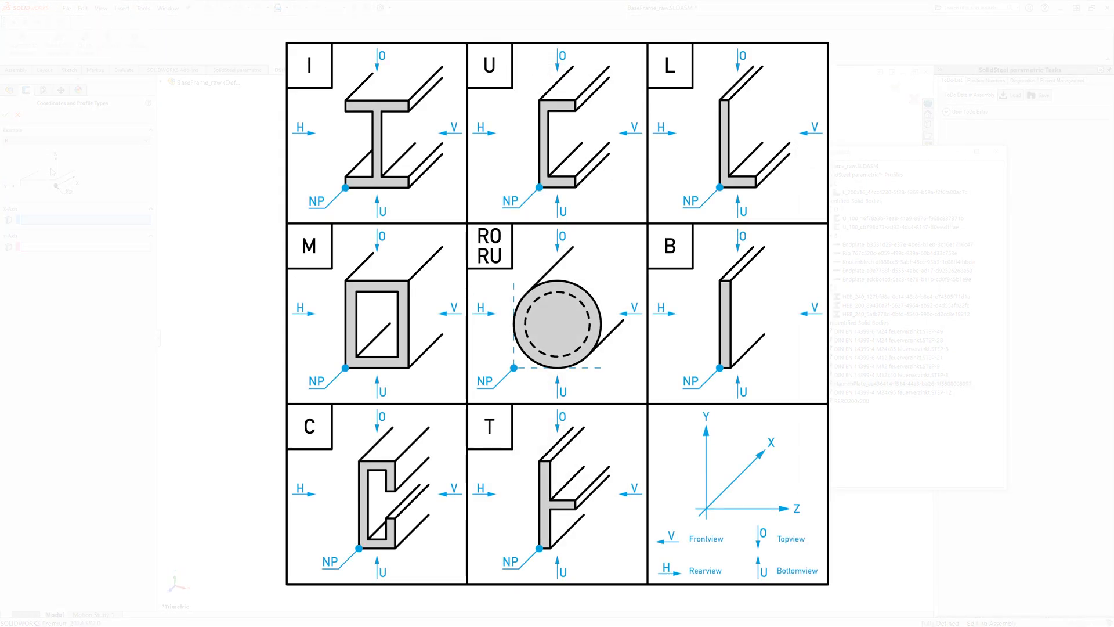
Define the haunch plate as a B-type flat profile with its axis faces and confirm
{"action": "left_click", "coordinate": [670, 247]}
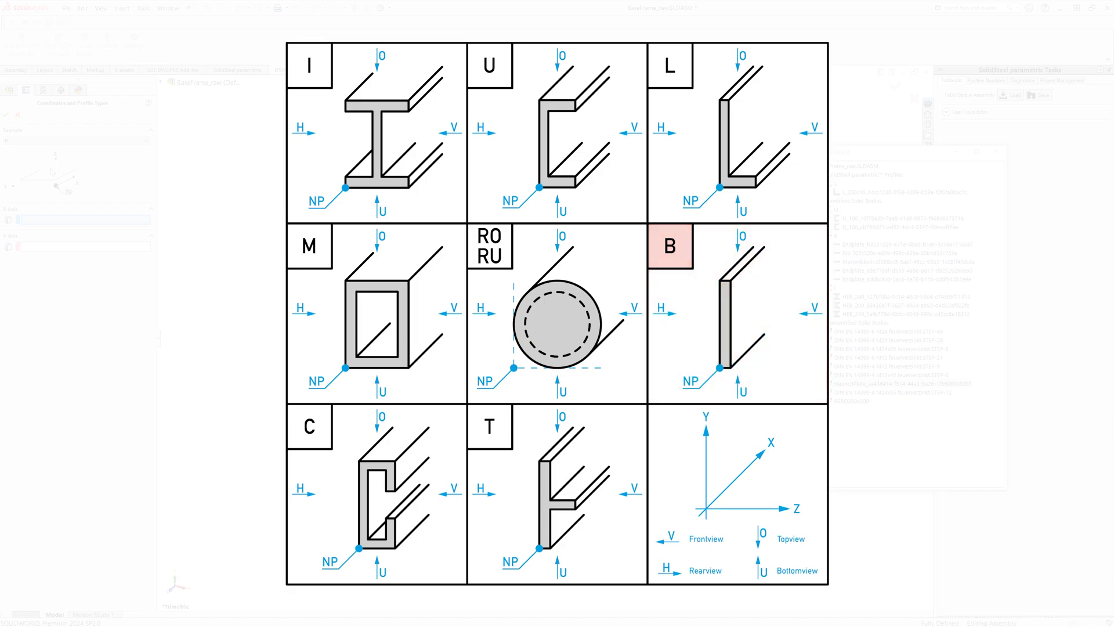
{"action": "left_click", "coordinate": [670, 246]}
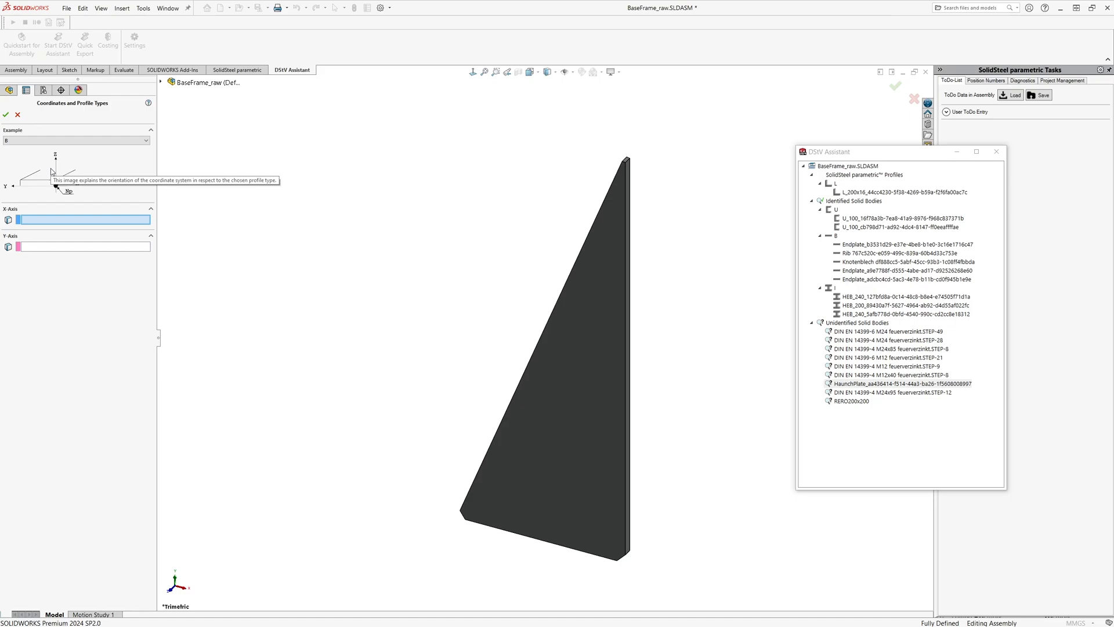
{"action": "mouse_move", "coordinate": [41, 302]}
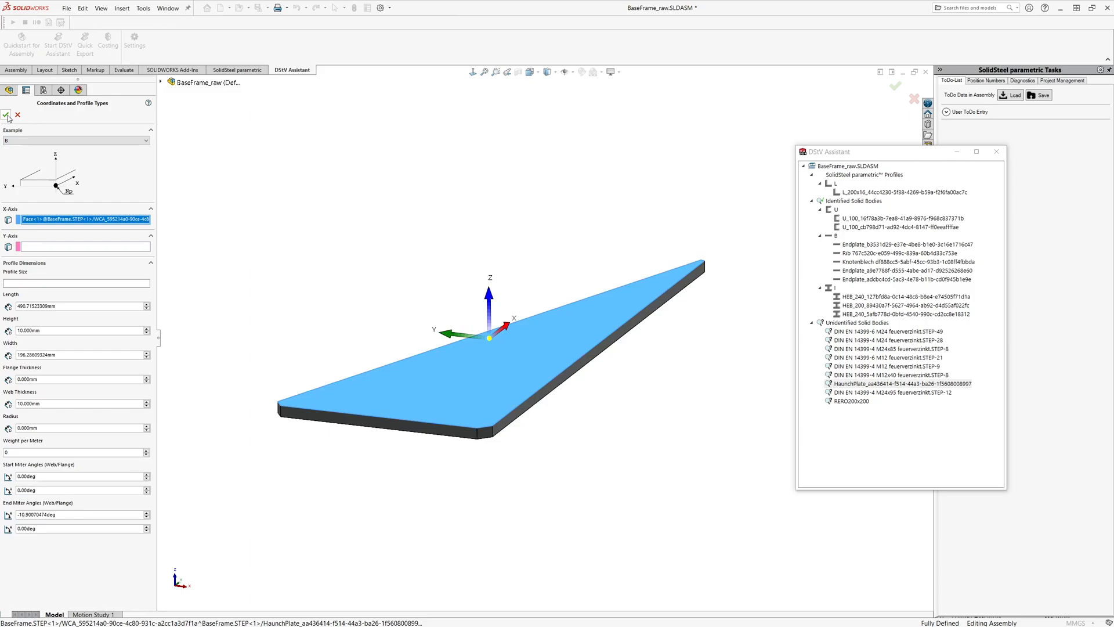
{"action": "left_click", "coordinate": [7, 115]}
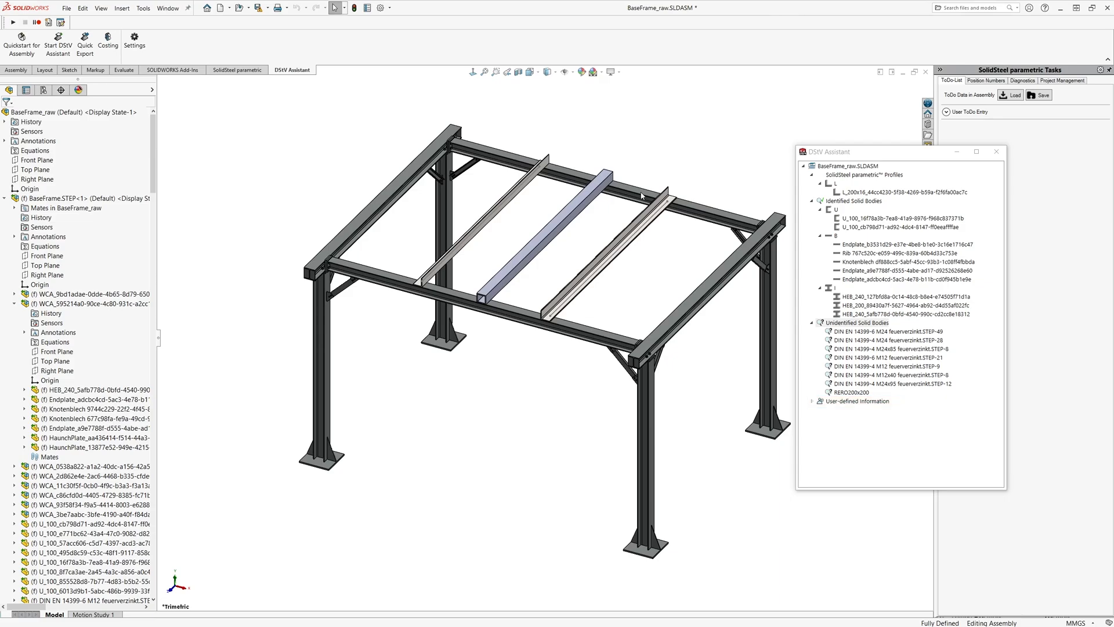
Define RERO200x200 as an M-type hollow profile, 200 mm square by 5200 mm, with its axis faces and confirm
{"action": "left_click", "coordinate": [846, 391]}
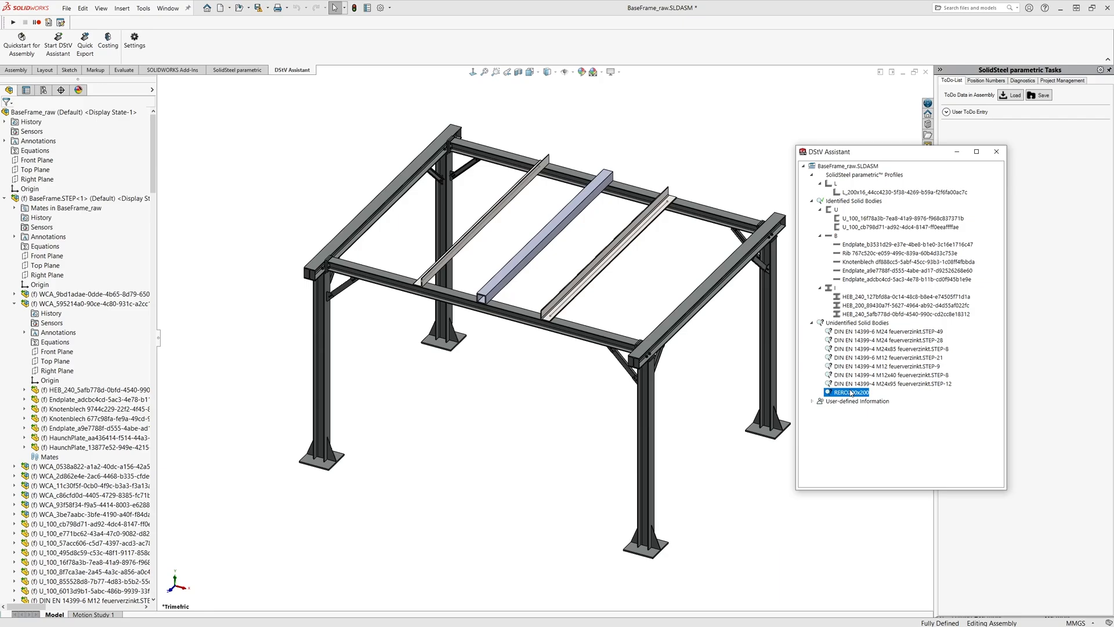
{"action": "right_click", "coordinate": [846, 392]}
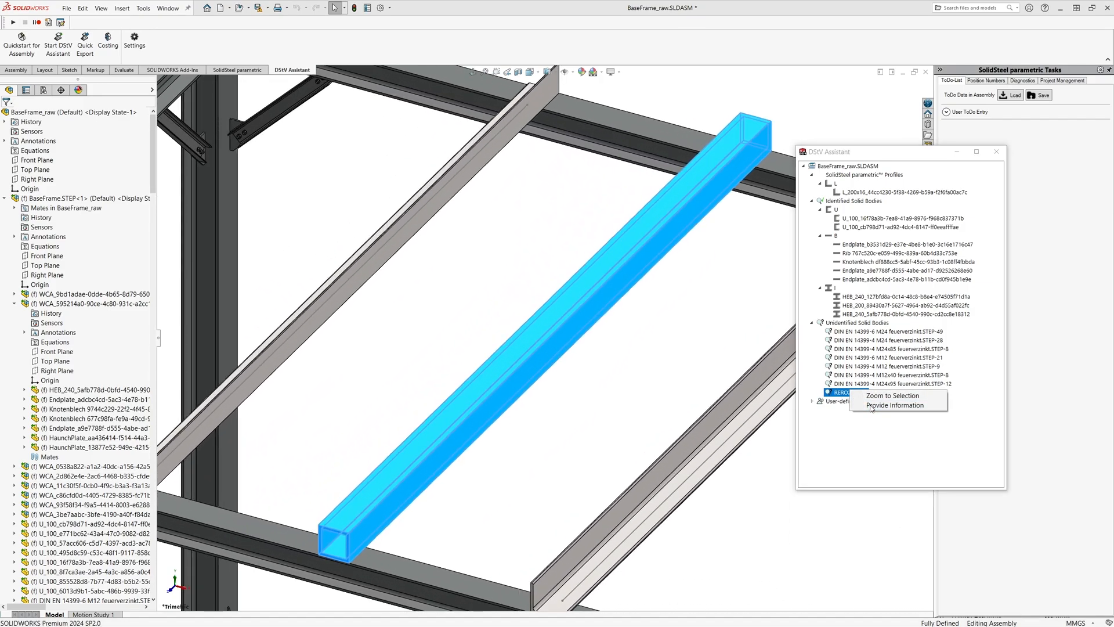
{"action": "left_click", "coordinate": [896, 404]}
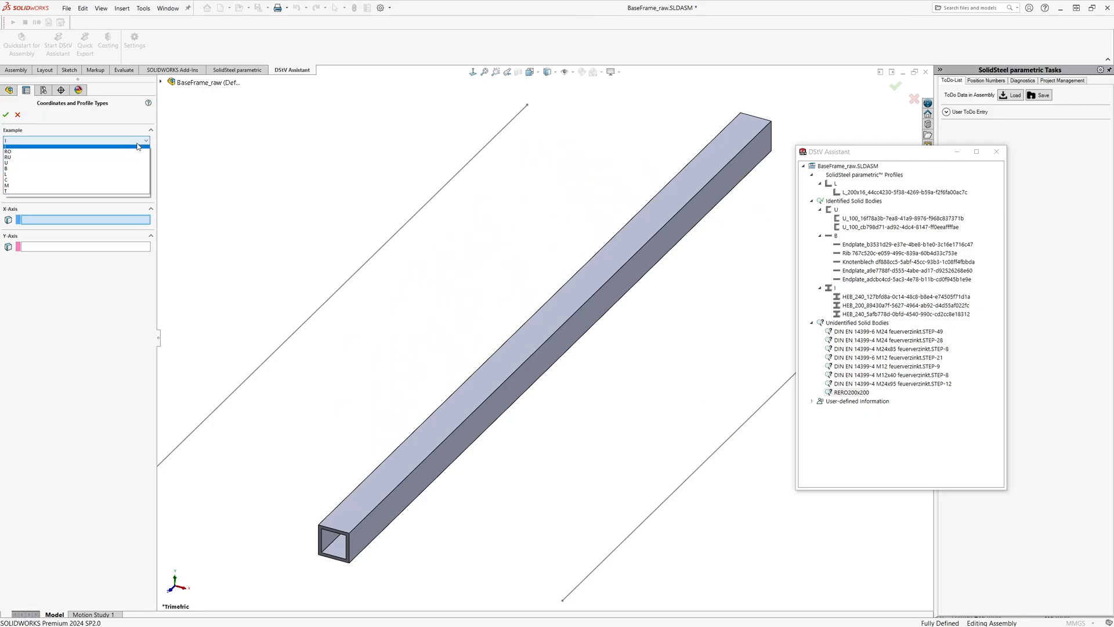
{"action": "left_click", "coordinate": [7, 185]}
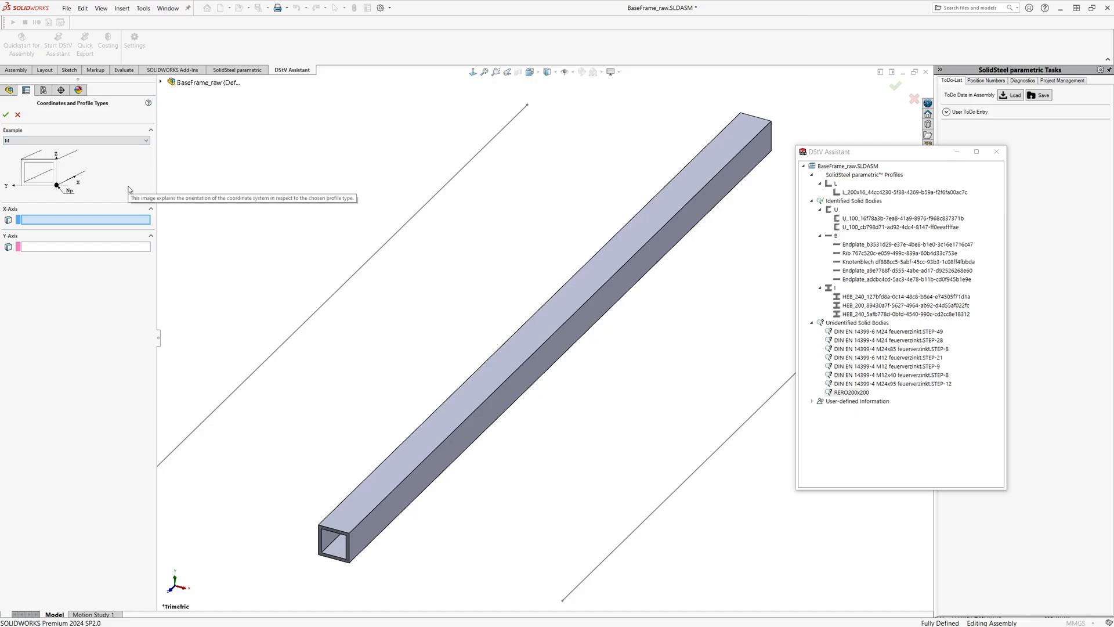
{"action": "mouse_move", "coordinate": [168, 191]}
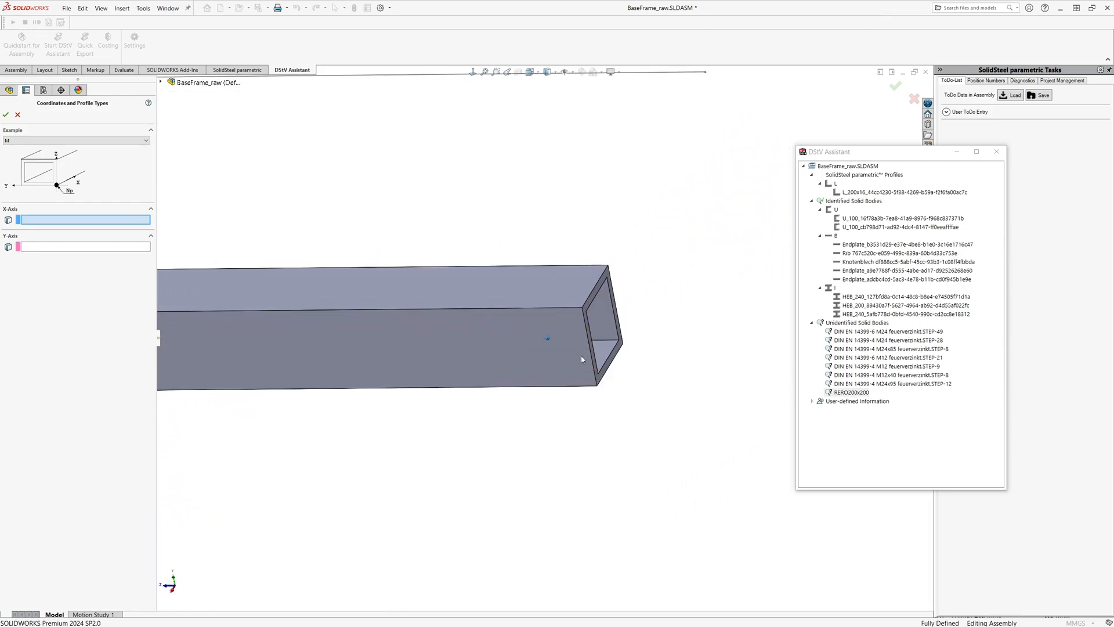
{"action": "mouse_move", "coordinate": [583, 364]}
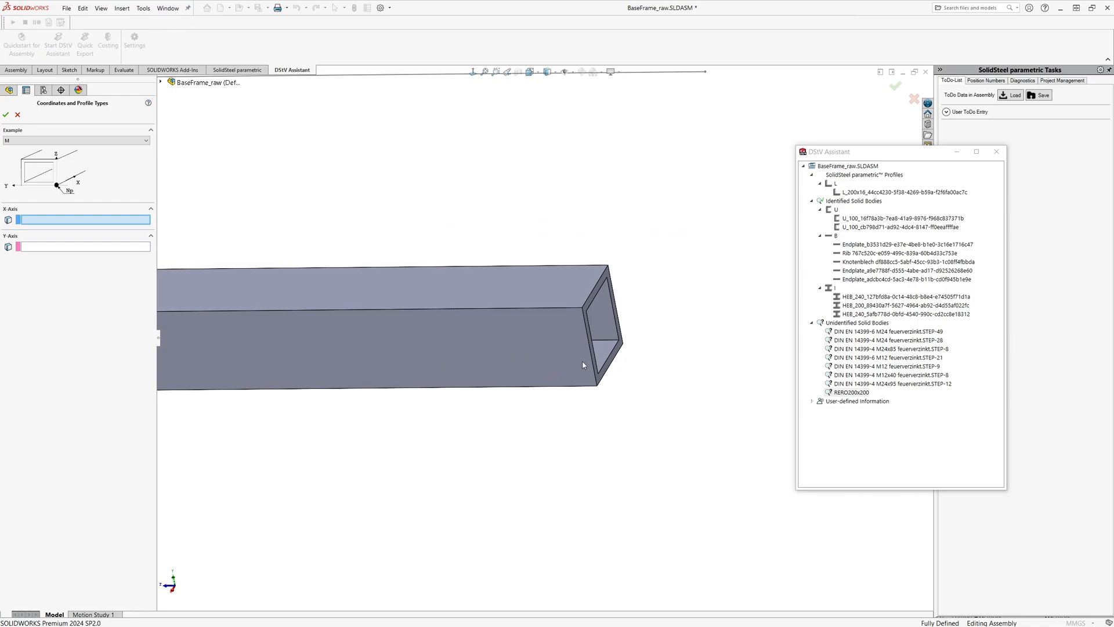
{"action": "left_click", "coordinate": [603, 365]}
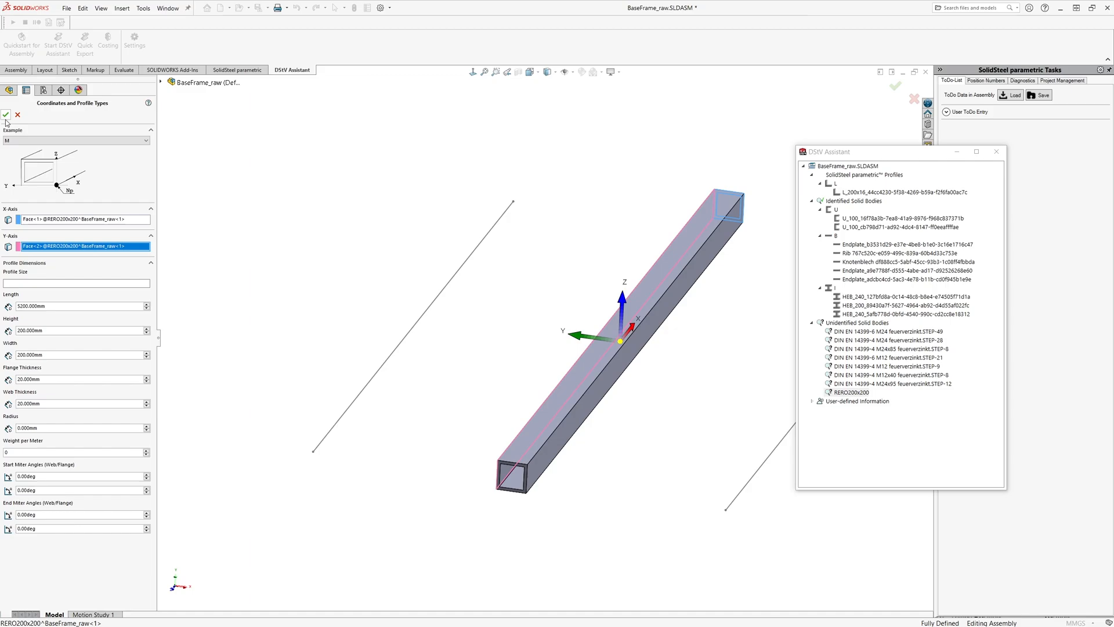
{"action": "left_click", "coordinate": [6, 114]}
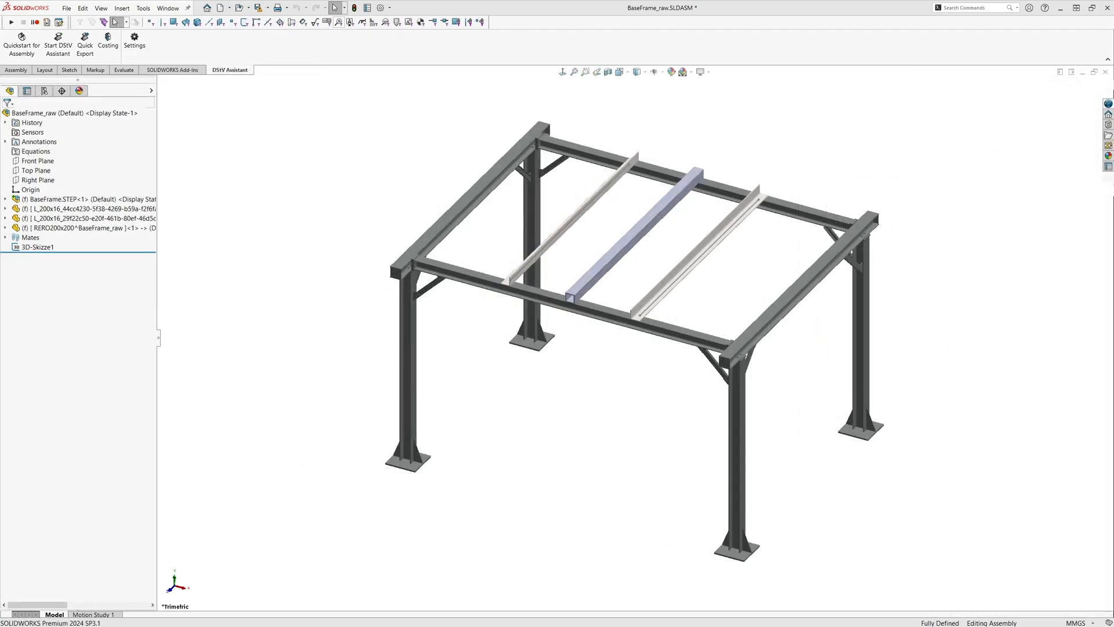
Close the DSTV Assistant window and bring up the DSTV Assistant settings
{"action": "left_click", "coordinate": [633, 235]}
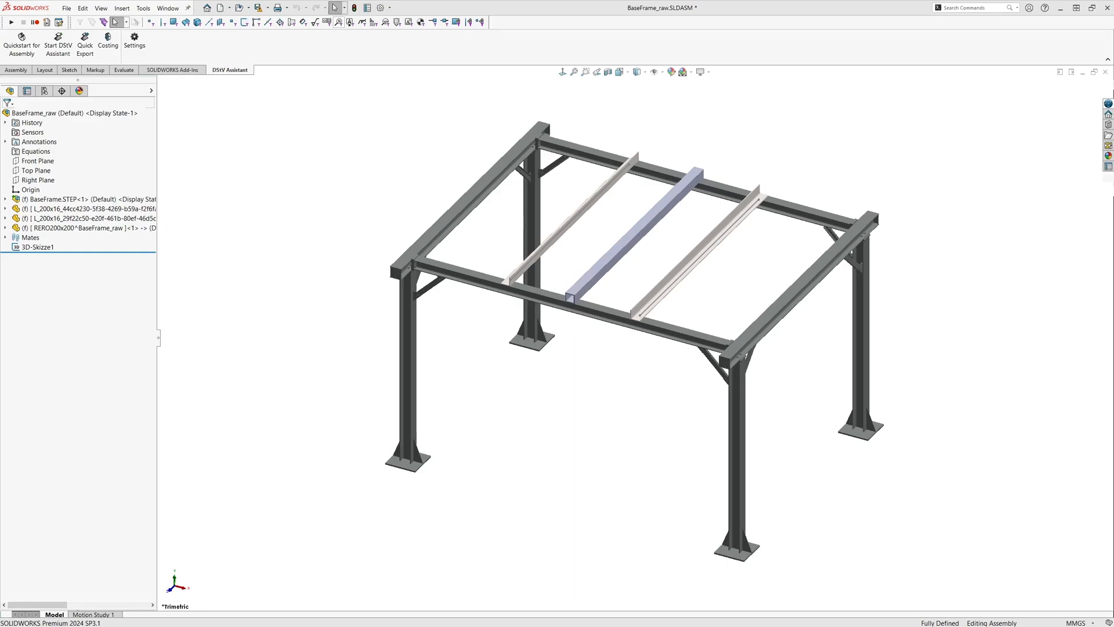
{"action": "mouse_move", "coordinate": [244, 173]}
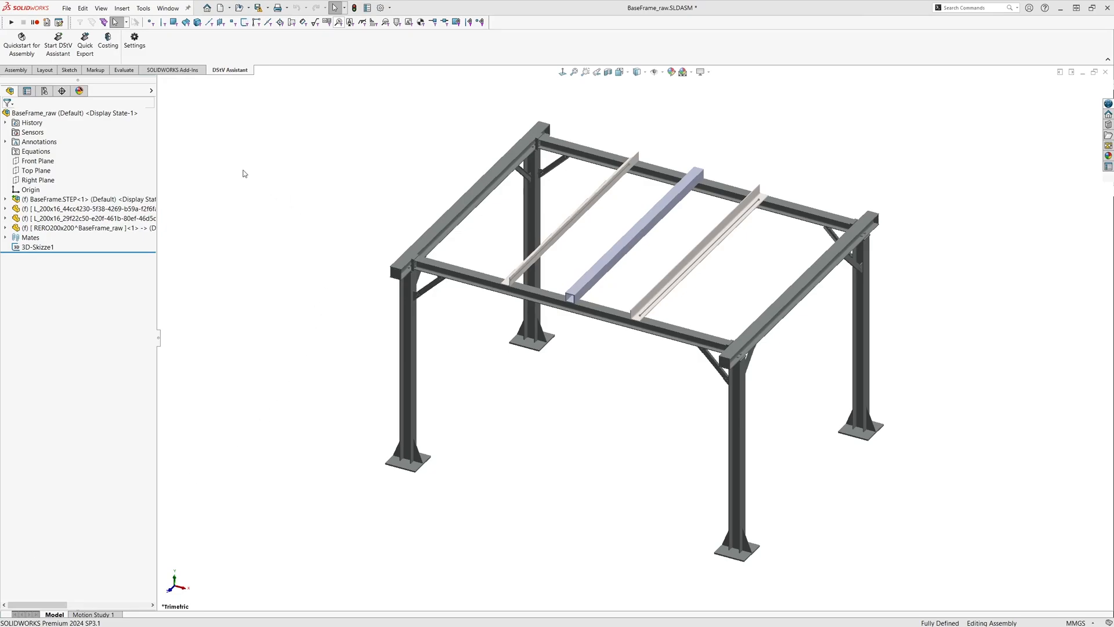
{"action": "left_click", "coordinate": [135, 41]}
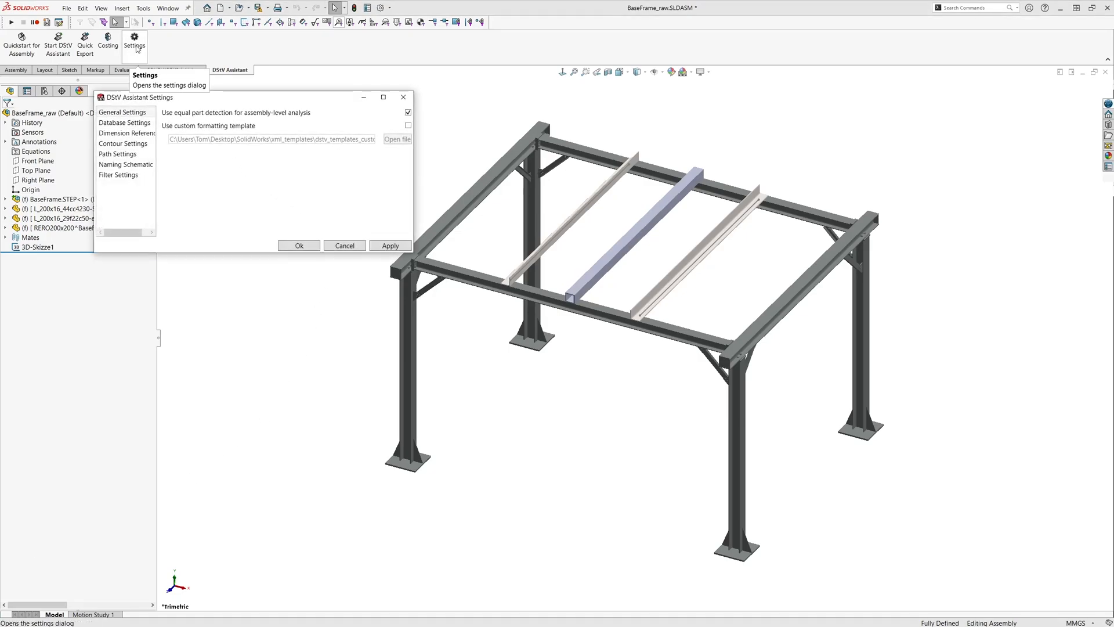
Edit the profile database under Database Settings and filter it to the DE QRO 200 hollow sections
{"action": "left_click", "coordinate": [124, 122]}
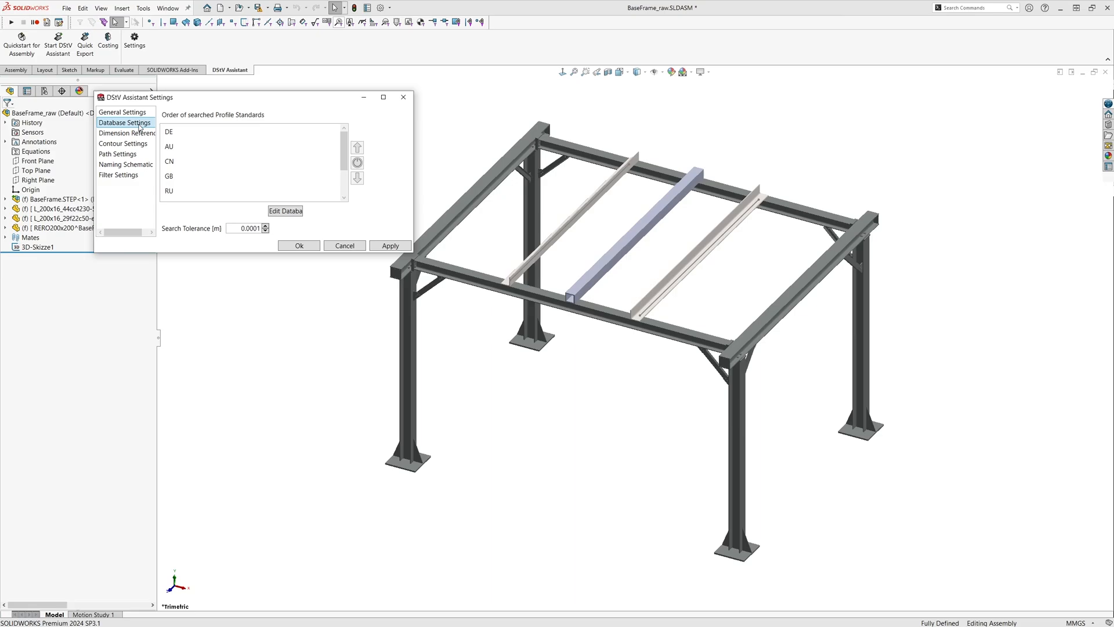
{"action": "left_click", "coordinate": [285, 210]}
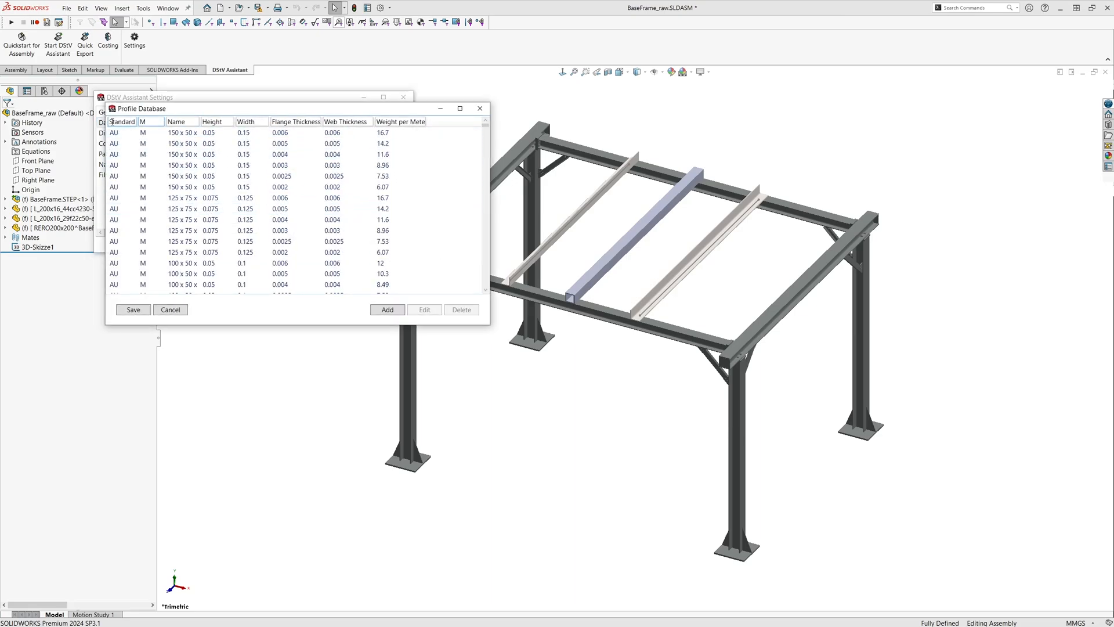
{"action": "left_click", "coordinate": [181, 122]}
{"action": "type", "text": "QRO 200"}
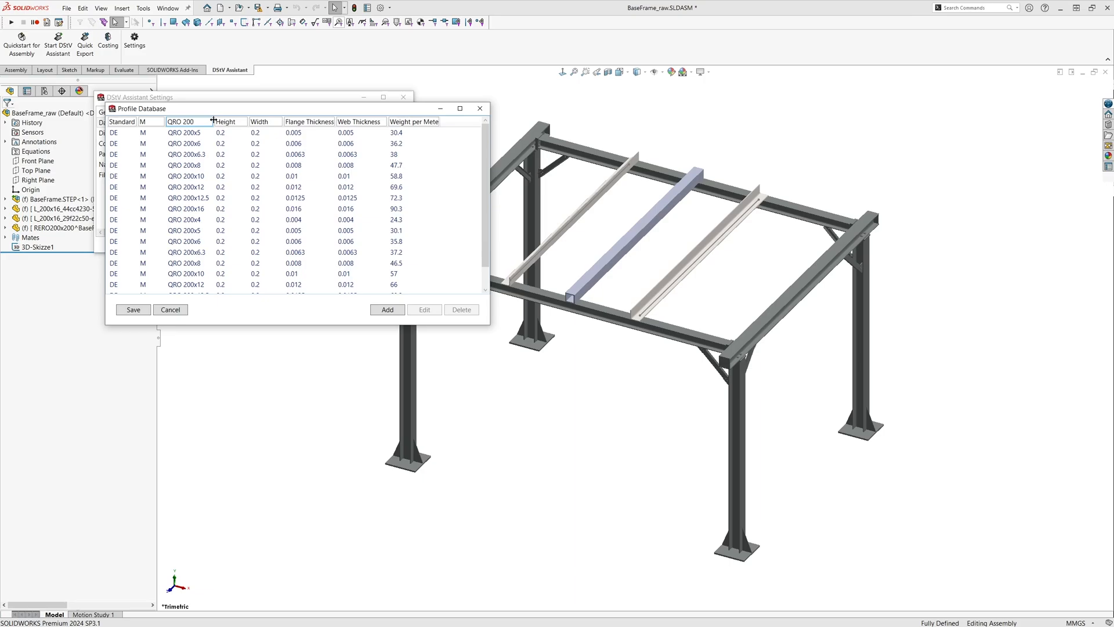
{"action": "scroll", "scroll_direction": "down", "scroll_amount": 3}
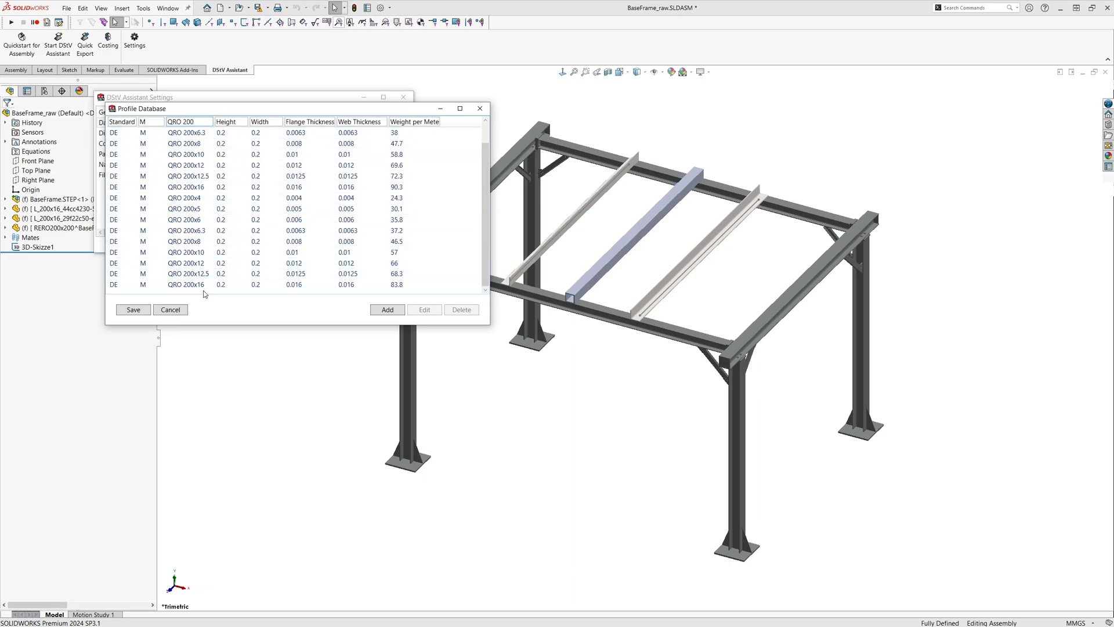
{"action": "mouse_move", "coordinate": [387, 309]}
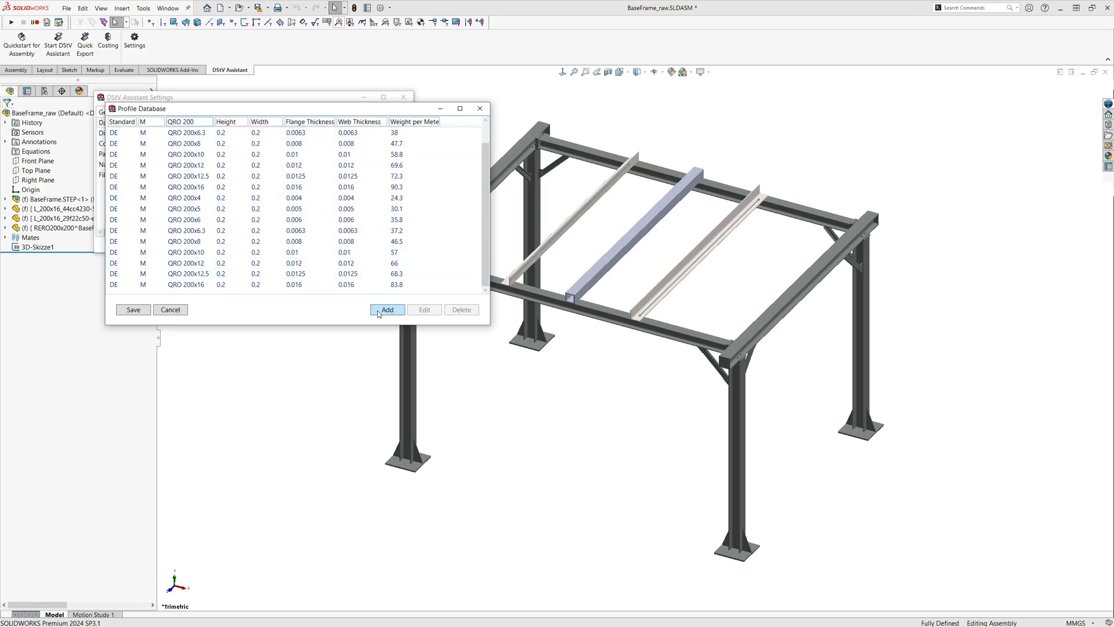
Add a DE M-type 200×200 hollow section weighing 112.3 to the database, save and apply the settings
{"action": "left_click", "coordinate": [387, 308]}
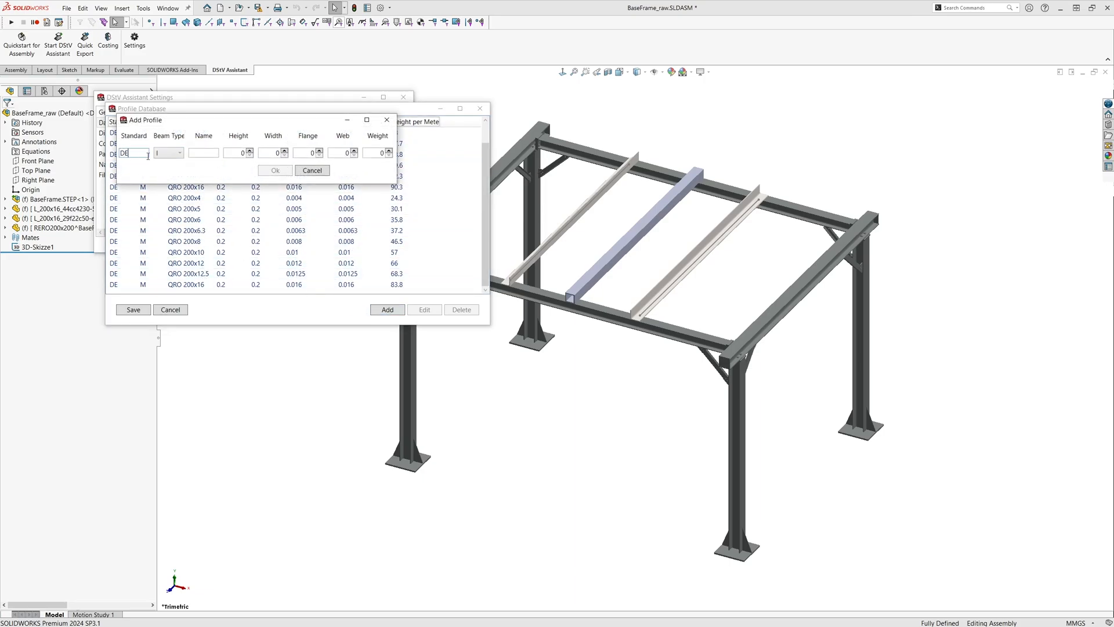
{"action": "mouse_move", "coordinate": [154, 160]}
{"action": "type", "text": ".02"}
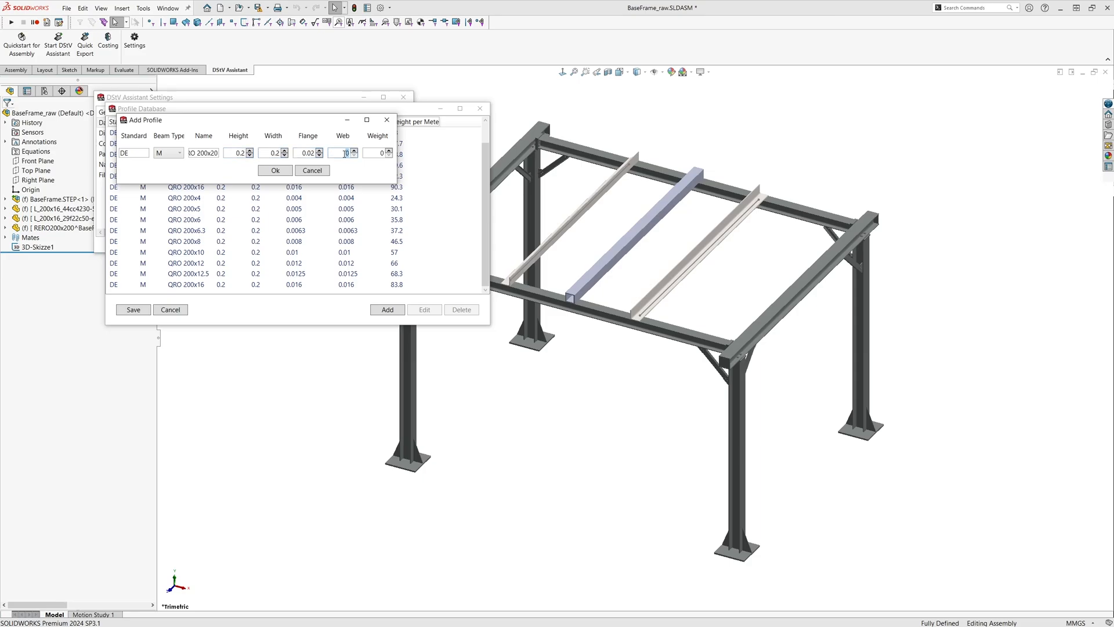
{"action": "type", "text": "112.3"}
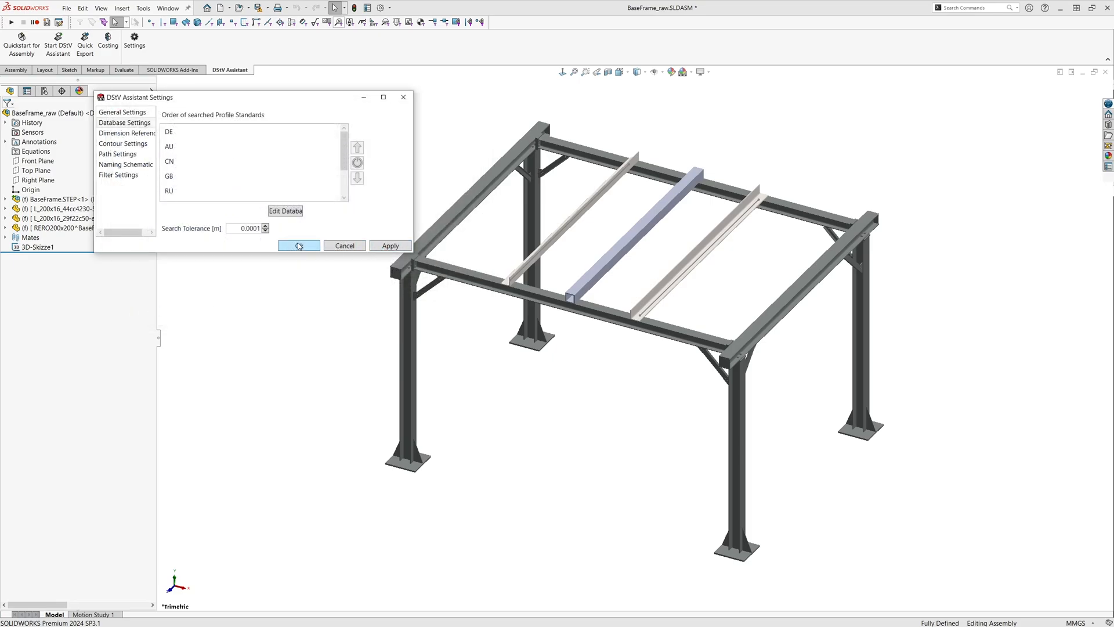
{"action": "left_click", "coordinate": [298, 245]}
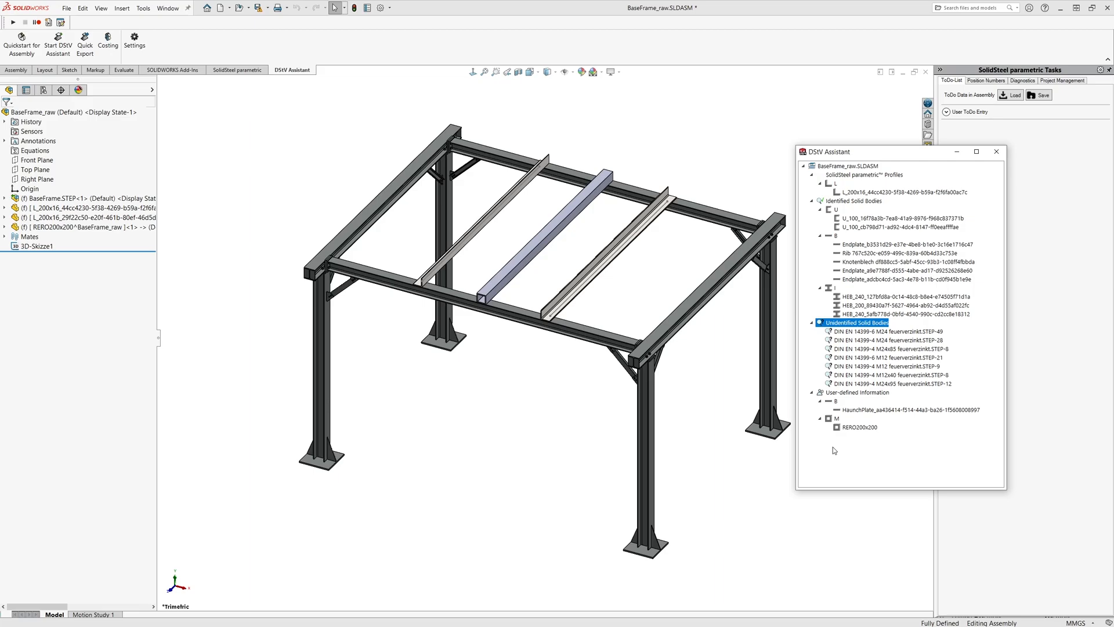
Review export actions on the haunch plate, I-profile group and identified bodies, then Export All from BaseFrame_raw.SLDASM
{"action": "left_click", "coordinate": [903, 410]}
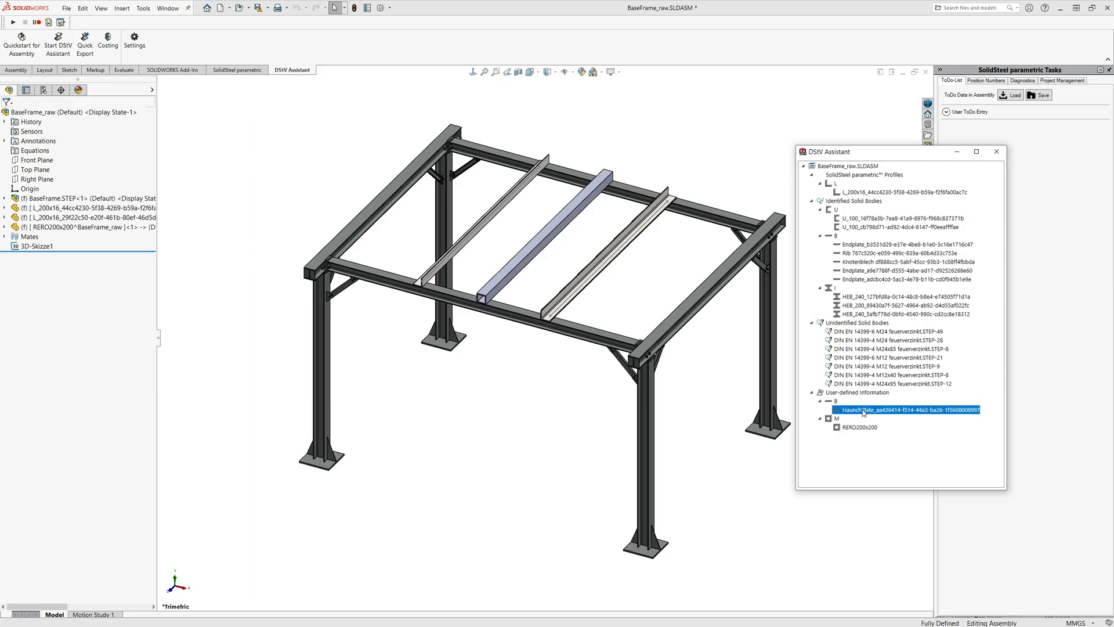
{"action": "right_click", "coordinate": [903, 410]}
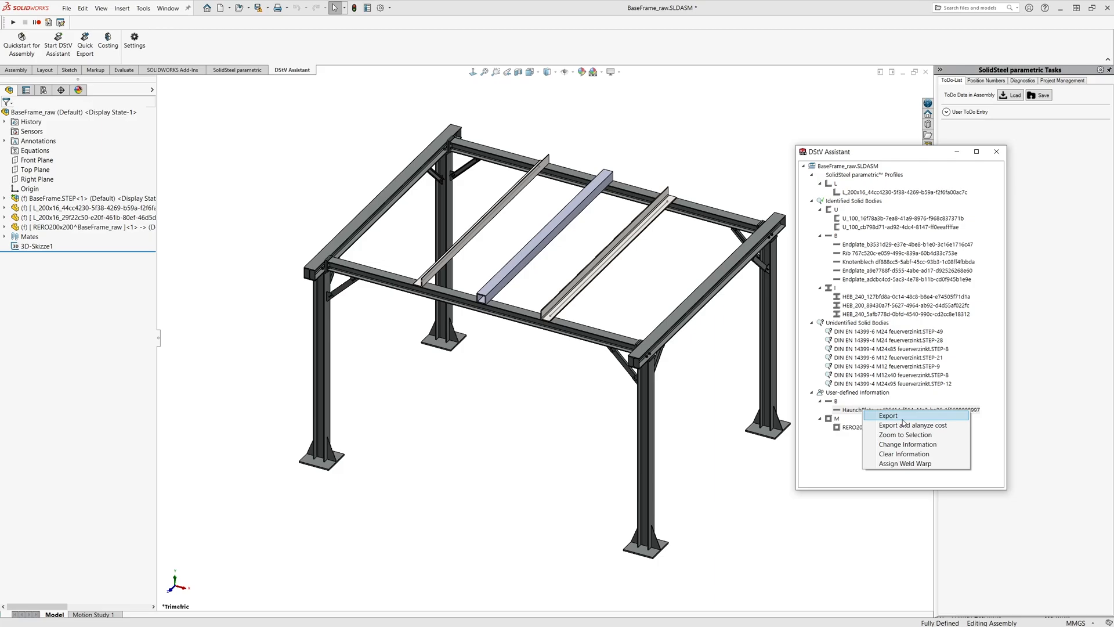
{"action": "left_click", "coordinate": [903, 409]}
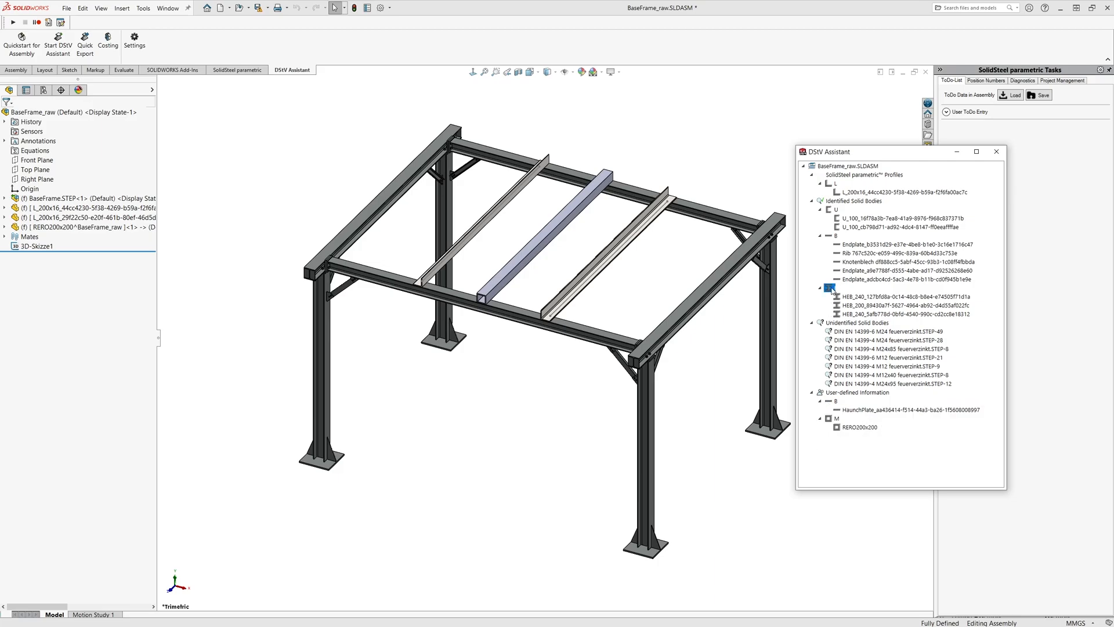
{"action": "right_click", "coordinate": [829, 288]}
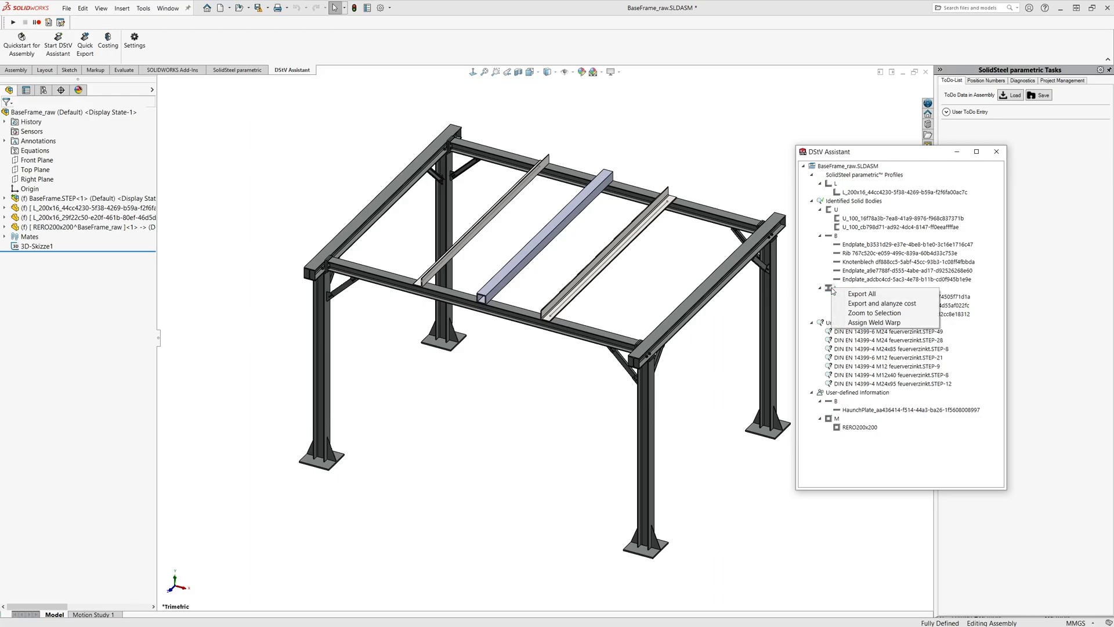
{"action": "mouse_move", "coordinate": [861, 294]}
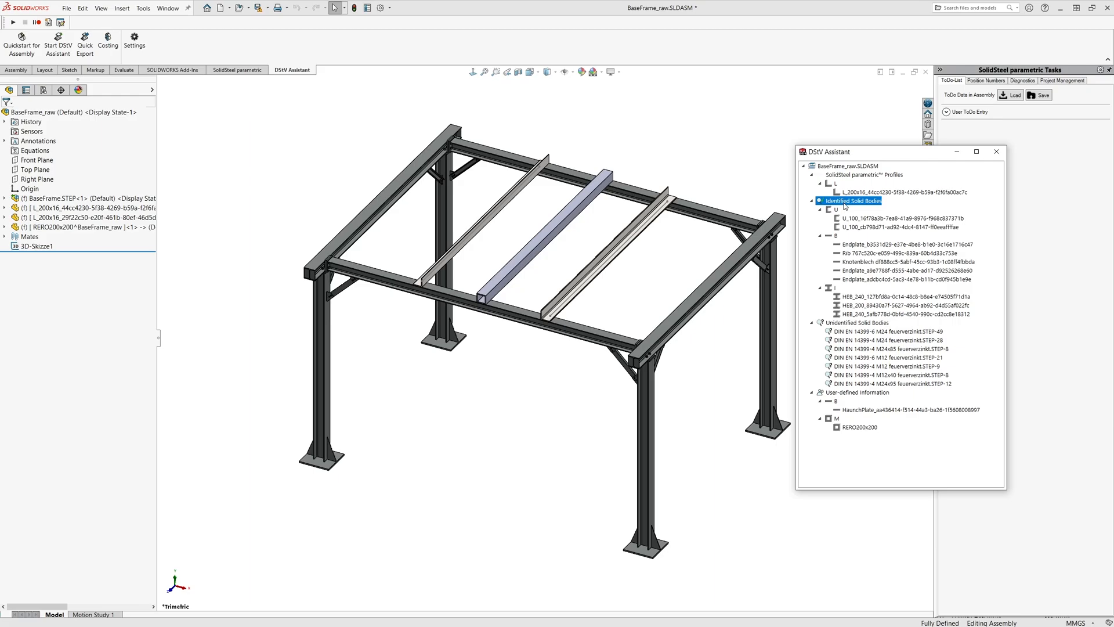
{"action": "right_click", "coordinate": [855, 200]}
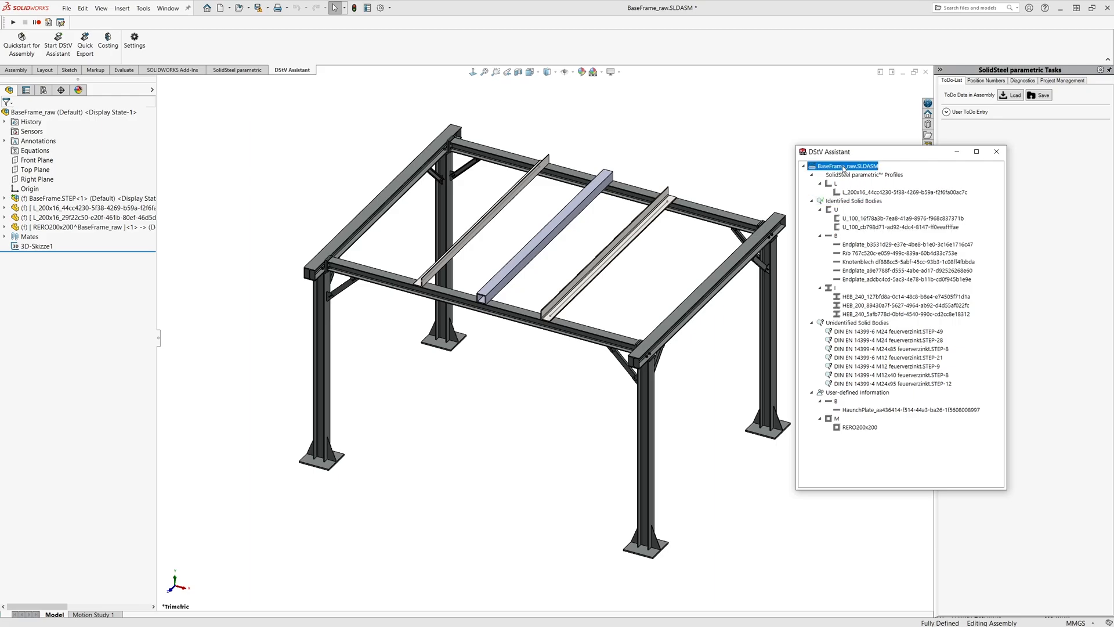
{"action": "right_click", "coordinate": [848, 166]}
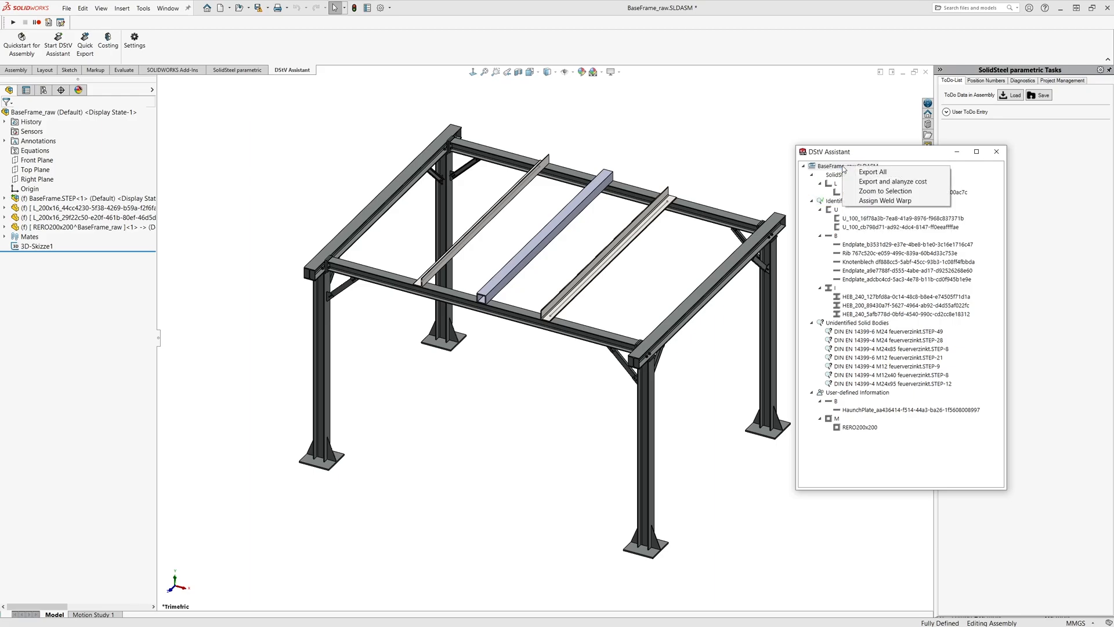
{"action": "left_click", "coordinate": [870, 172]}
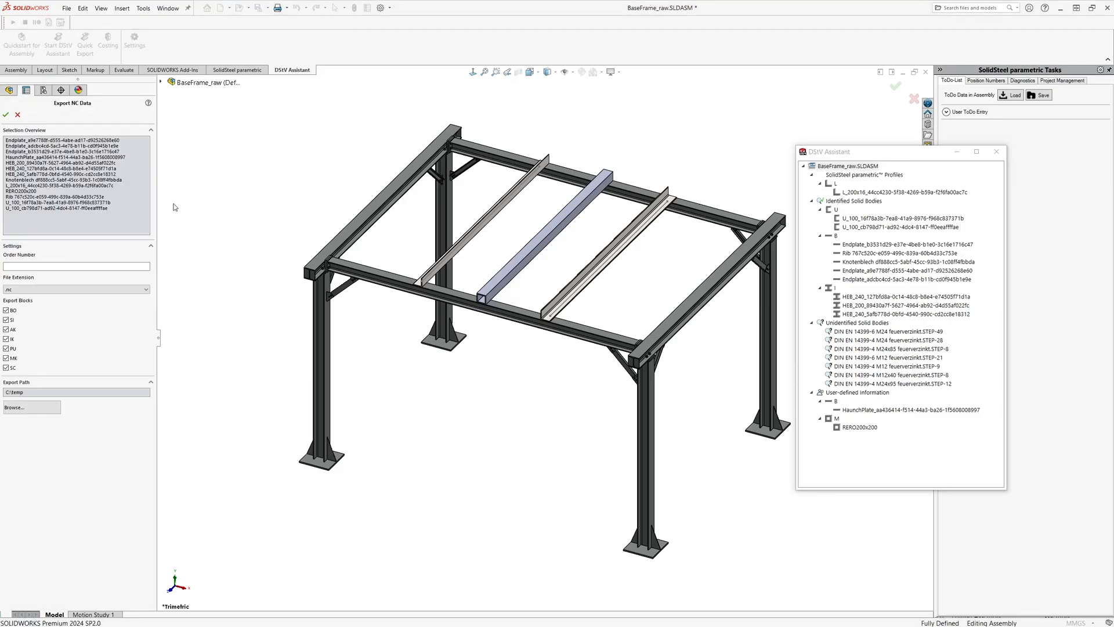
Enter order number NC_export and keep the .nc file extension in the Export NC Data panel
{"action": "left_click", "coordinate": [75, 173]}
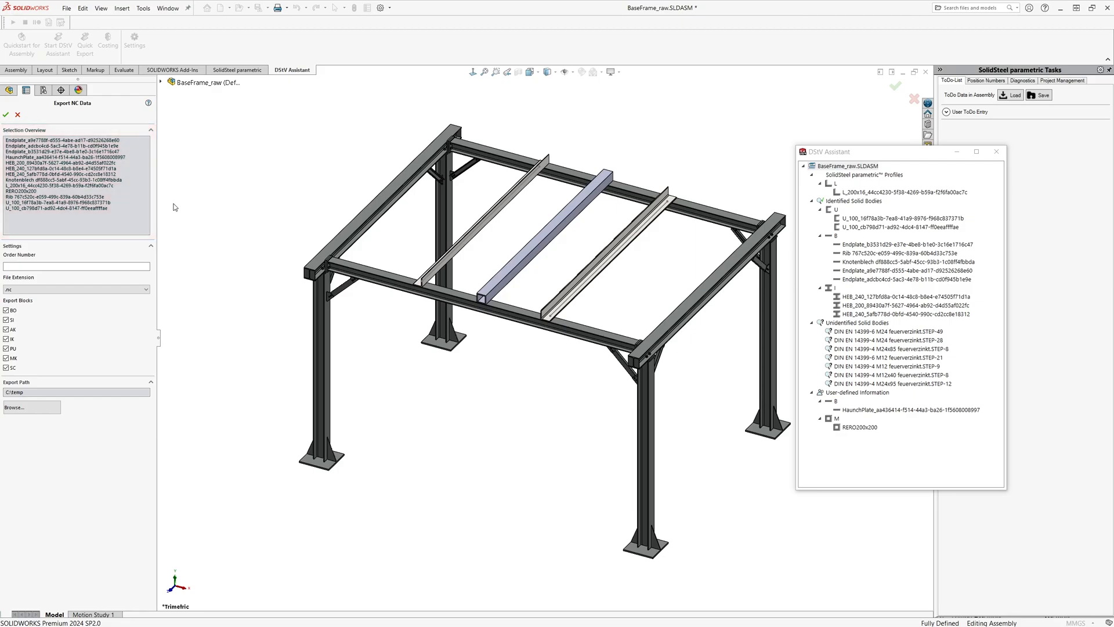
{"action": "mouse_move", "coordinate": [183, 225]}
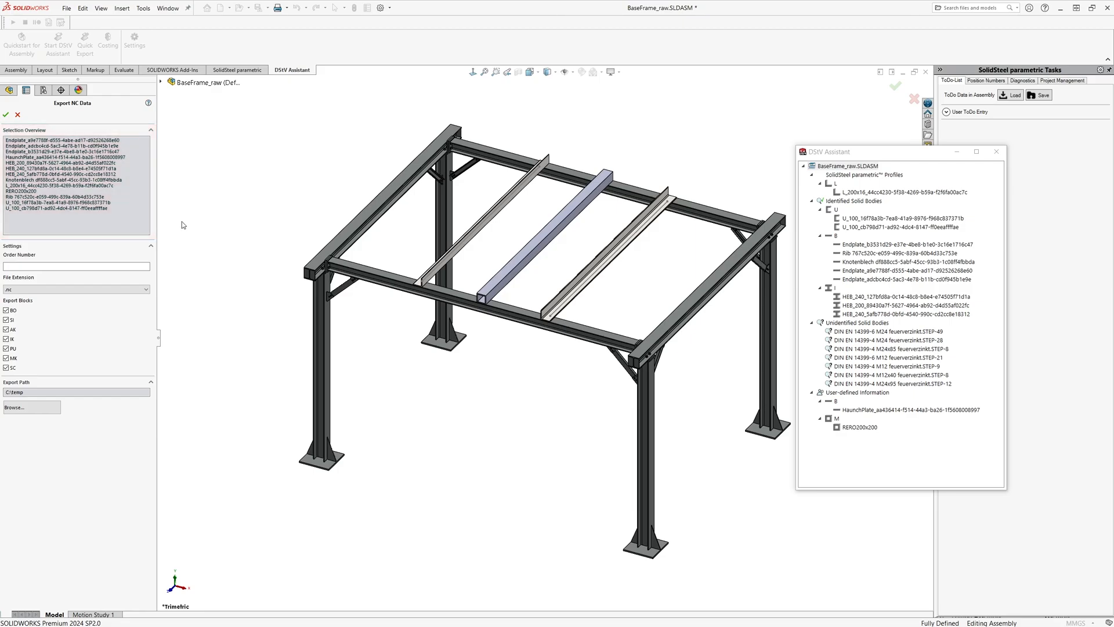
{"action": "left_click", "coordinate": [74, 264]}
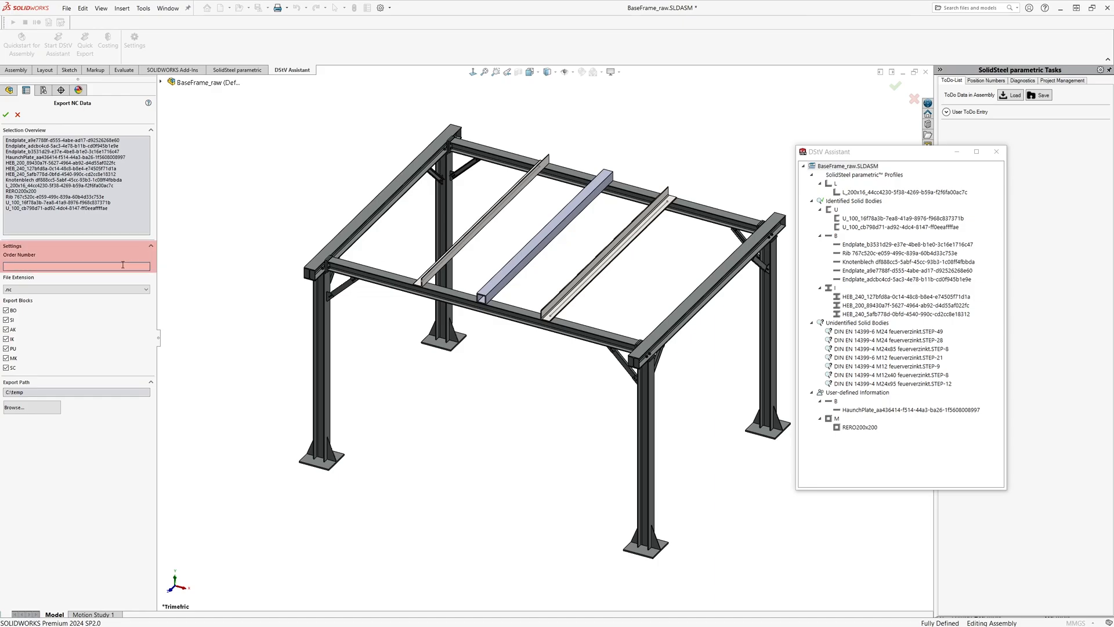
{"action": "type", "text": "NC_export"}
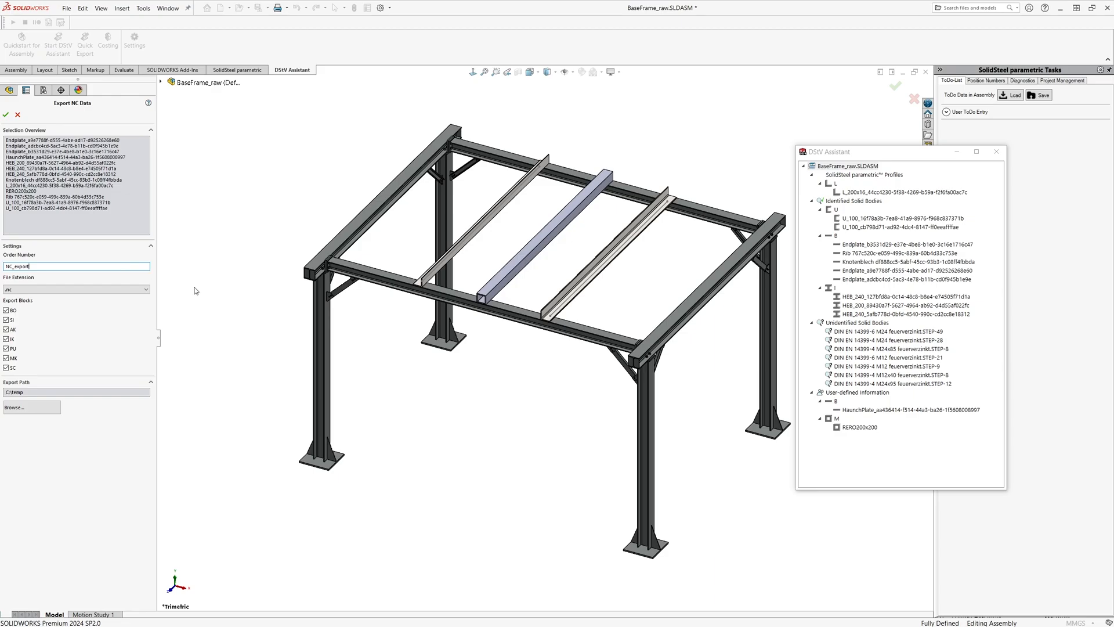
{"action": "left_click", "coordinate": [75, 289]}
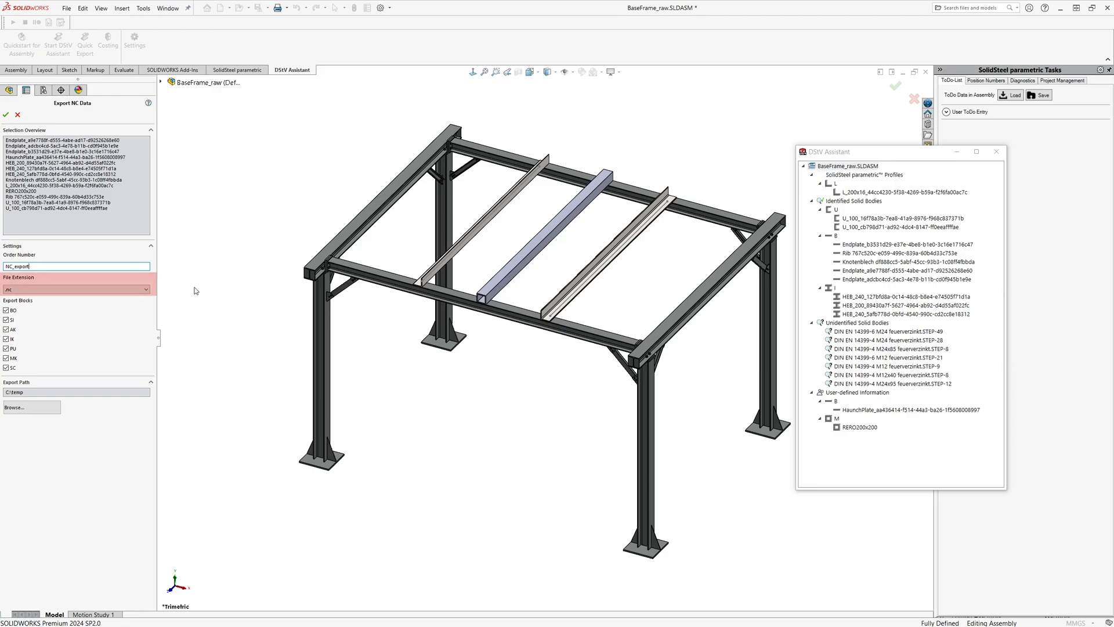
{"action": "left_click", "coordinate": [147, 289]}
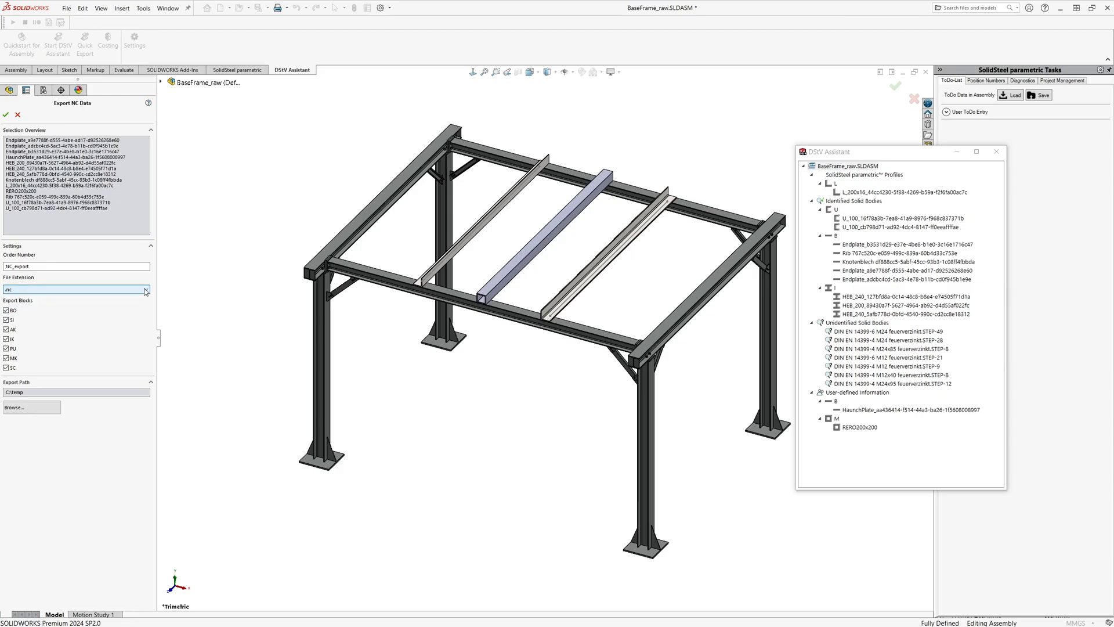
{"action": "left_click", "coordinate": [146, 289]}
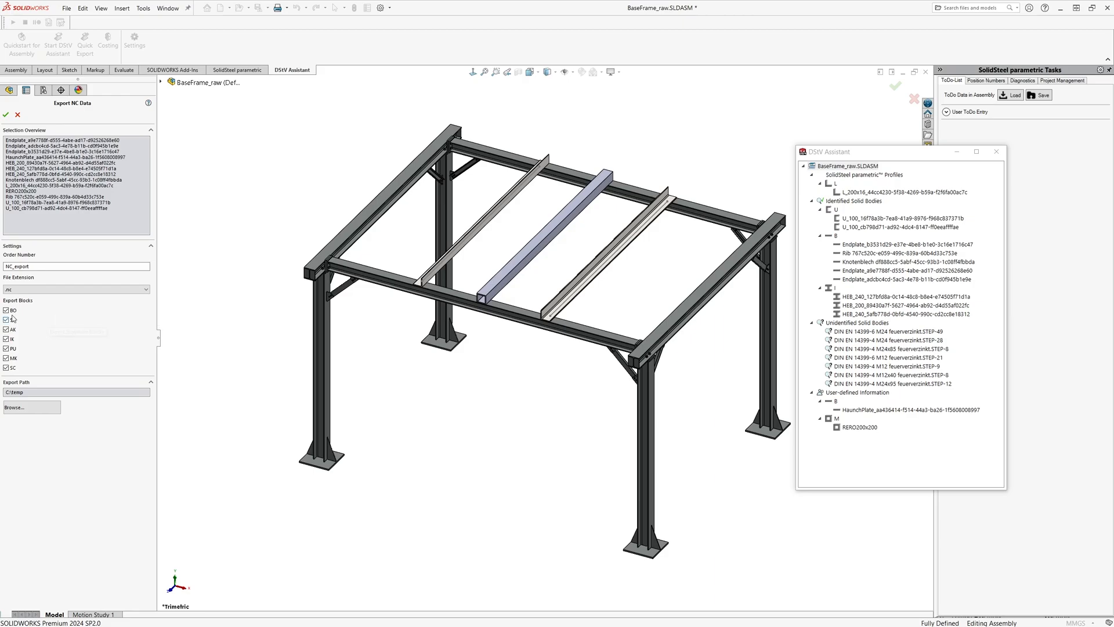
{"action": "mouse_move", "coordinate": [10, 329]}
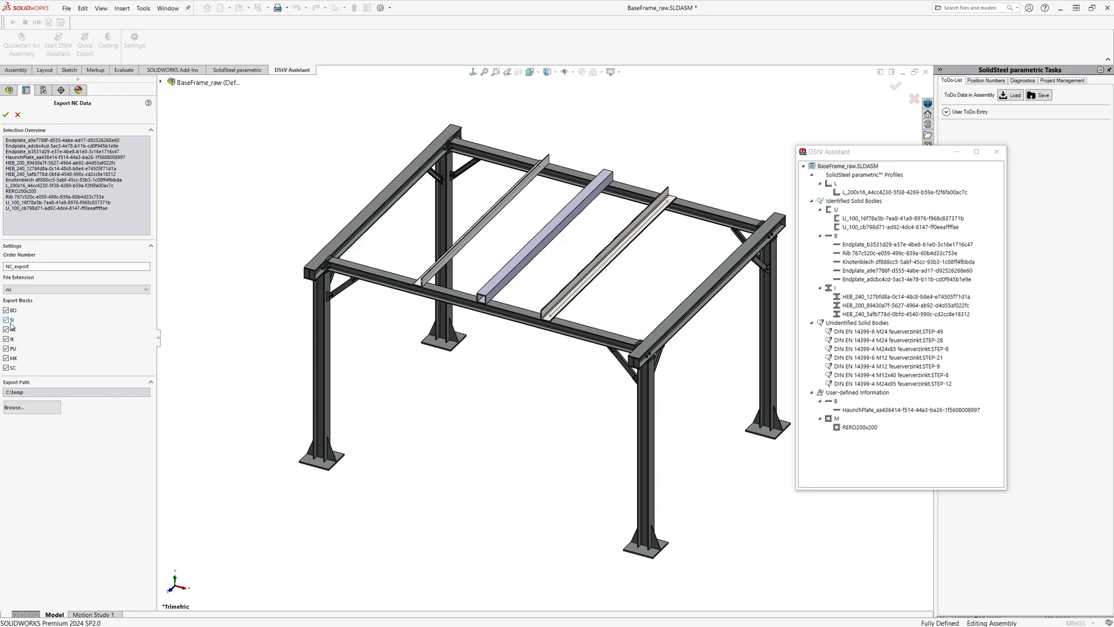
{"action": "left_click", "coordinate": [74, 391]}
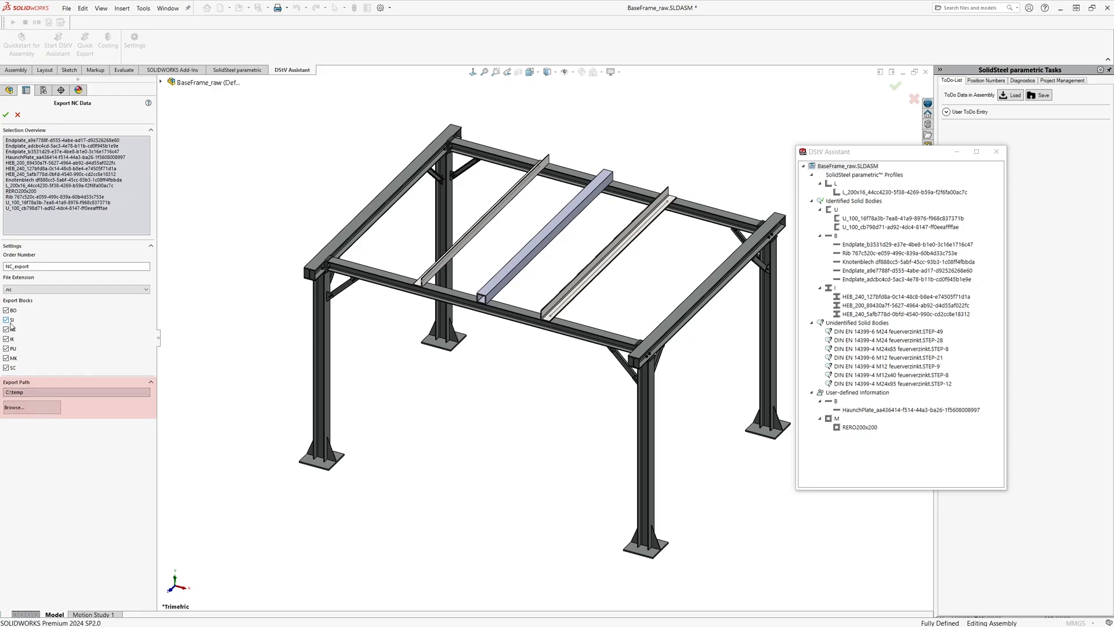
Run the NC export to C:\temp with the confirmed settings
{"action": "left_click", "coordinate": [7, 320]}
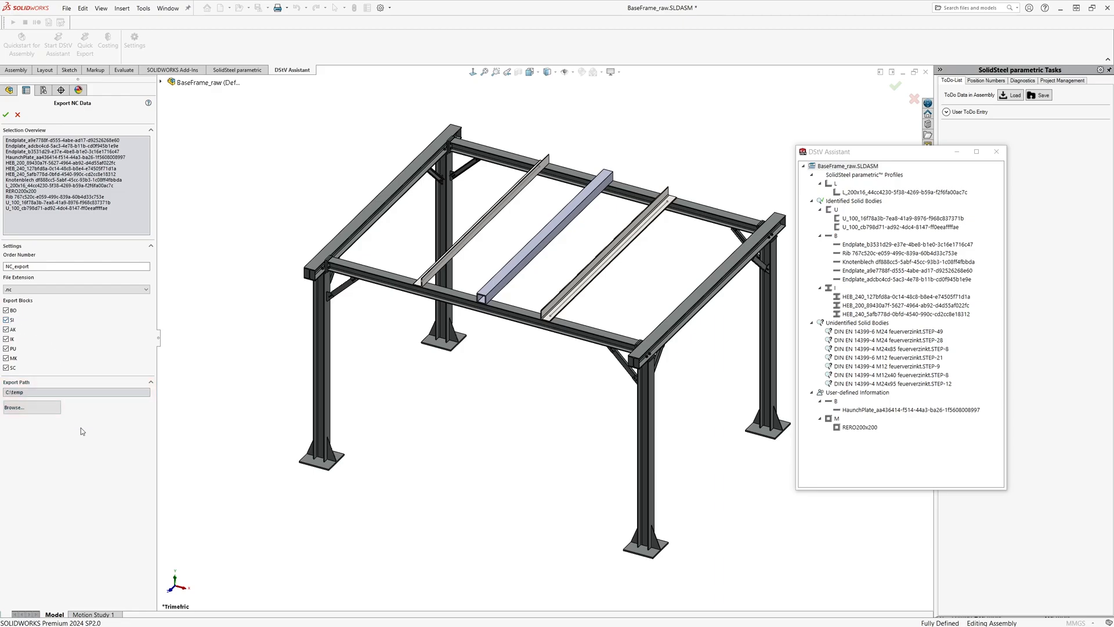
{"action": "mouse_move", "coordinate": [65, 431]}
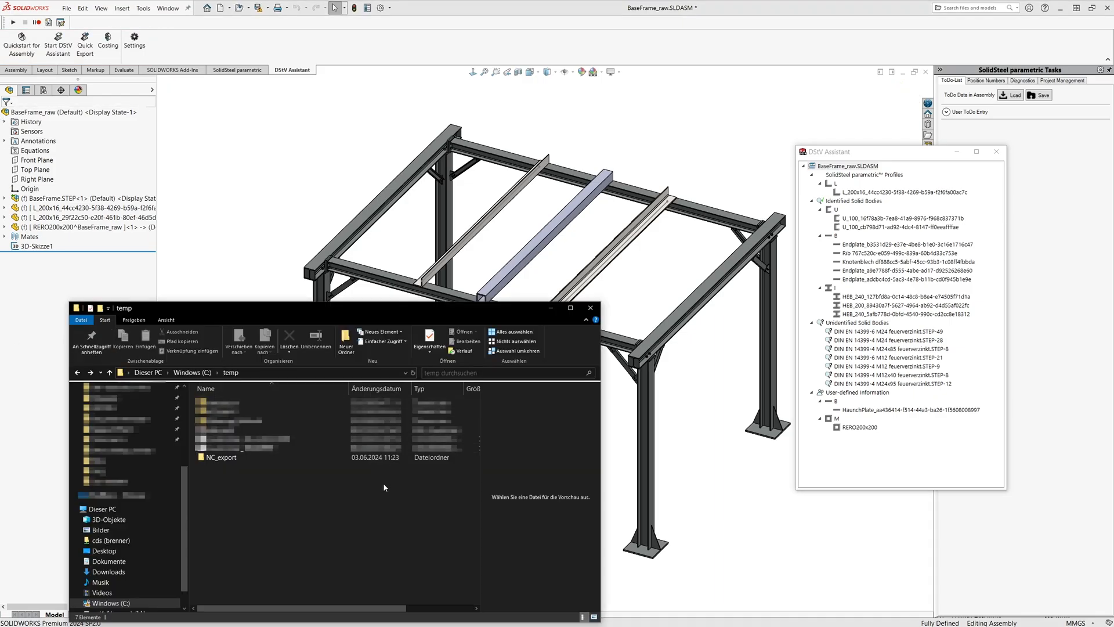
Browse into the timestamped NcExport folder, widen the Name column, and select RERO200x200.nc
{"action": "left_click", "coordinate": [222, 457]}
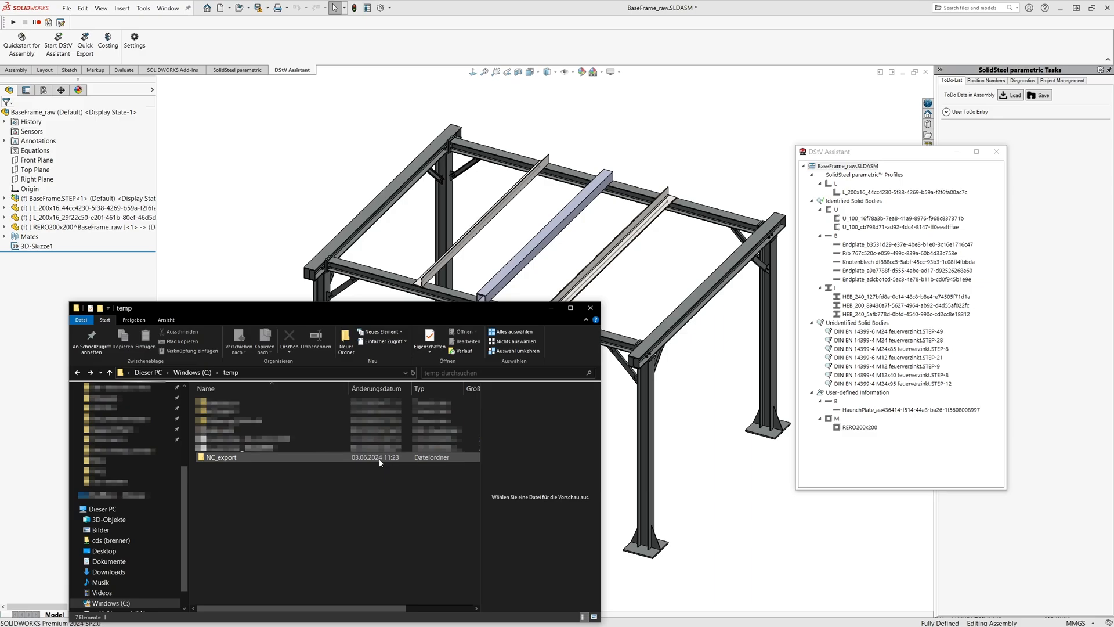
{"action": "double_click", "coordinate": [220, 457]}
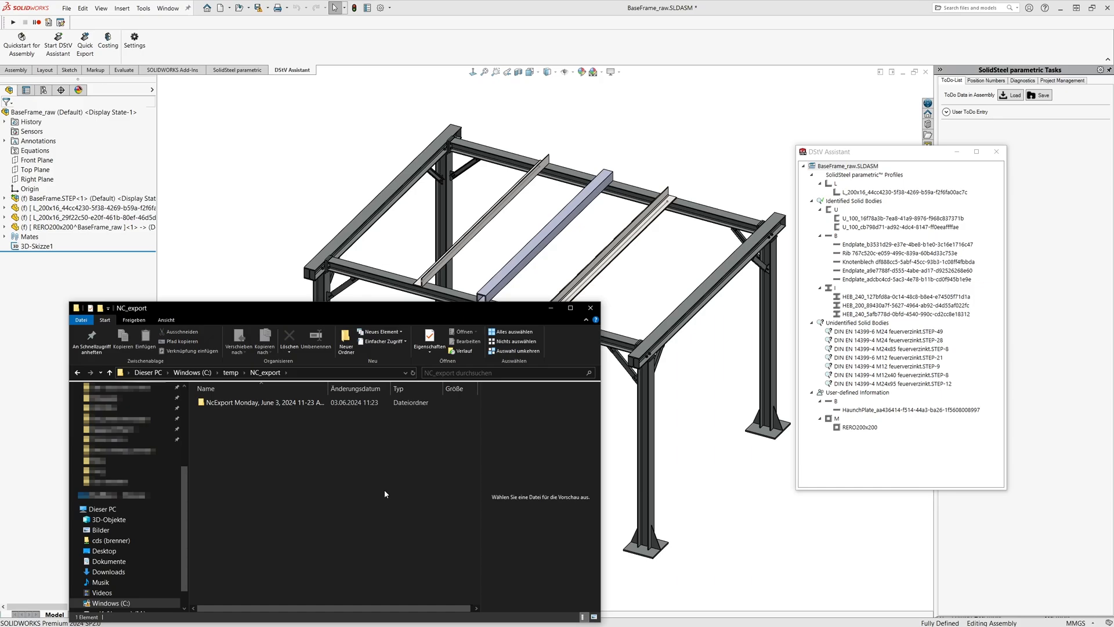
{"action": "mouse_move", "coordinate": [338, 457]}
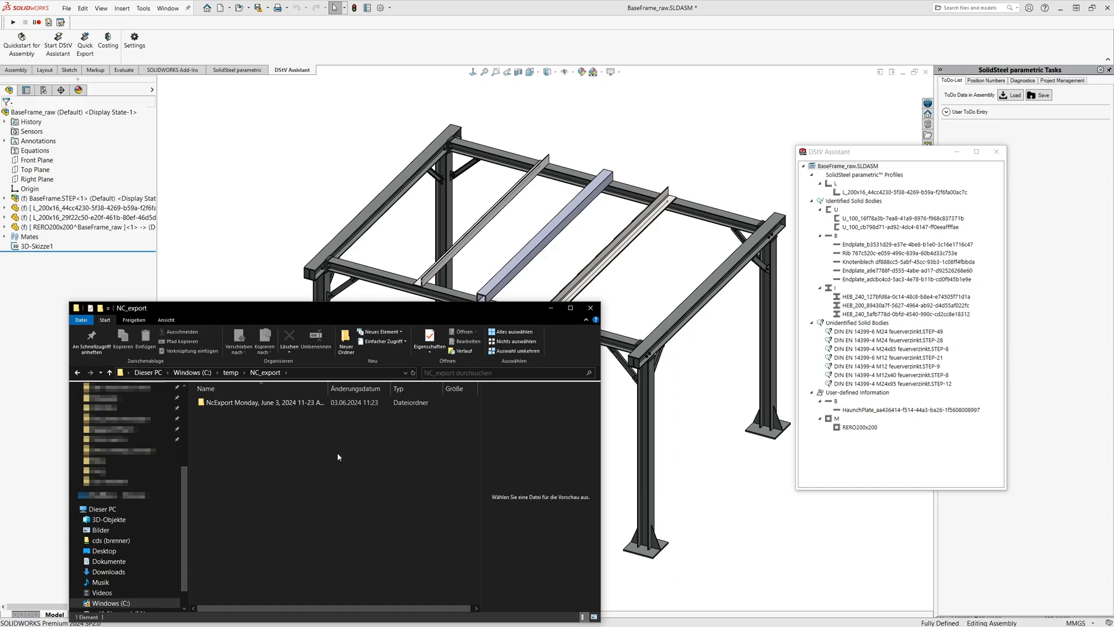
{"action": "double_click", "coordinate": [263, 402]}
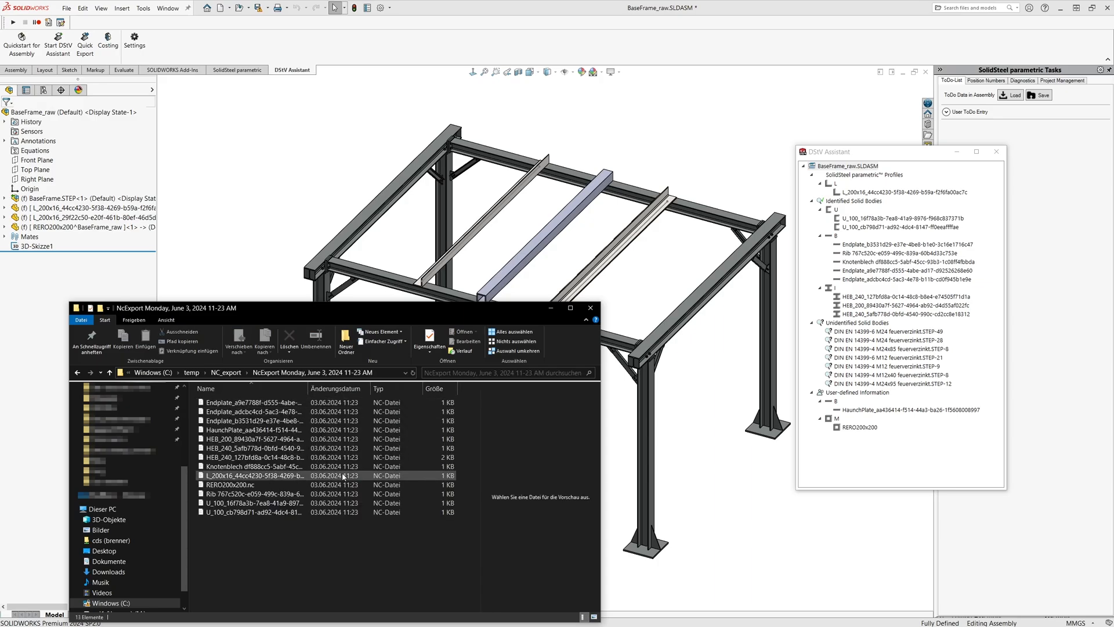
{"action": "left_click", "coordinate": [353, 537]}
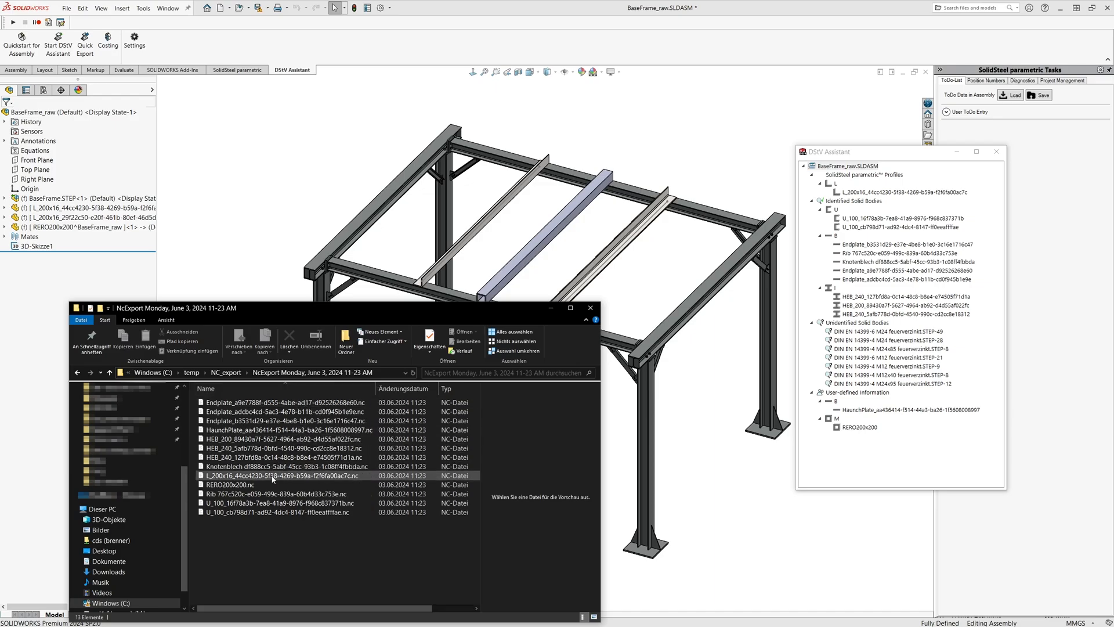
{"action": "left_click", "coordinate": [230, 485]}
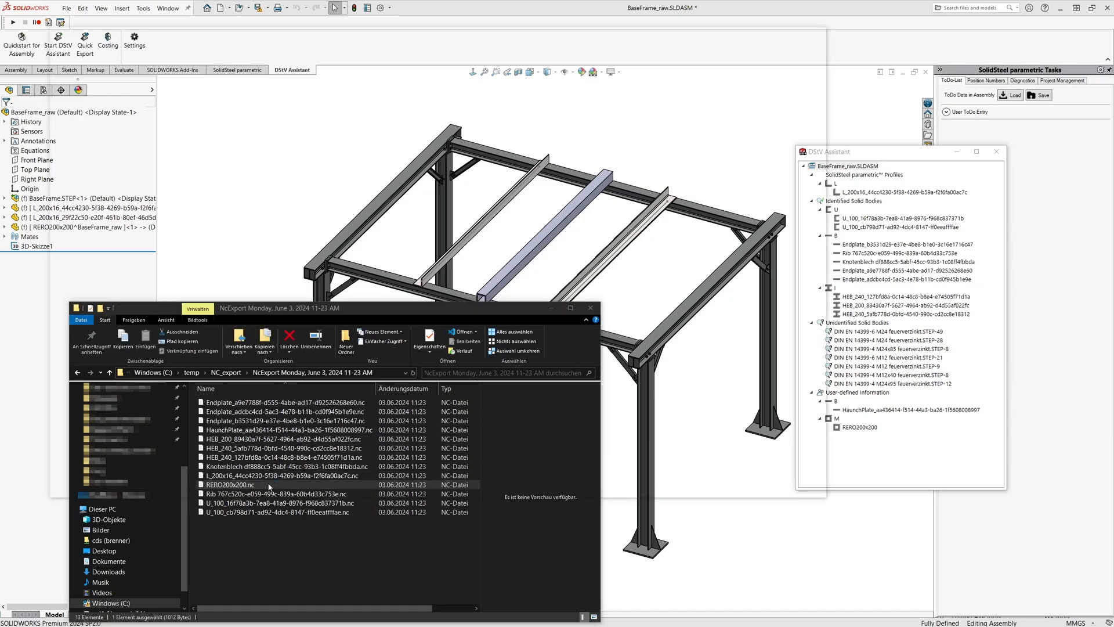
View RERO200x200.nc as text in VS Code alongside the older nc_data copy
{"action": "double_click", "coordinate": [230, 485]}
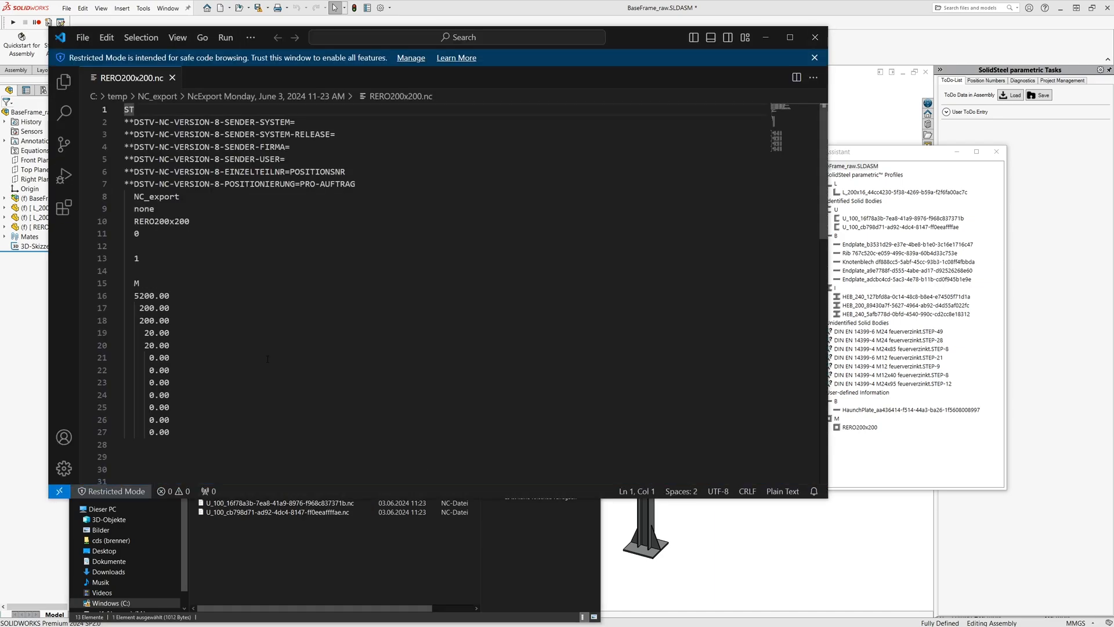
{"action": "scroll", "scroll_direction": "down", "scroll_amount": 3}
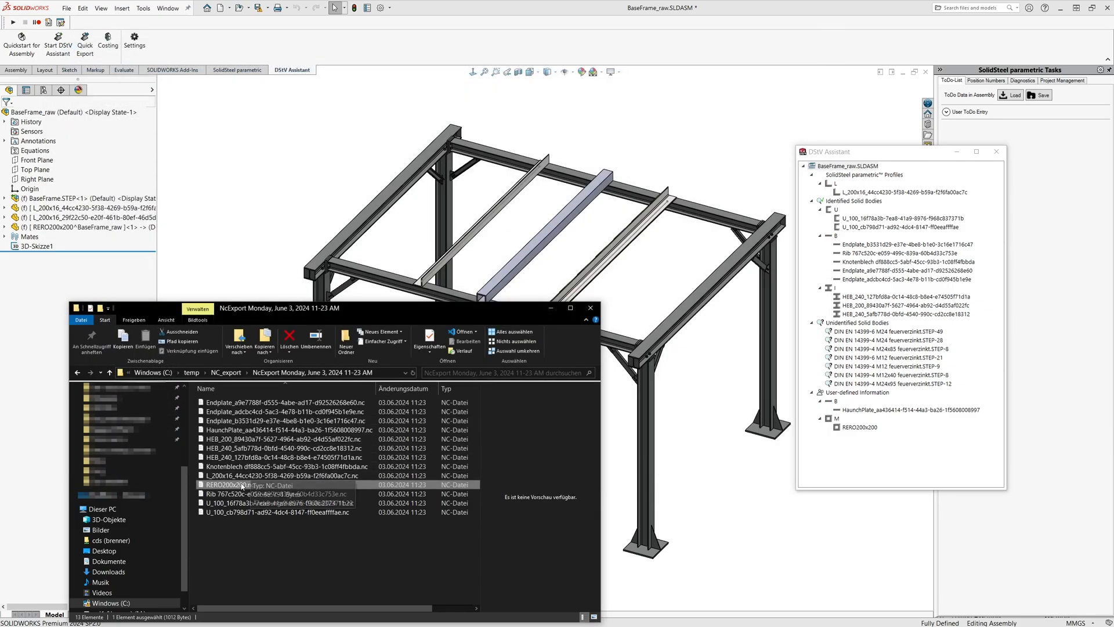
{"action": "double_click", "coordinate": [248, 485]}
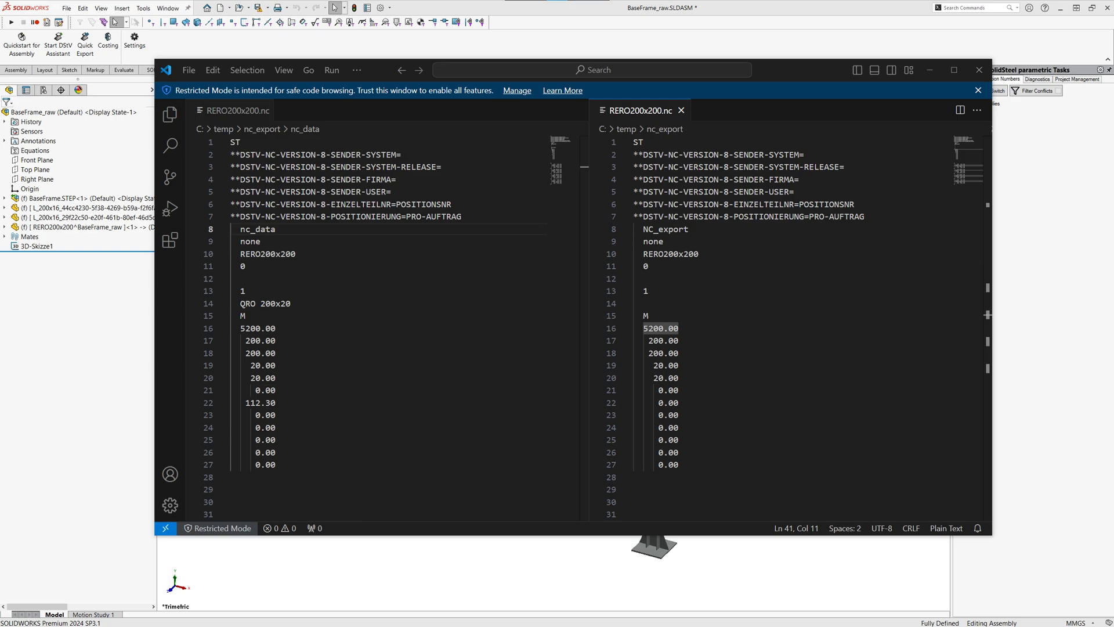
Back in the NcExport folder, dismiss the context menu and select the HEB_240_127bfd8a file
{"action": "right_click", "coordinate": [229, 485]}
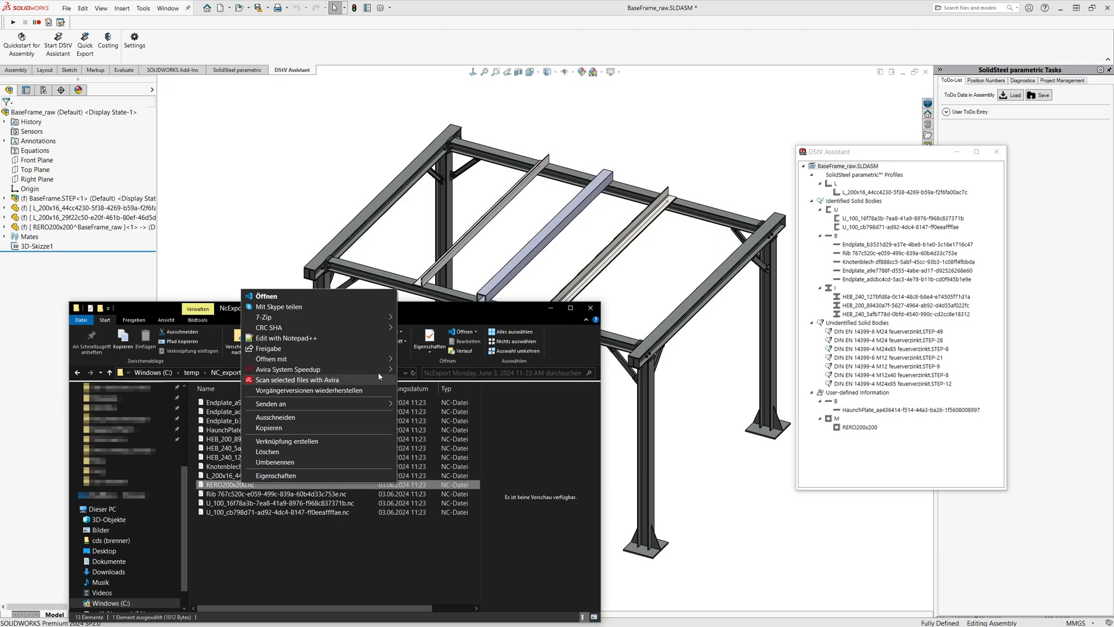
{"action": "left_click", "coordinate": [263, 296]}
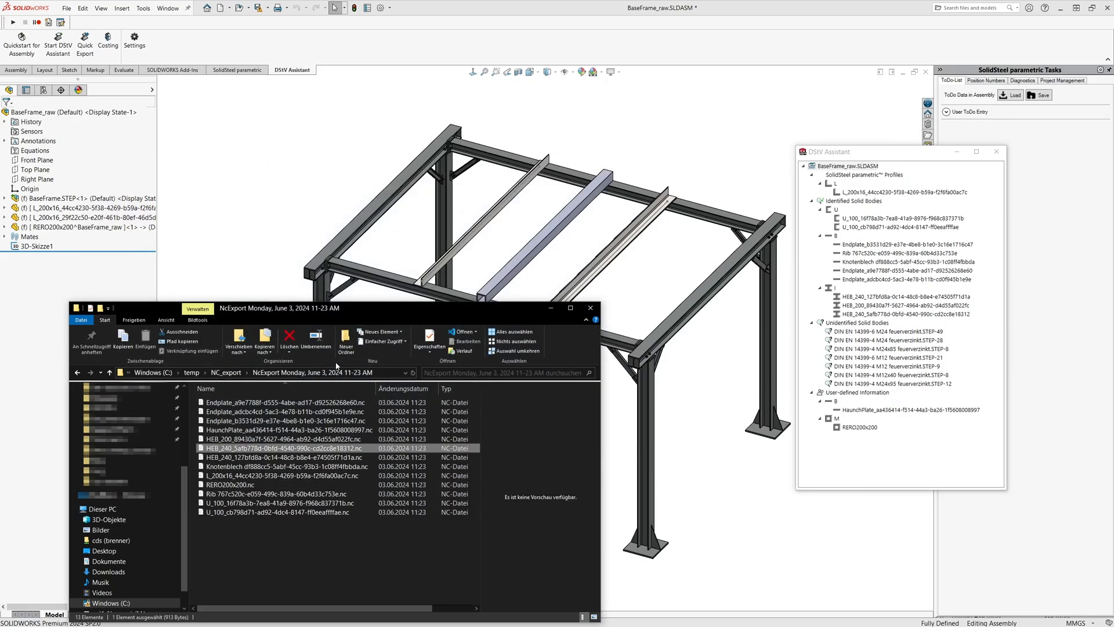
{"action": "left_click", "coordinate": [284, 457]}
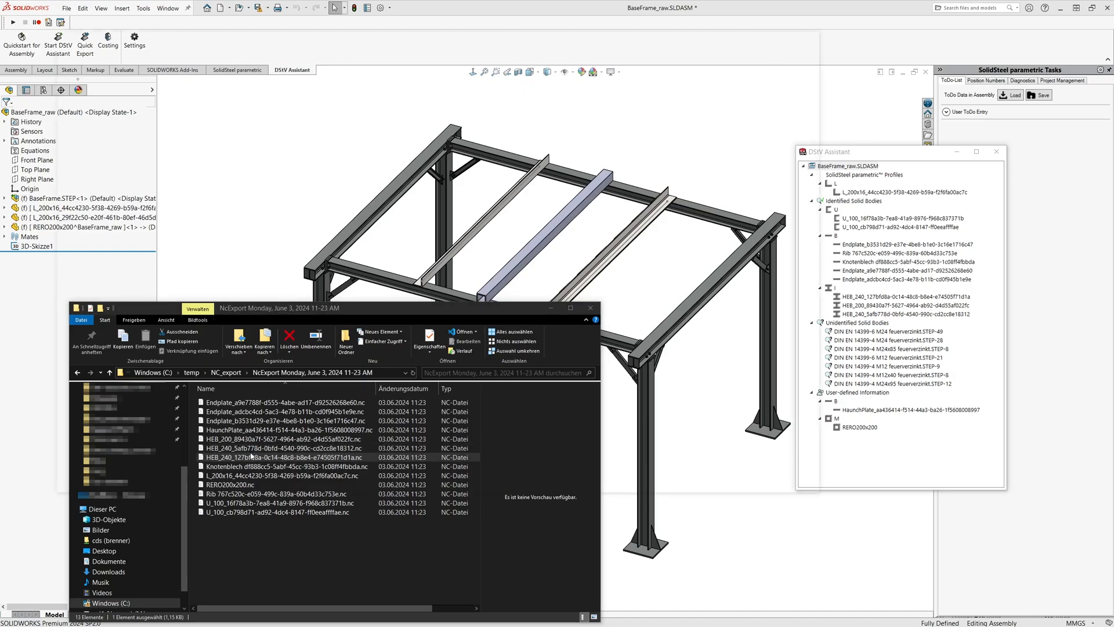
View the HEB_240 beam NC file in VS Code down to its AK contour and BO bore blocks
{"action": "double_click", "coordinate": [281, 457]}
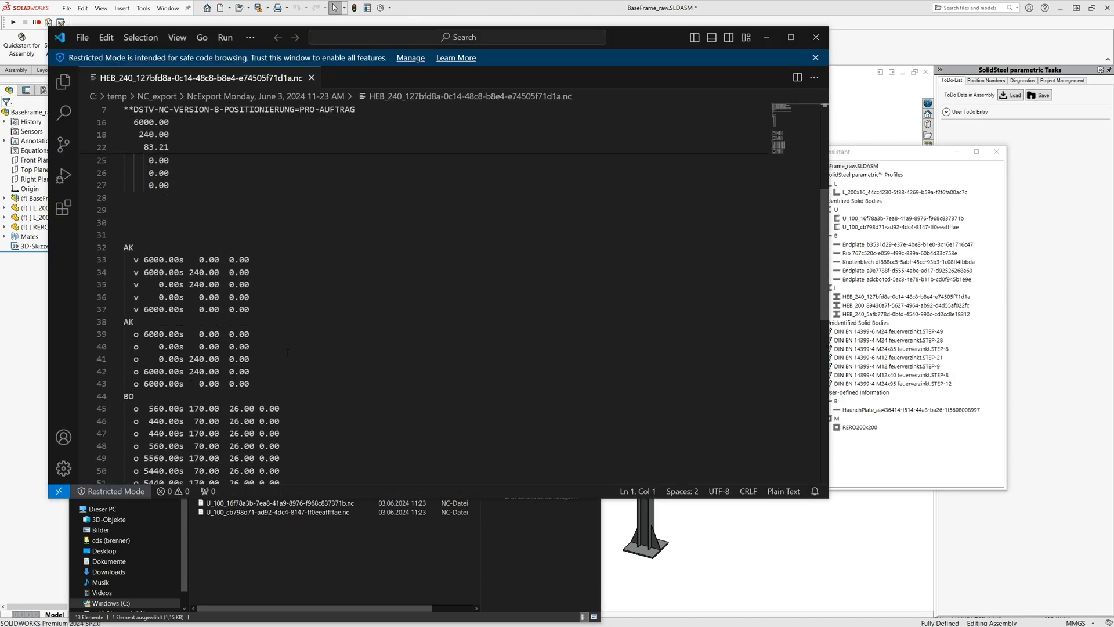
{"action": "scroll", "scroll_direction": "down", "scroll_amount": 3}
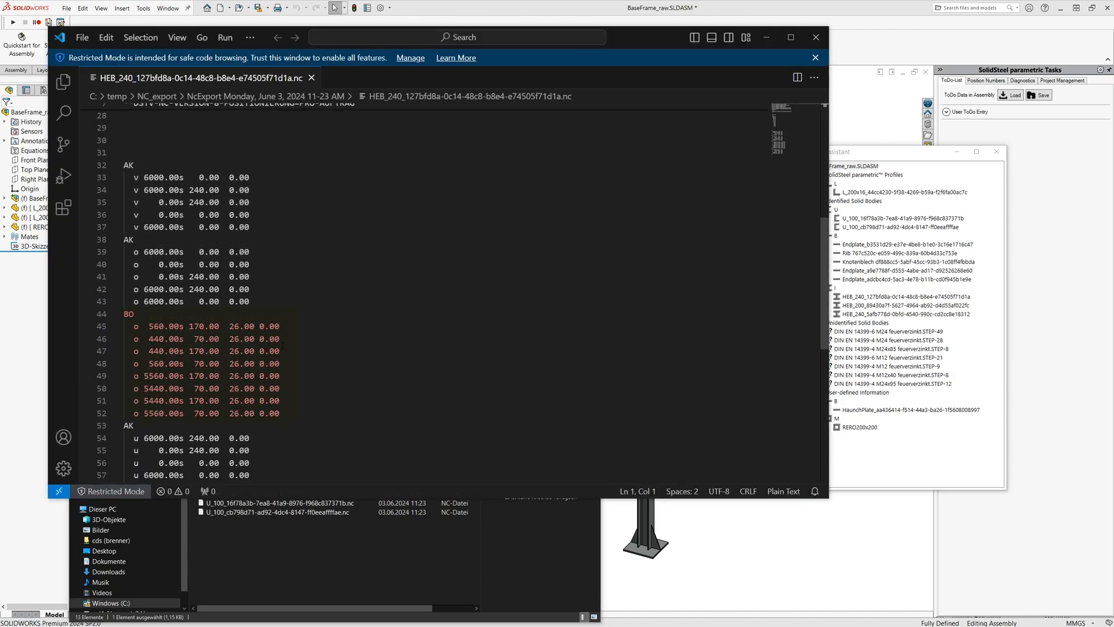
{"action": "scroll", "scroll_direction": "down", "scroll_amount": 3}
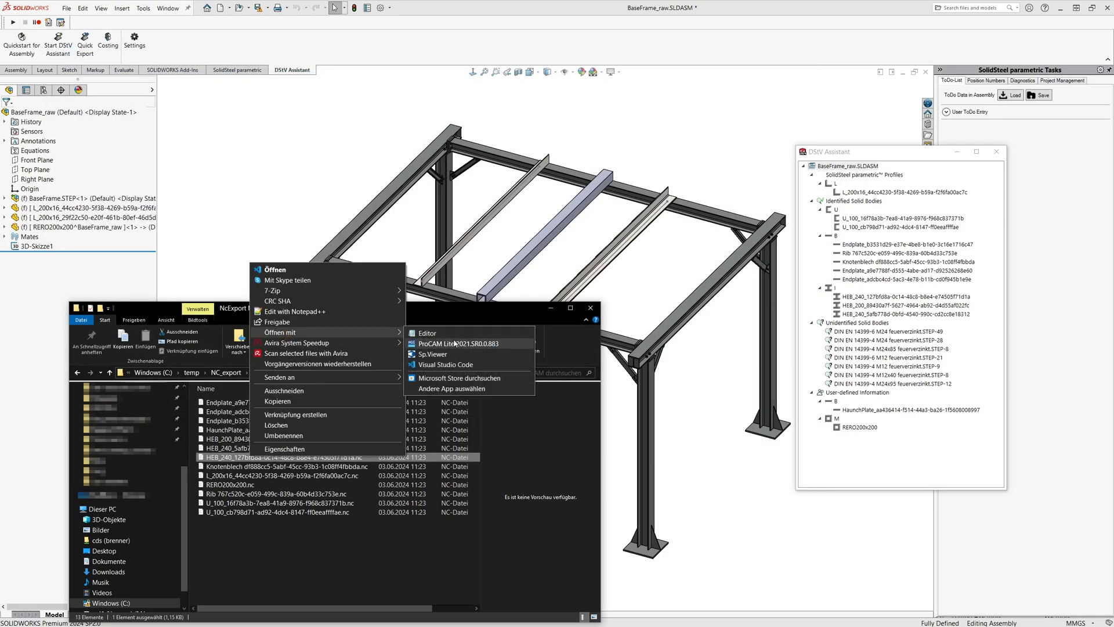
{"action": "left_click", "coordinate": [439, 343]}
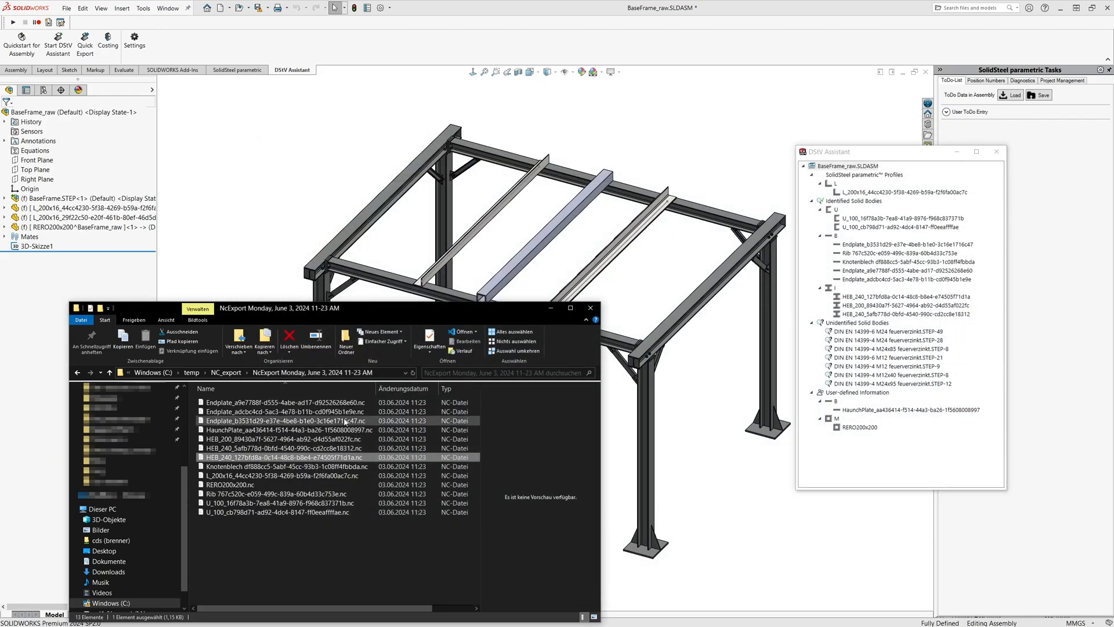
{"action": "double_click", "coordinate": [283, 420]}
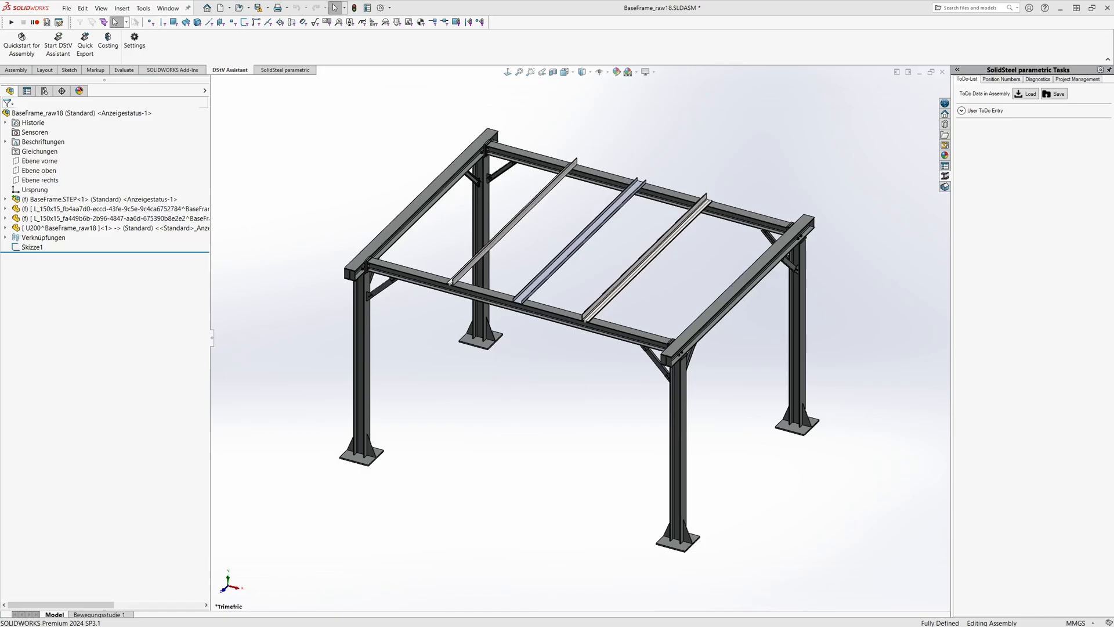
{"action": "mouse_move", "coordinate": [107, 45]}
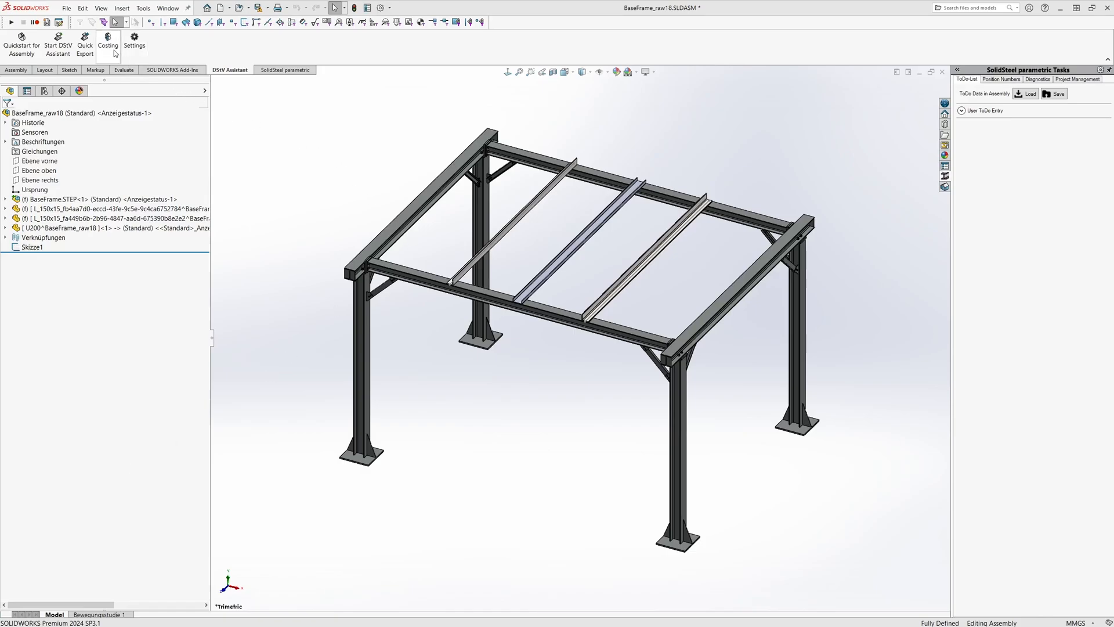
Start NC Costing from the DSTV Assistant toolbar for the BaseFrame assembly
{"action": "left_click", "coordinate": [108, 44]}
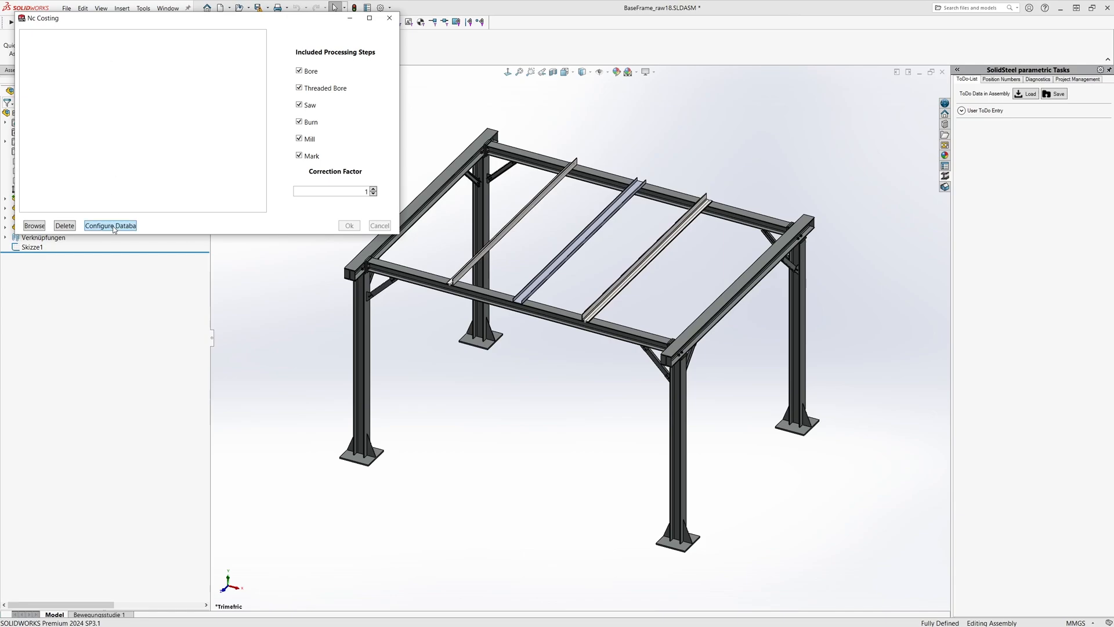
Review the Costing Configuration machine rules, then browse to select all .nc files in the August NcExport folder
{"action": "left_click", "coordinate": [110, 225]}
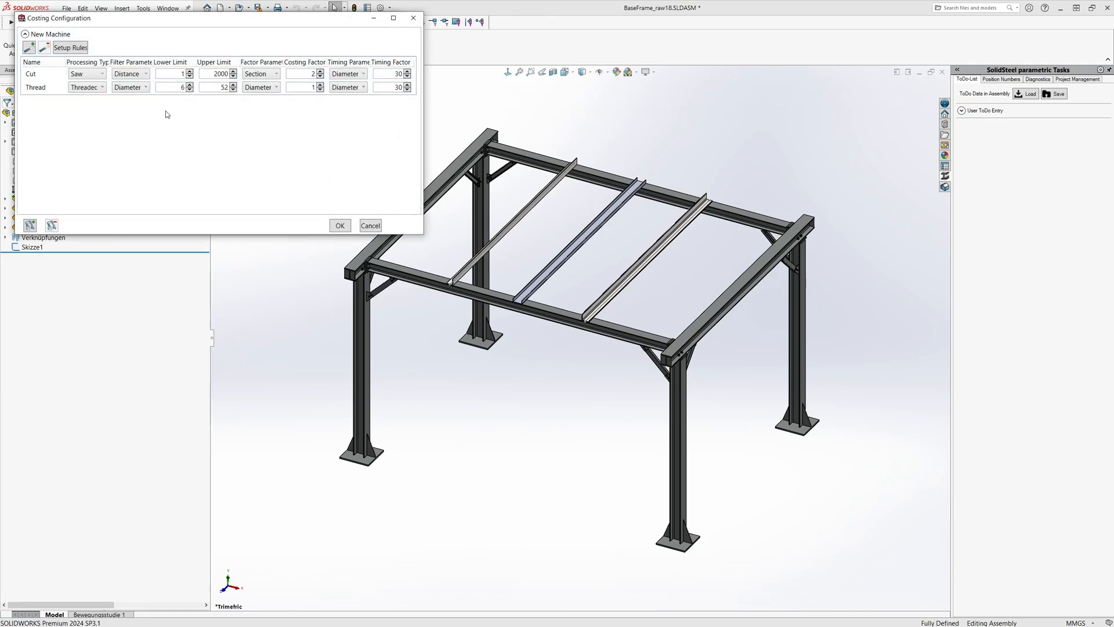
{"action": "mouse_move", "coordinate": [285, 205]}
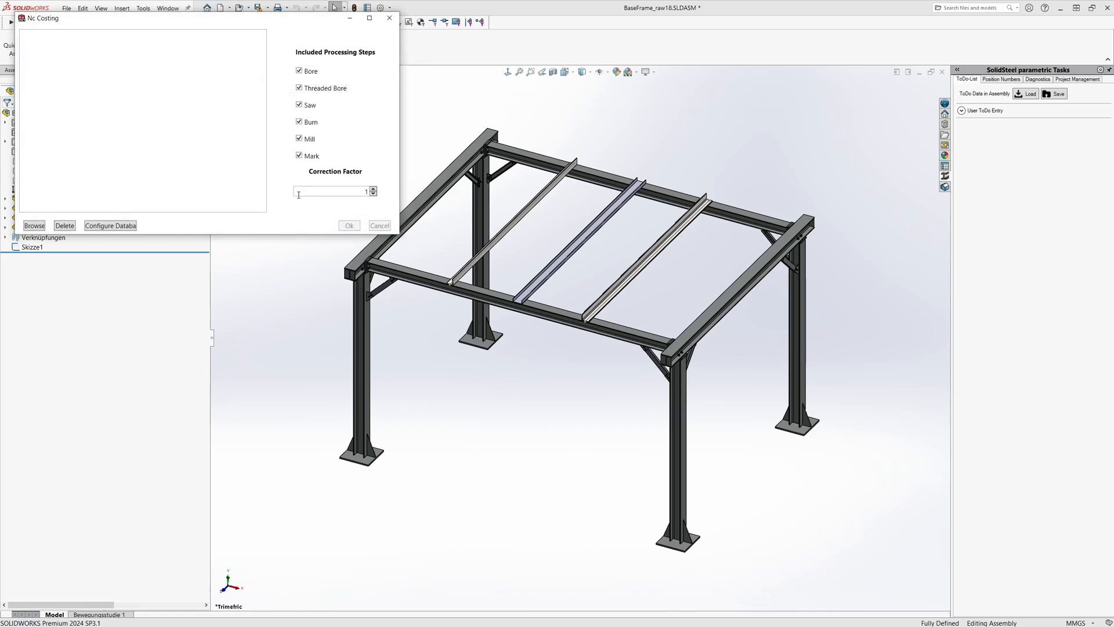
{"action": "left_click", "coordinate": [34, 225]}
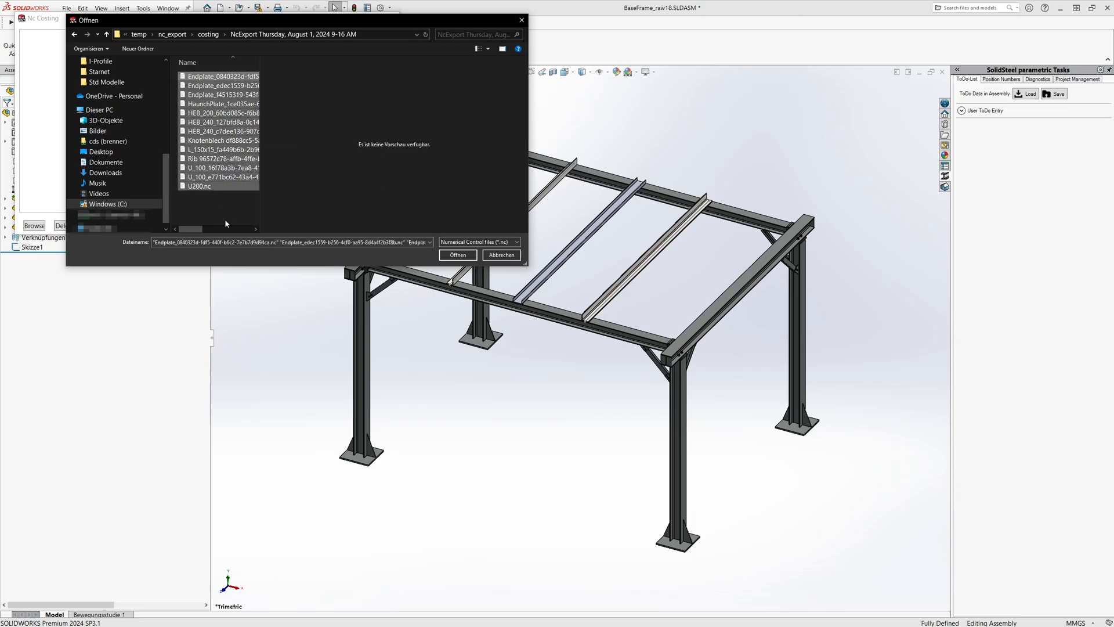
Load the 12 .nc files, keep only Threaded Bore and Saw steps, and select the correction factor value
{"action": "left_click", "coordinate": [457, 254]}
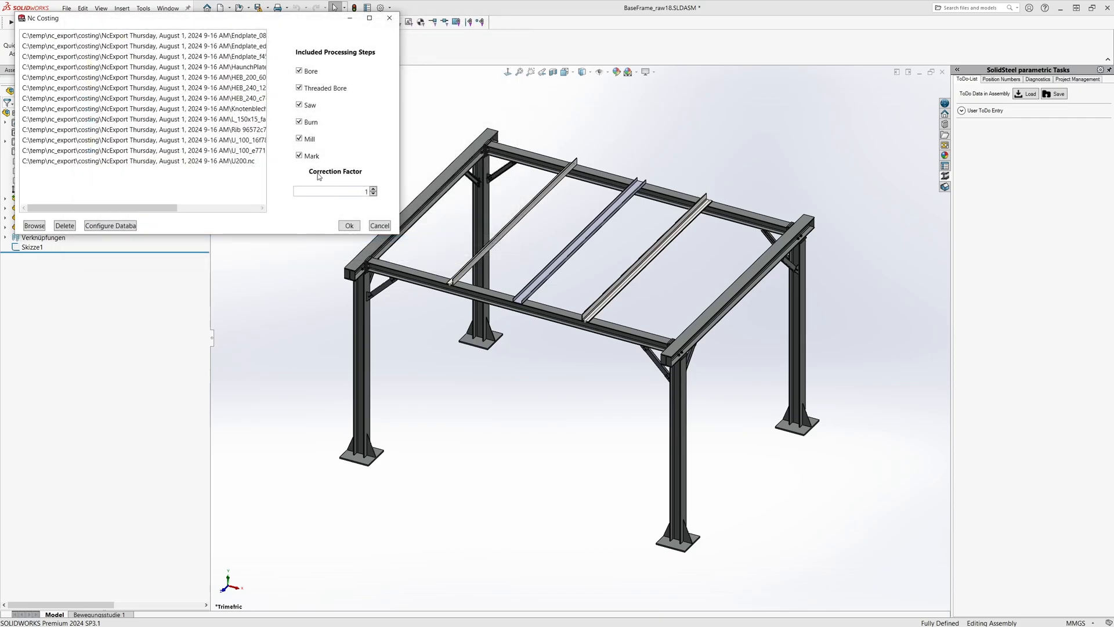
{"action": "mouse_move", "coordinate": [334, 137]}
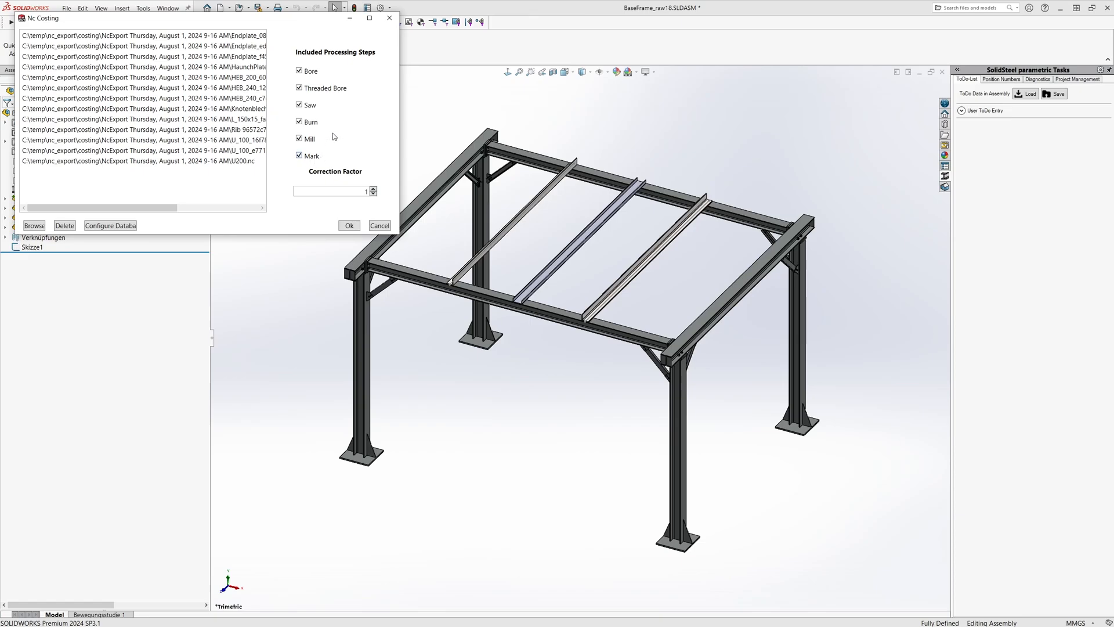
{"action": "left_click", "coordinate": [300, 70]}
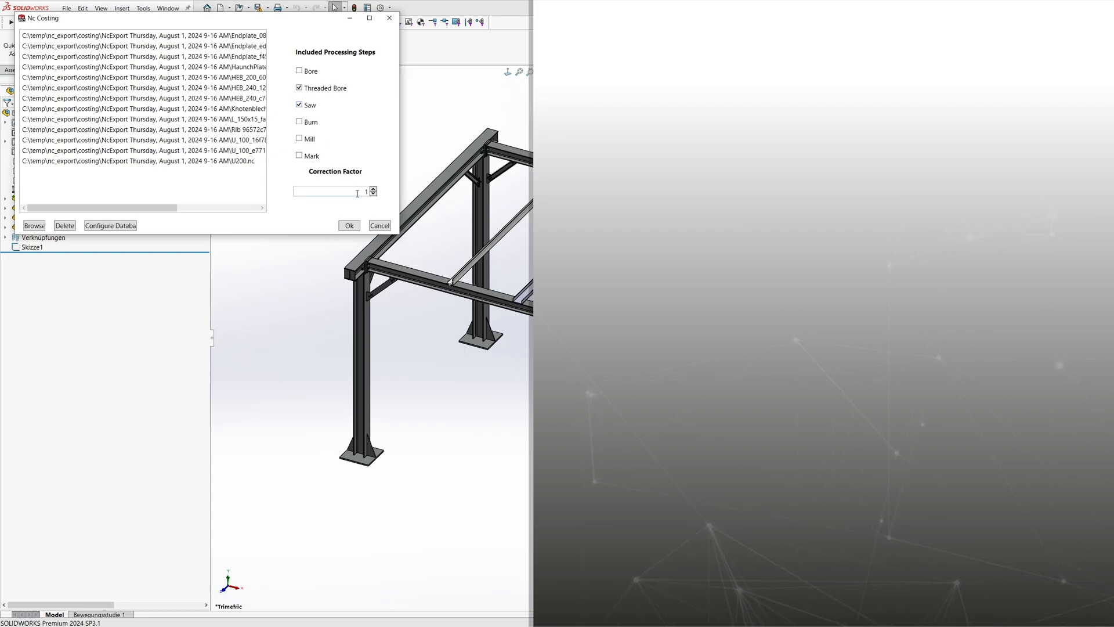
{"action": "triple_click", "coordinate": [331, 192]}
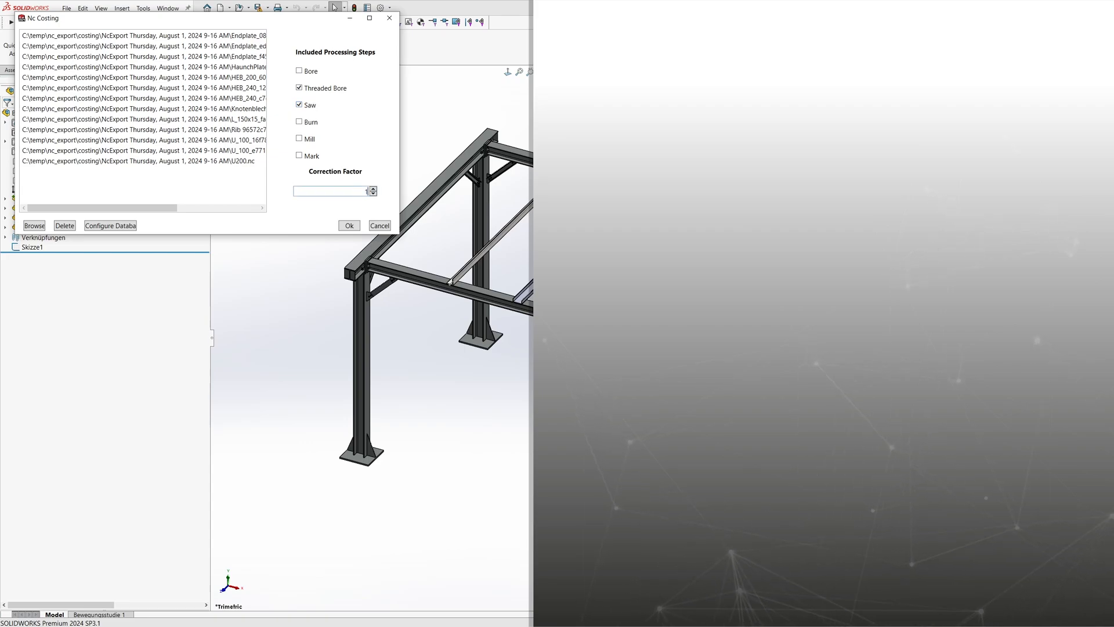